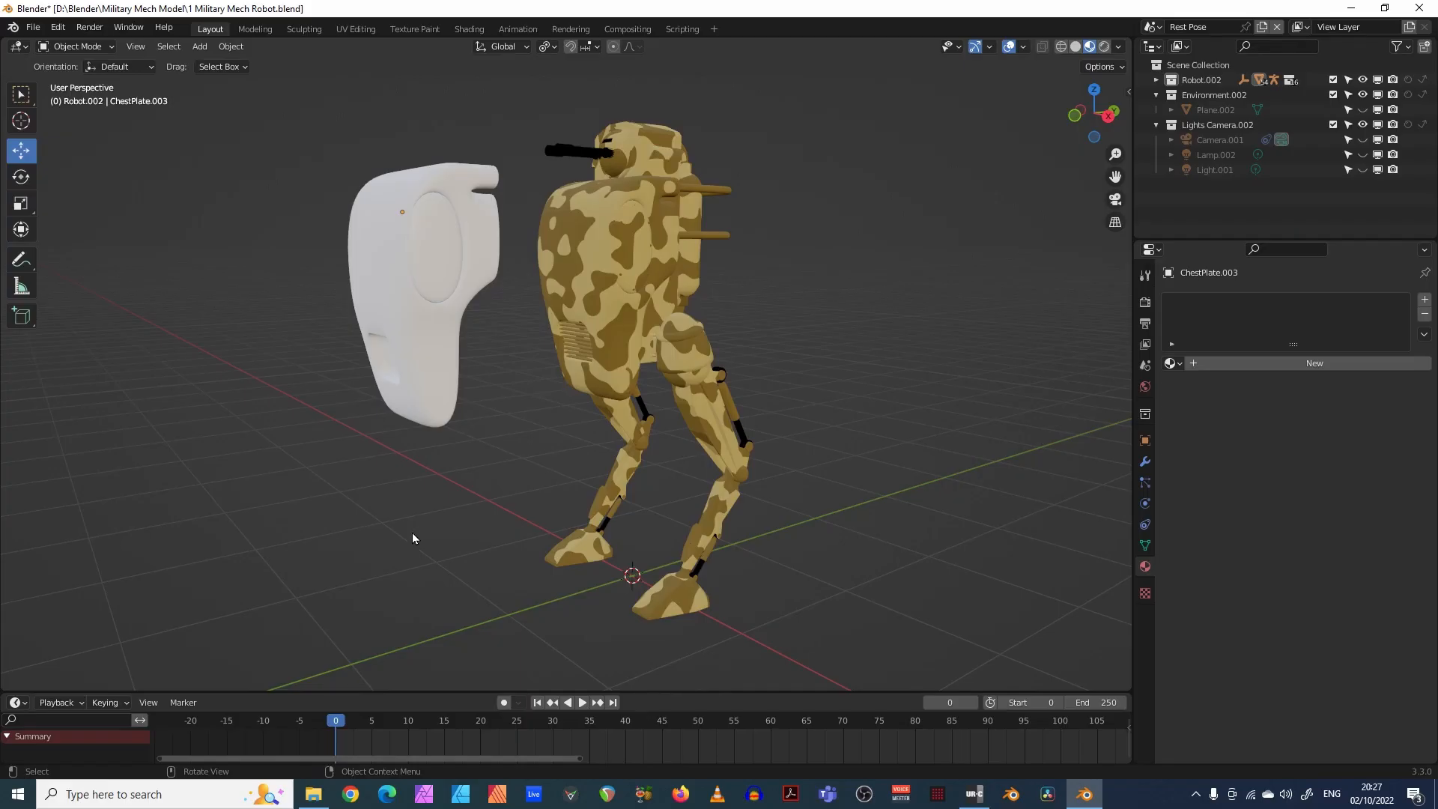
mouse_move(722, 395)
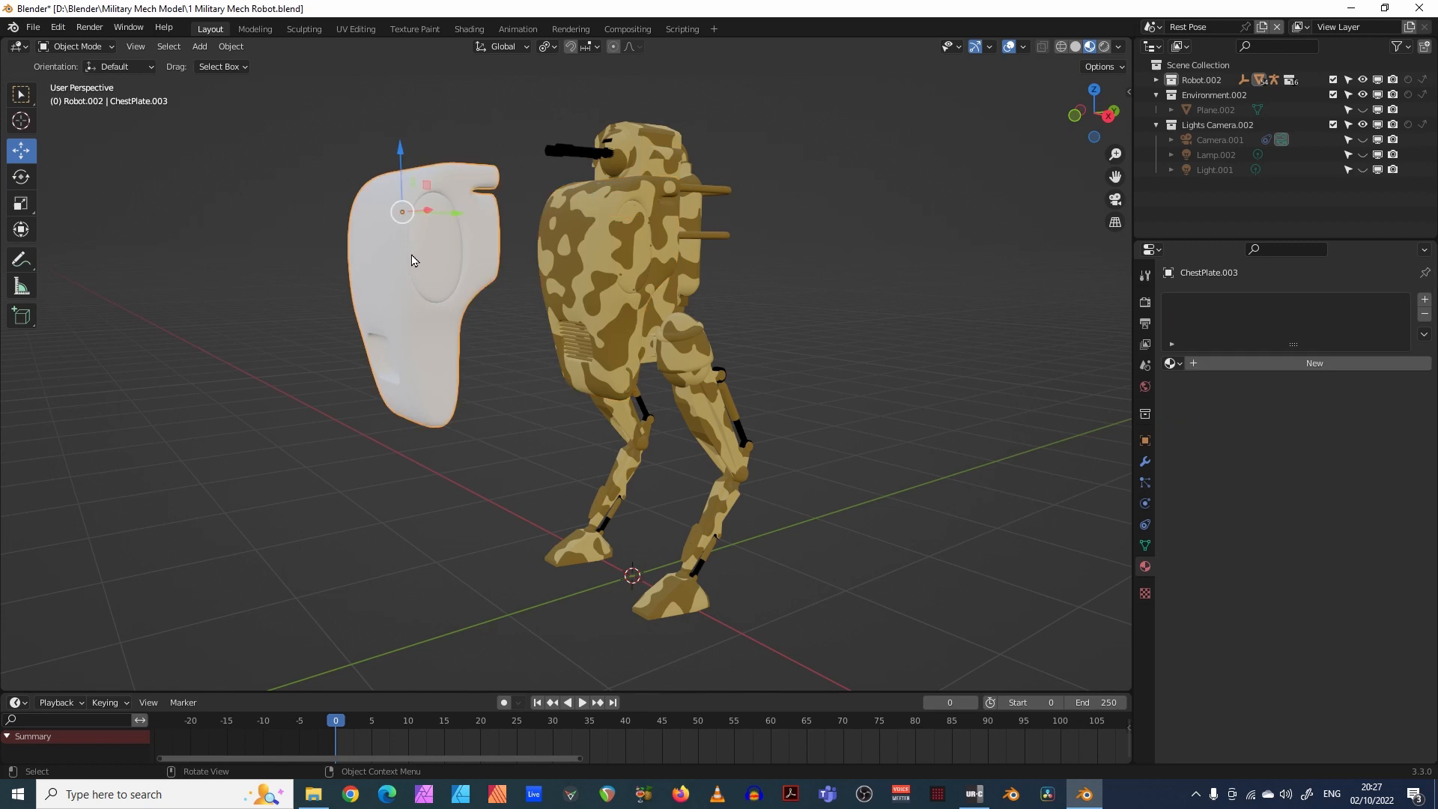
mouse_move(406, 285)
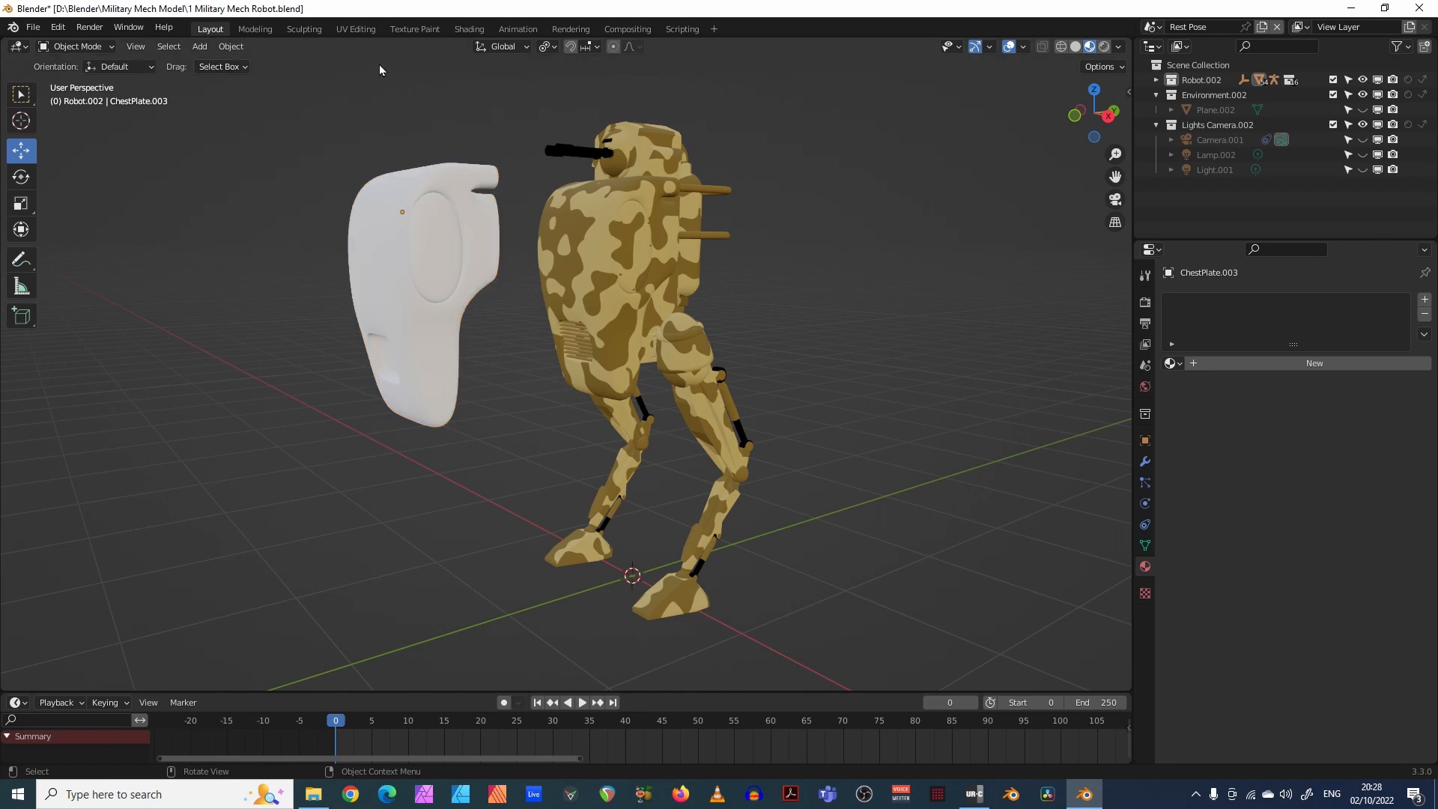
mouse_move(450, 33)
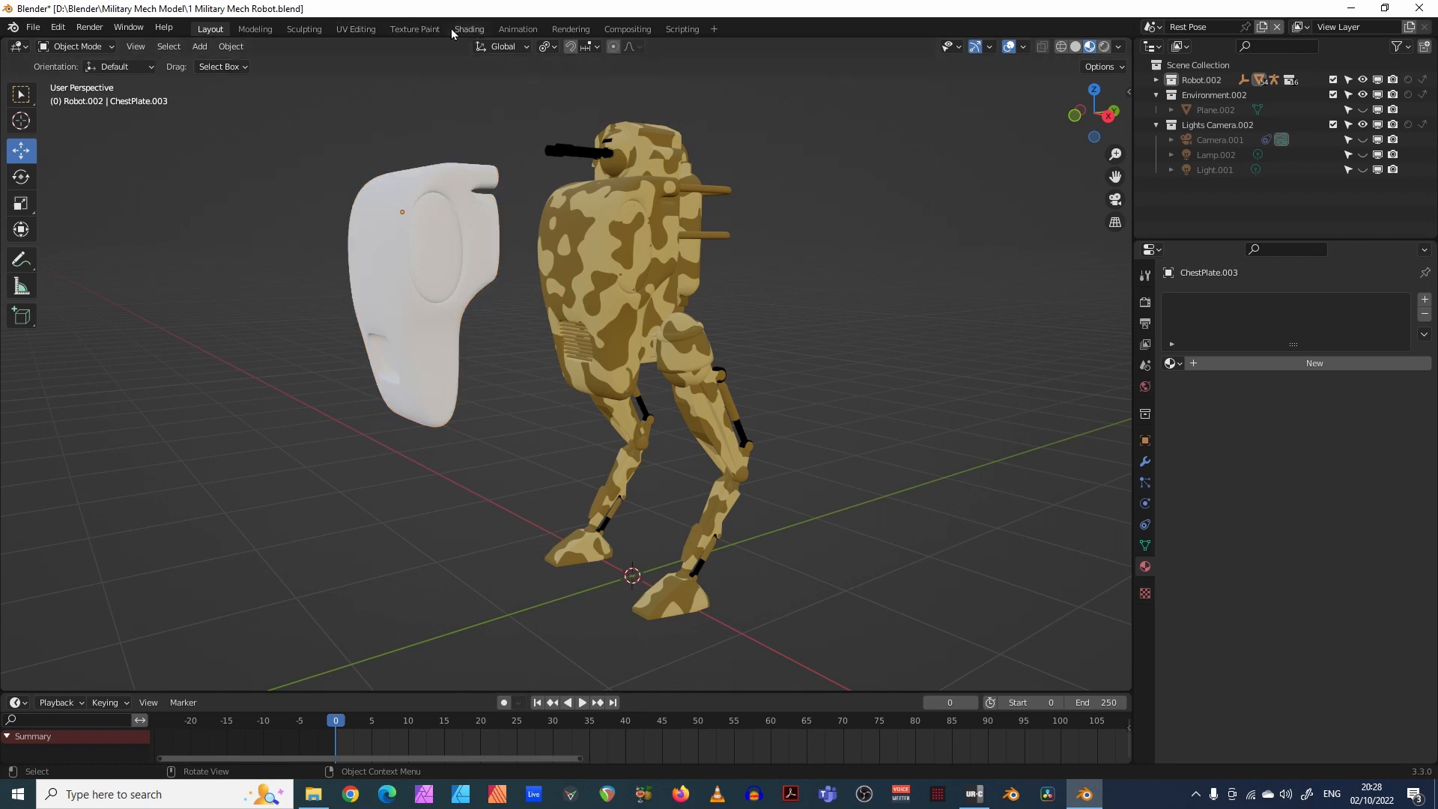
- Switch to the Shading workspace, select the white chest plate and show its Material Properties
click(469, 28)
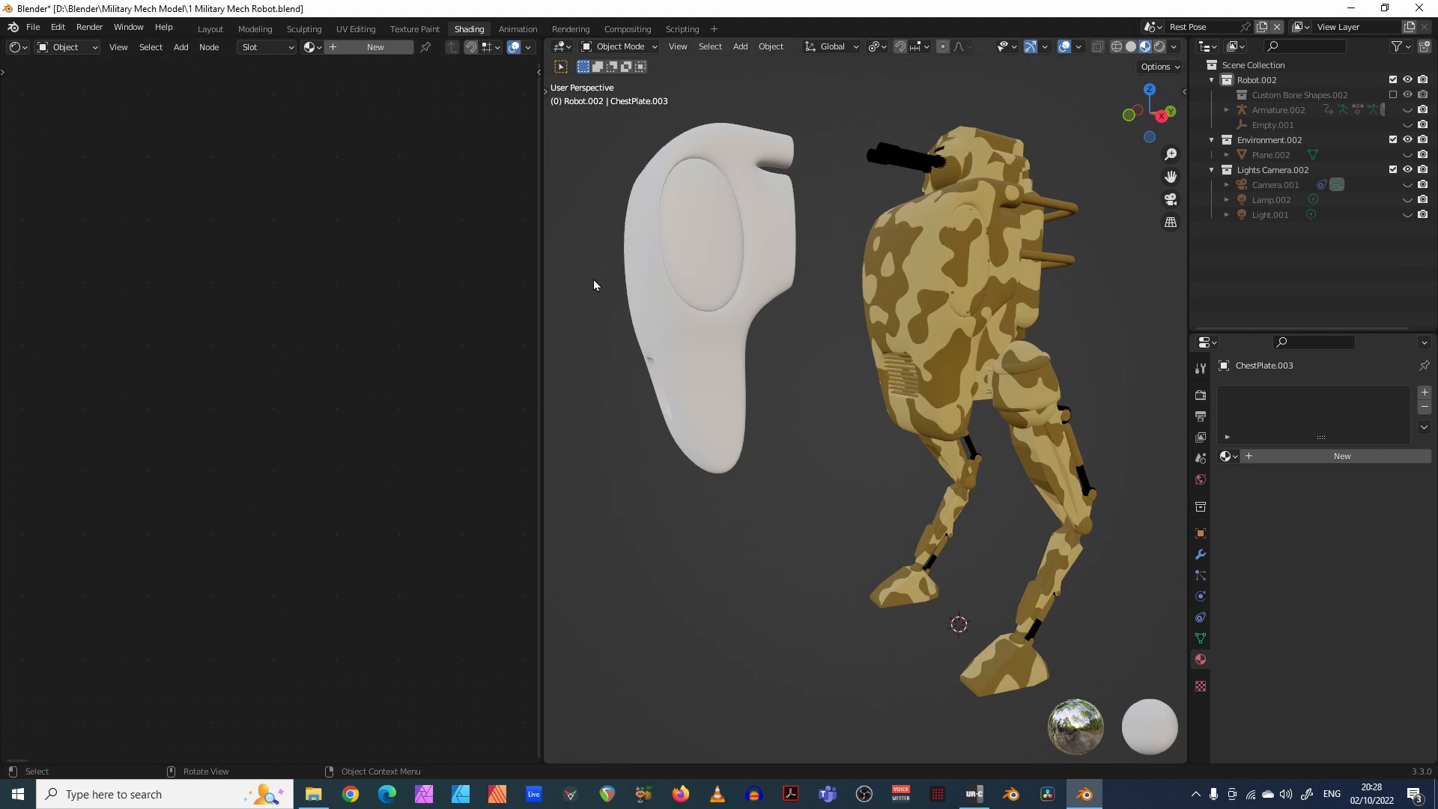
mouse_move(593, 430)
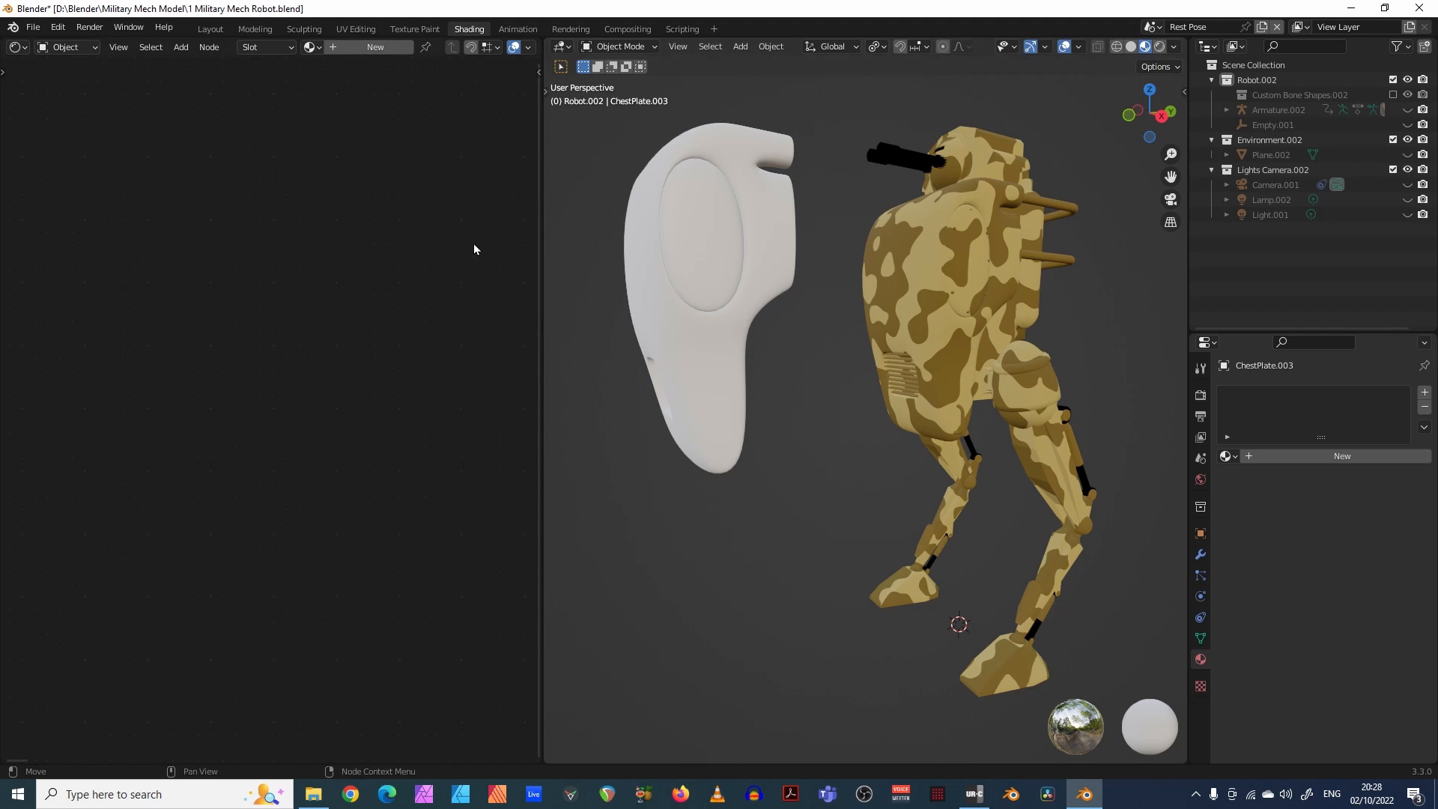
click(714, 271)
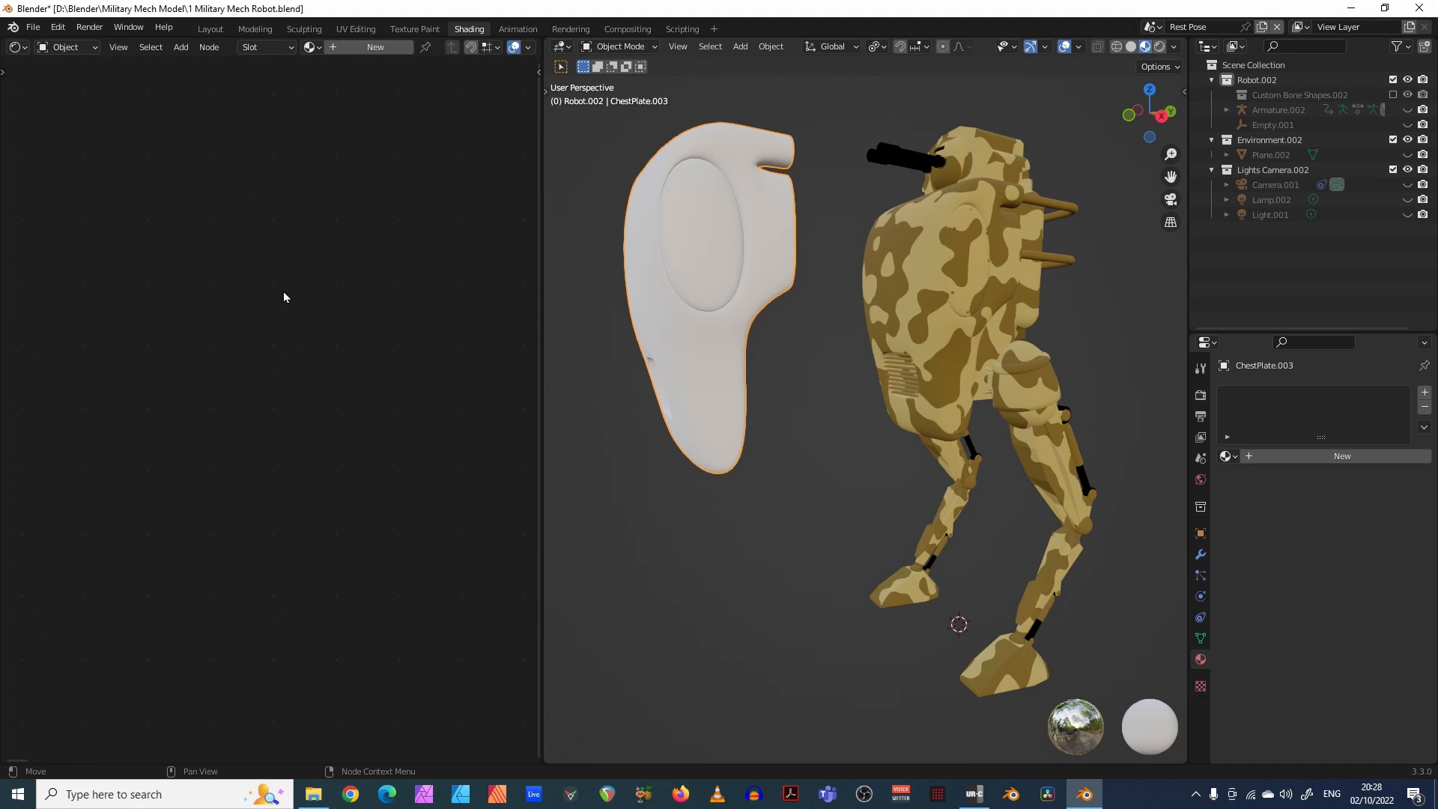
mouse_move(802, 383)
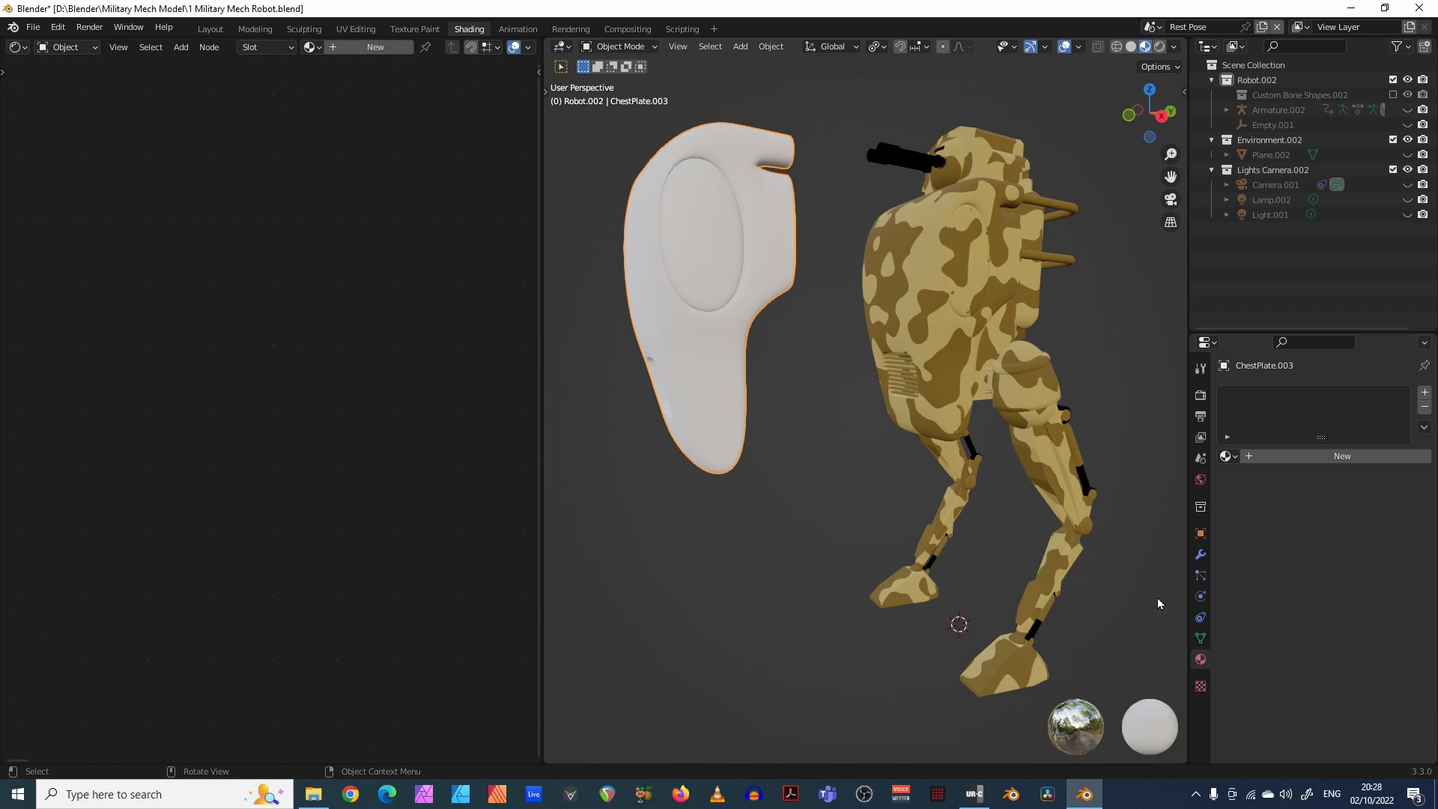
mouse_move(1201, 660)
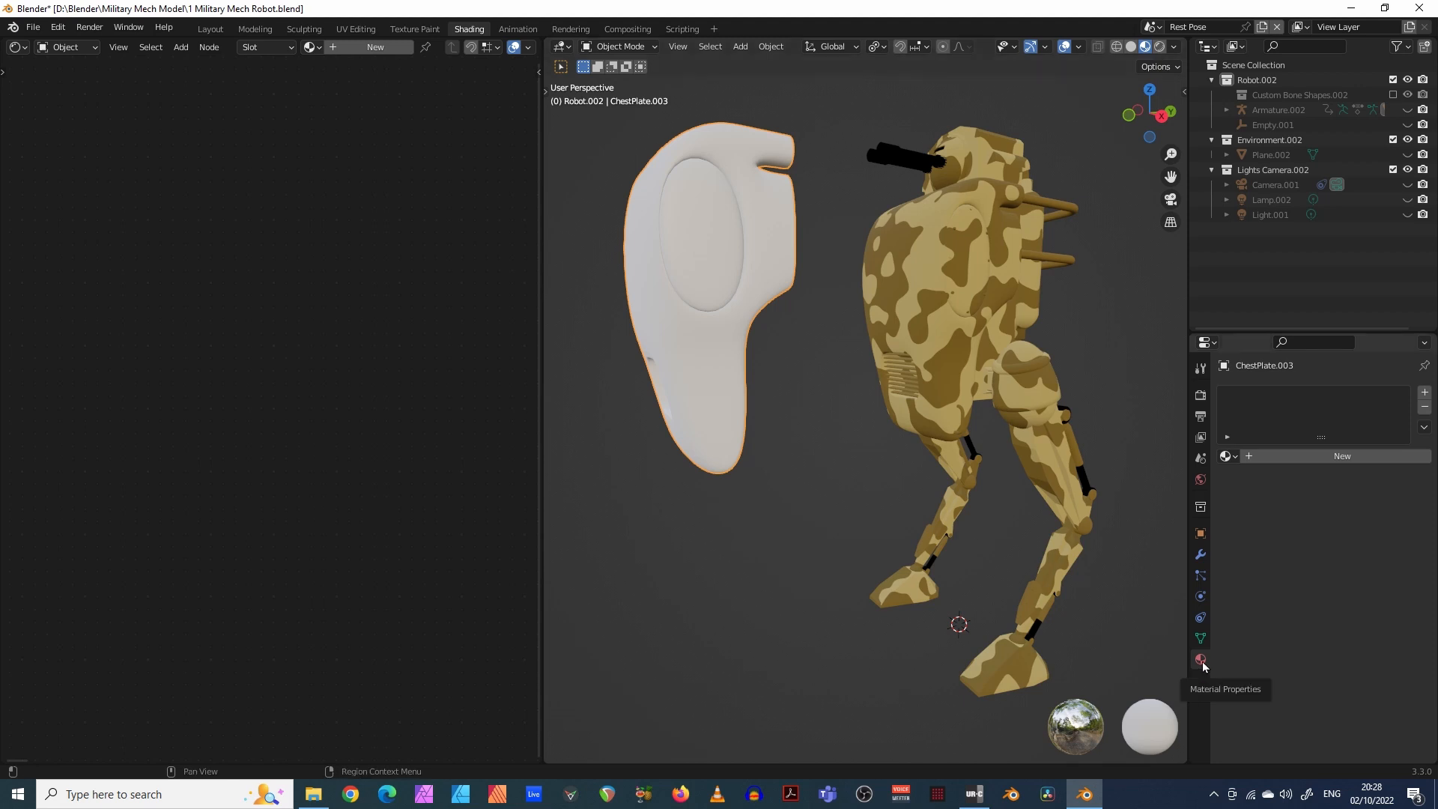
click(1201, 659)
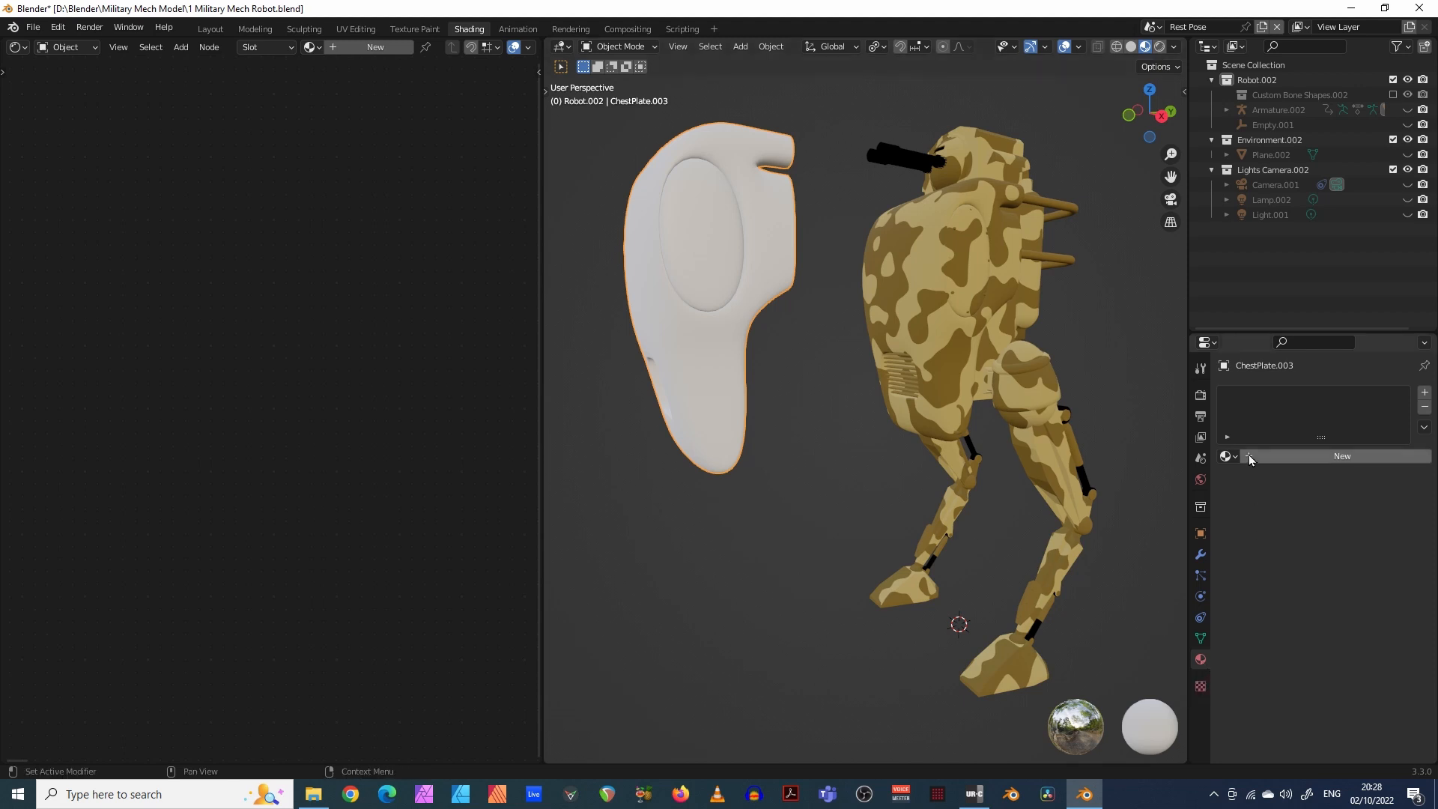
- Create a new material for the chest plate and add a Texture Coordinate node via search
click(1341, 455)
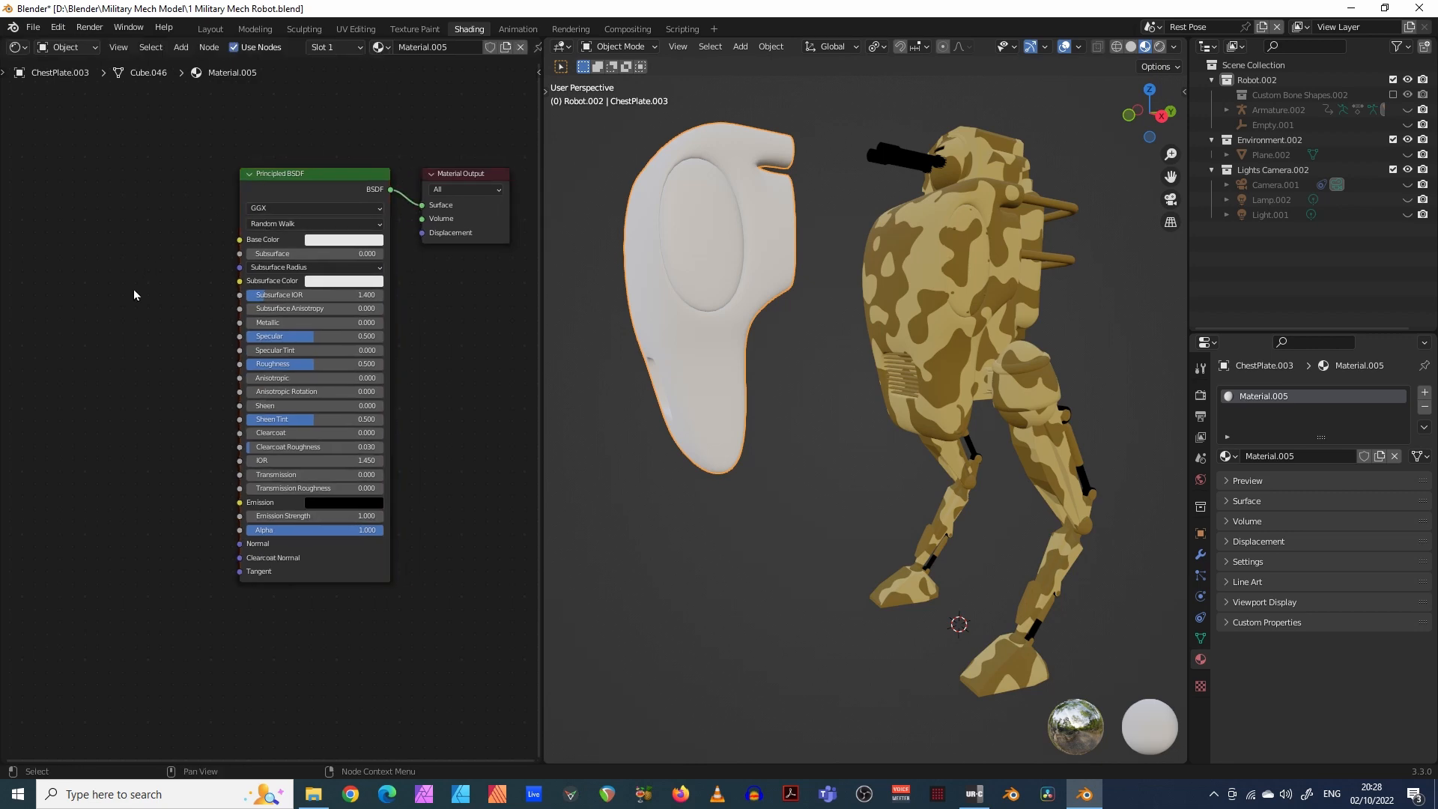
mouse_move(75, 196)
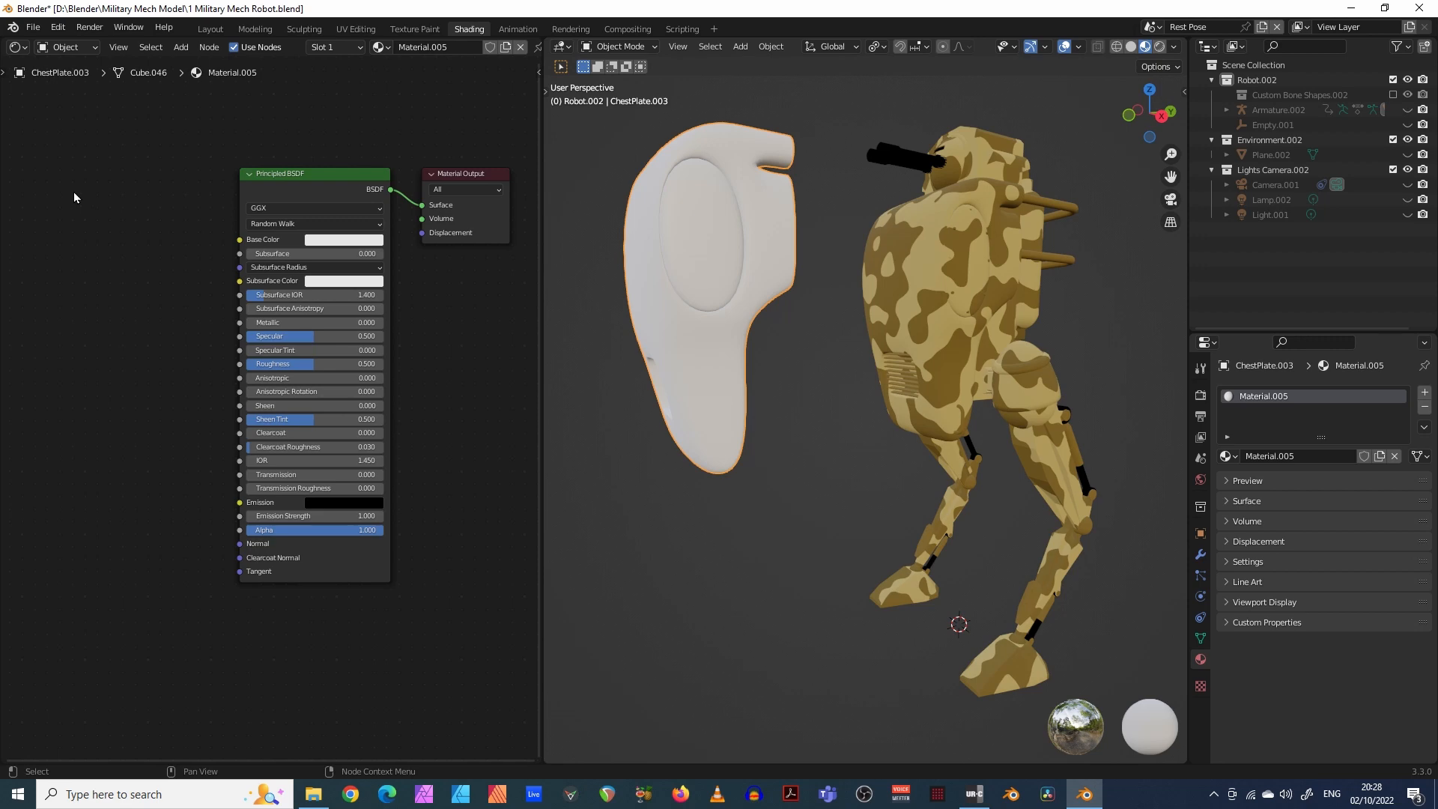
mouse_move(68, 194)
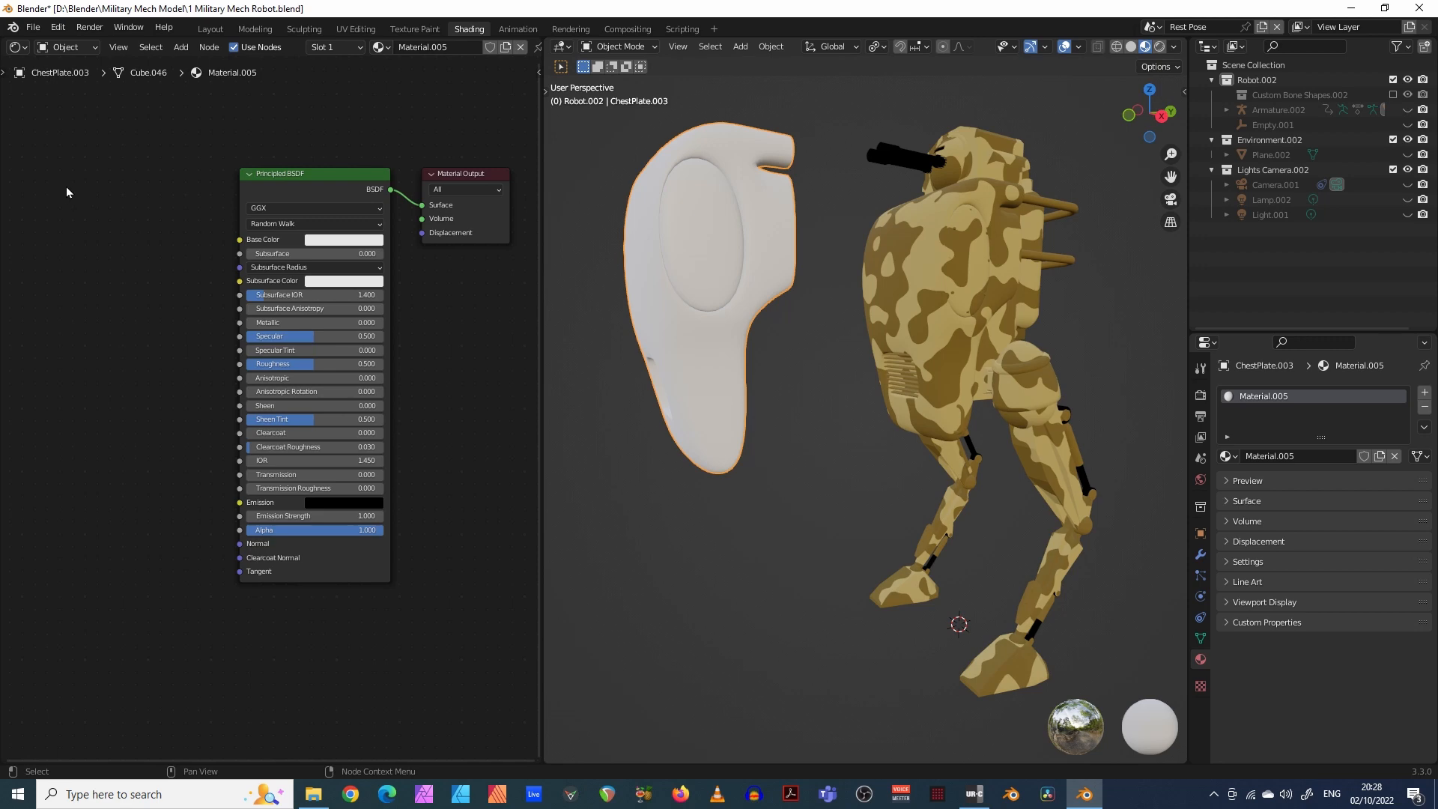
mouse_move(105, 162)
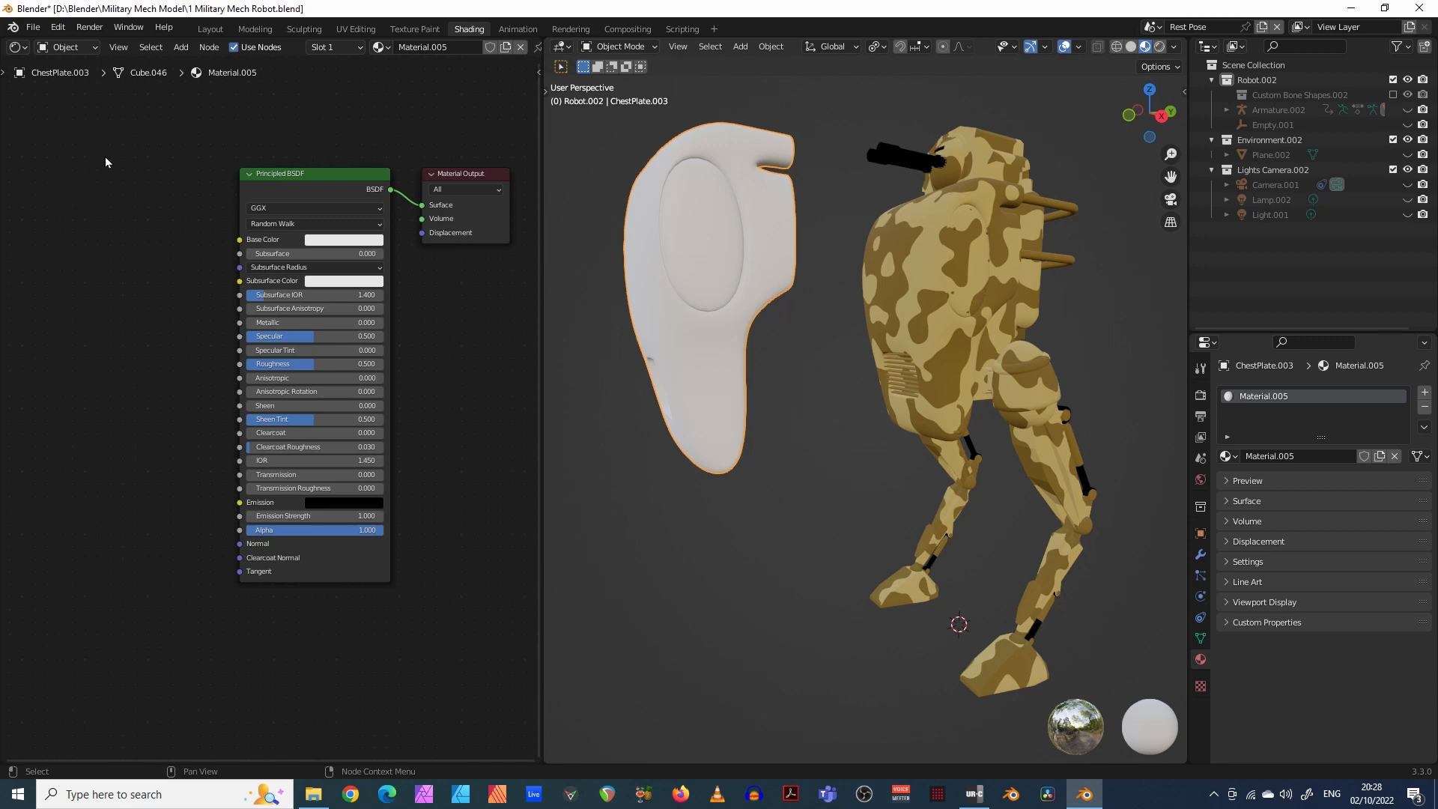
click(182, 46)
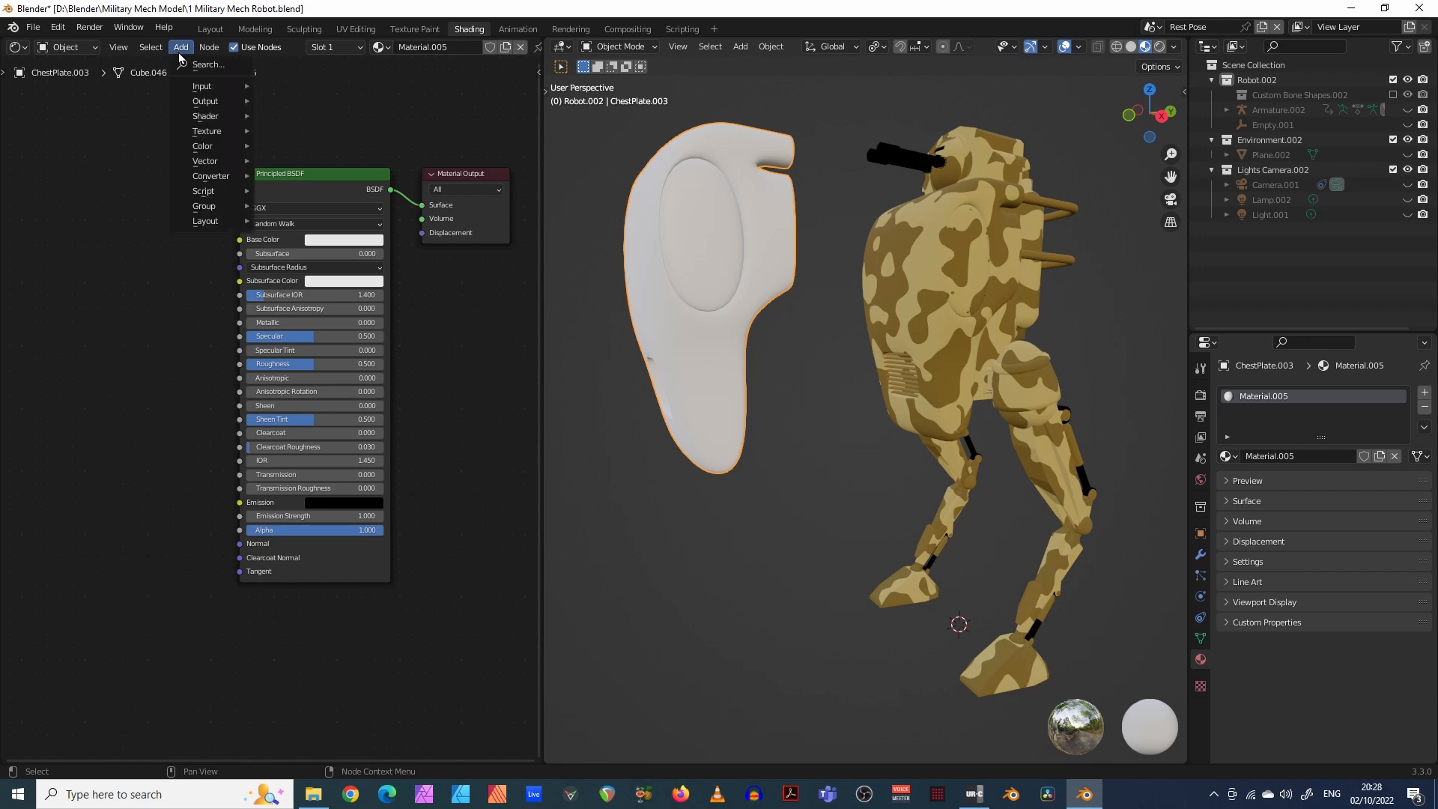
click(207, 64)
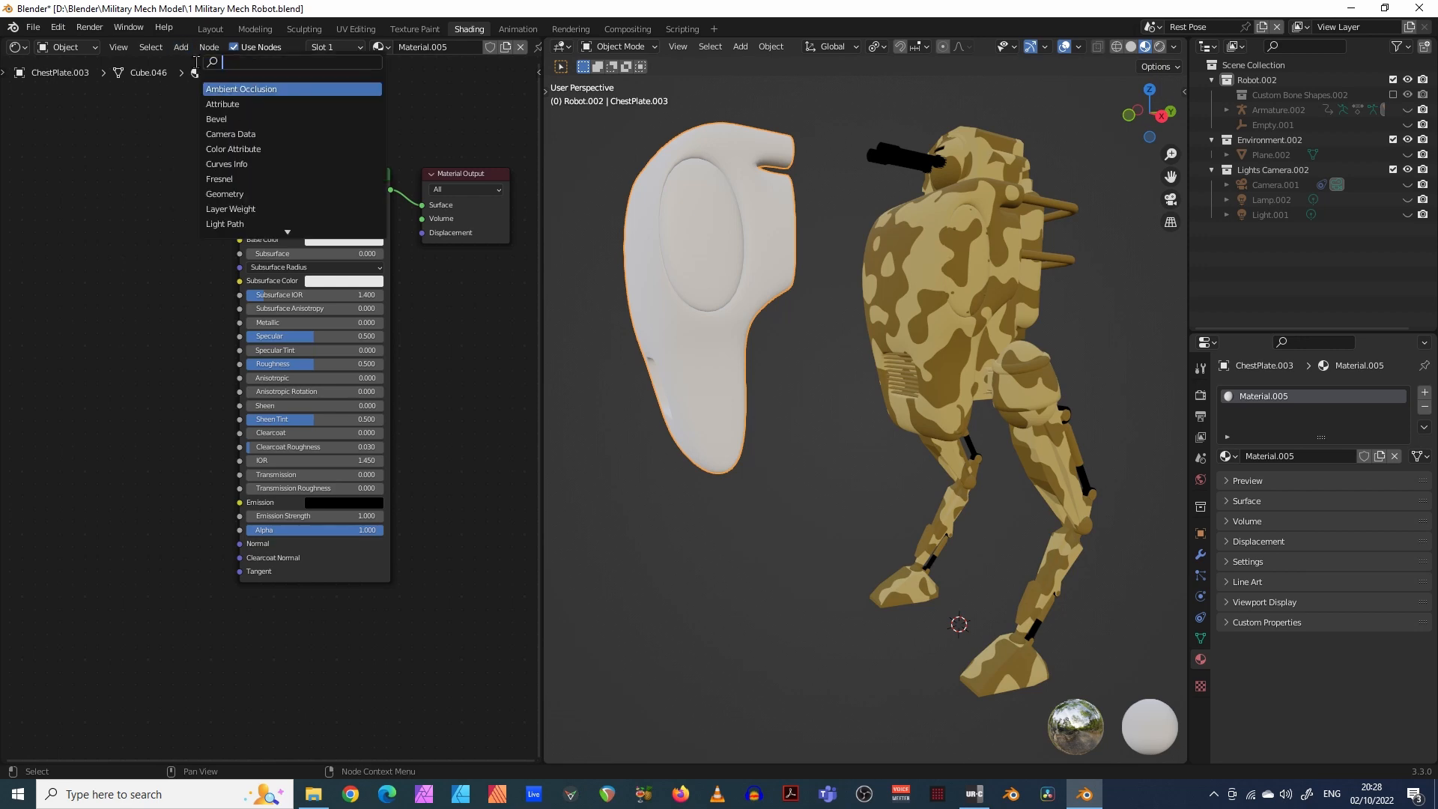
text(texture)
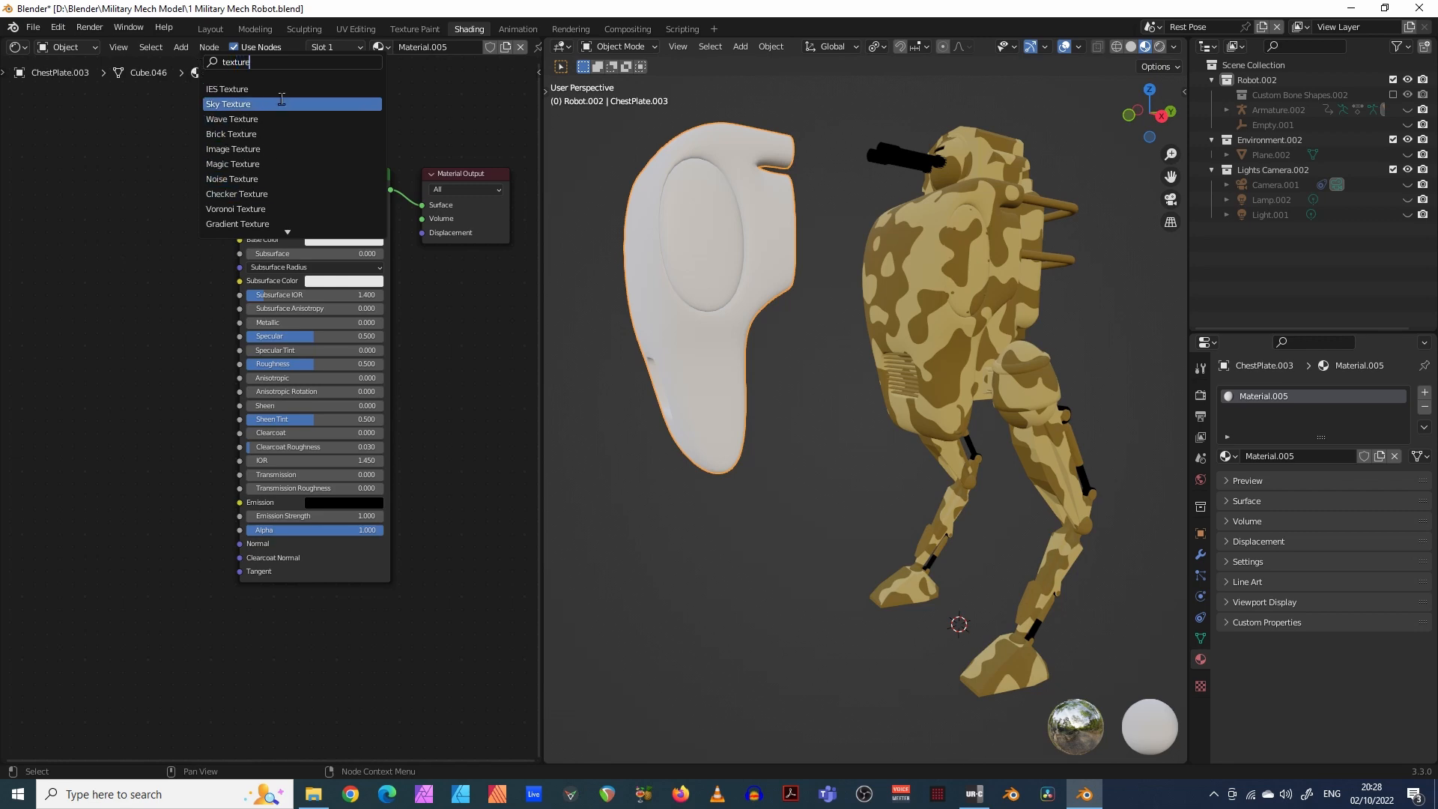
text(co)
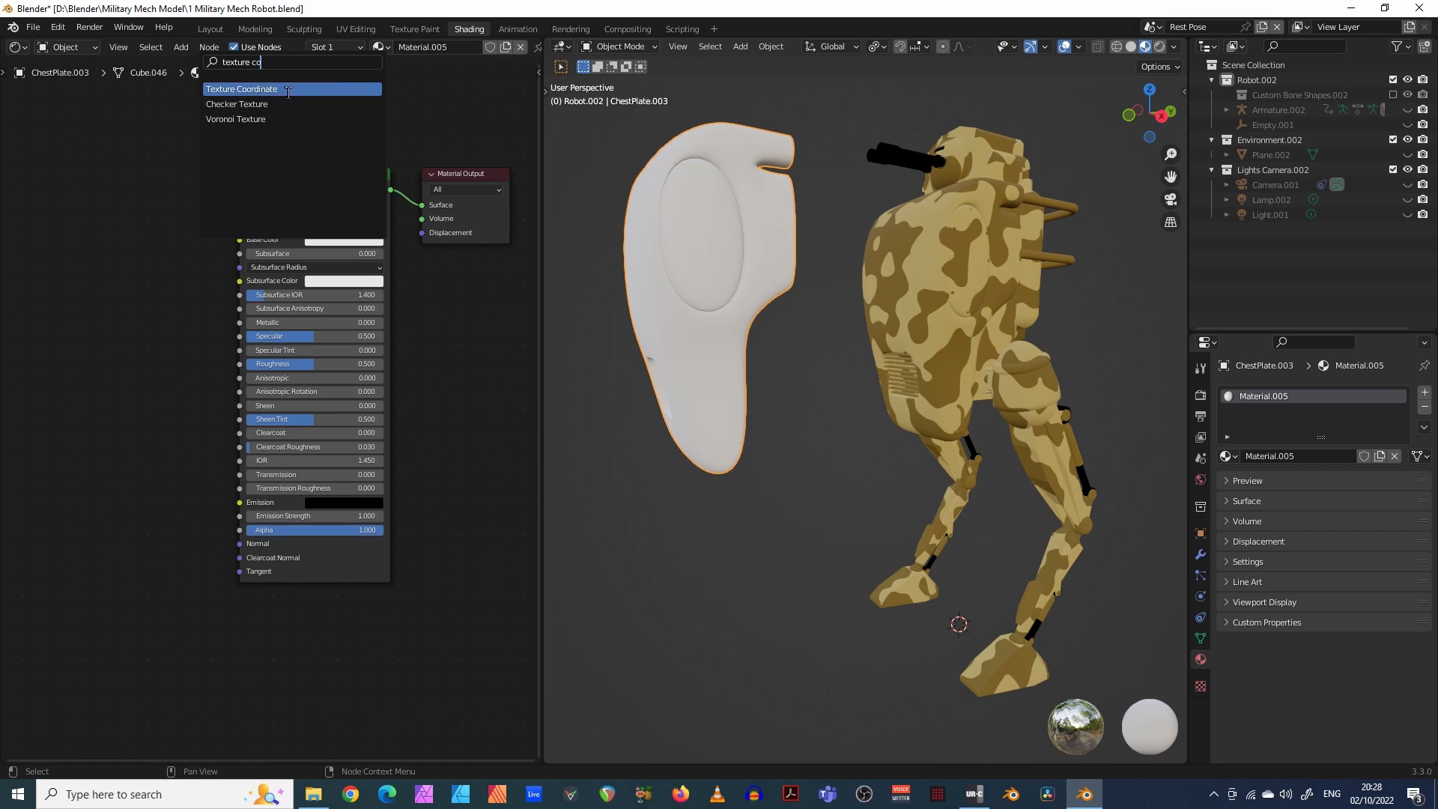
click(243, 89)
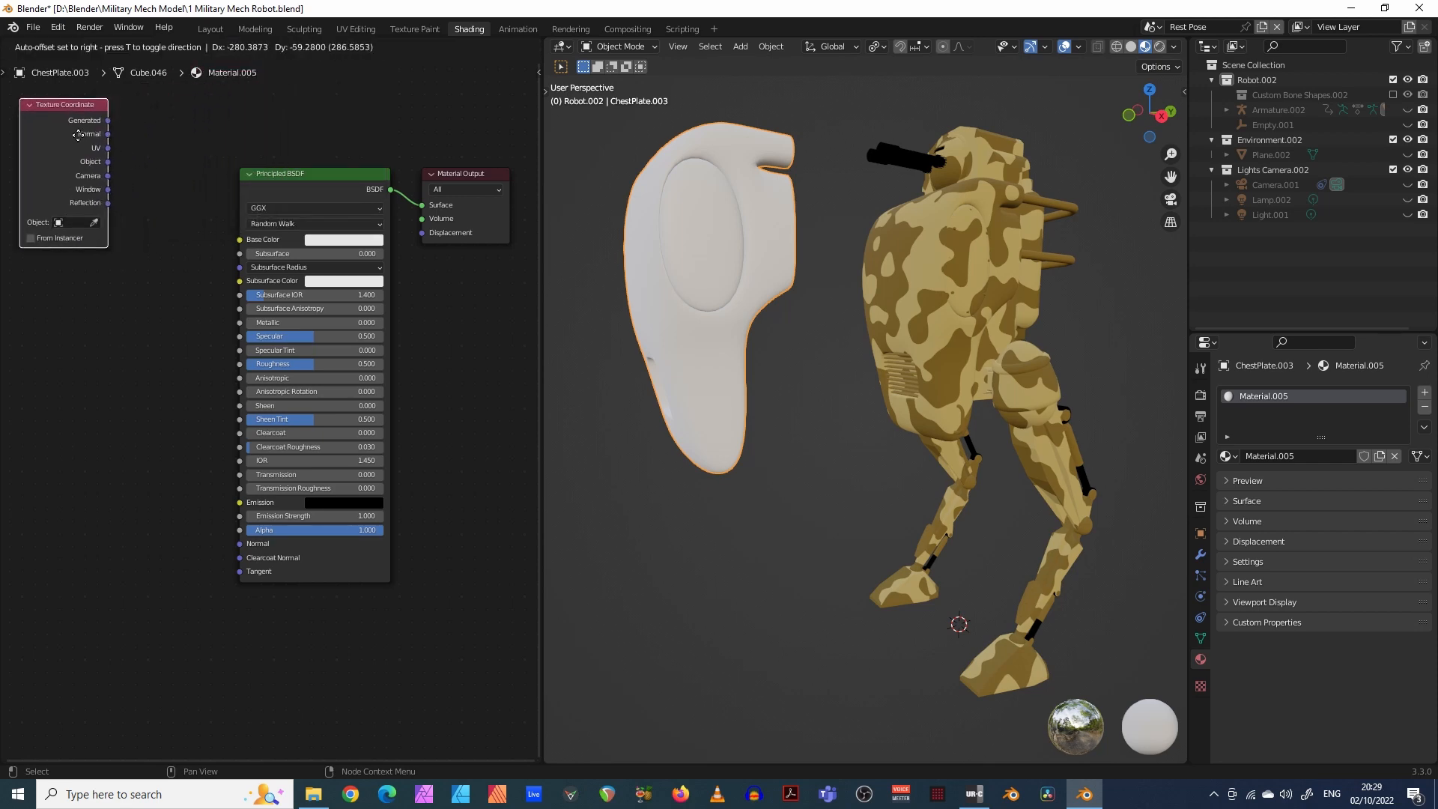
- Position the Texture Coordinate node at upper left and add a Vector Transform node
drag(313, 174, 337, 177)
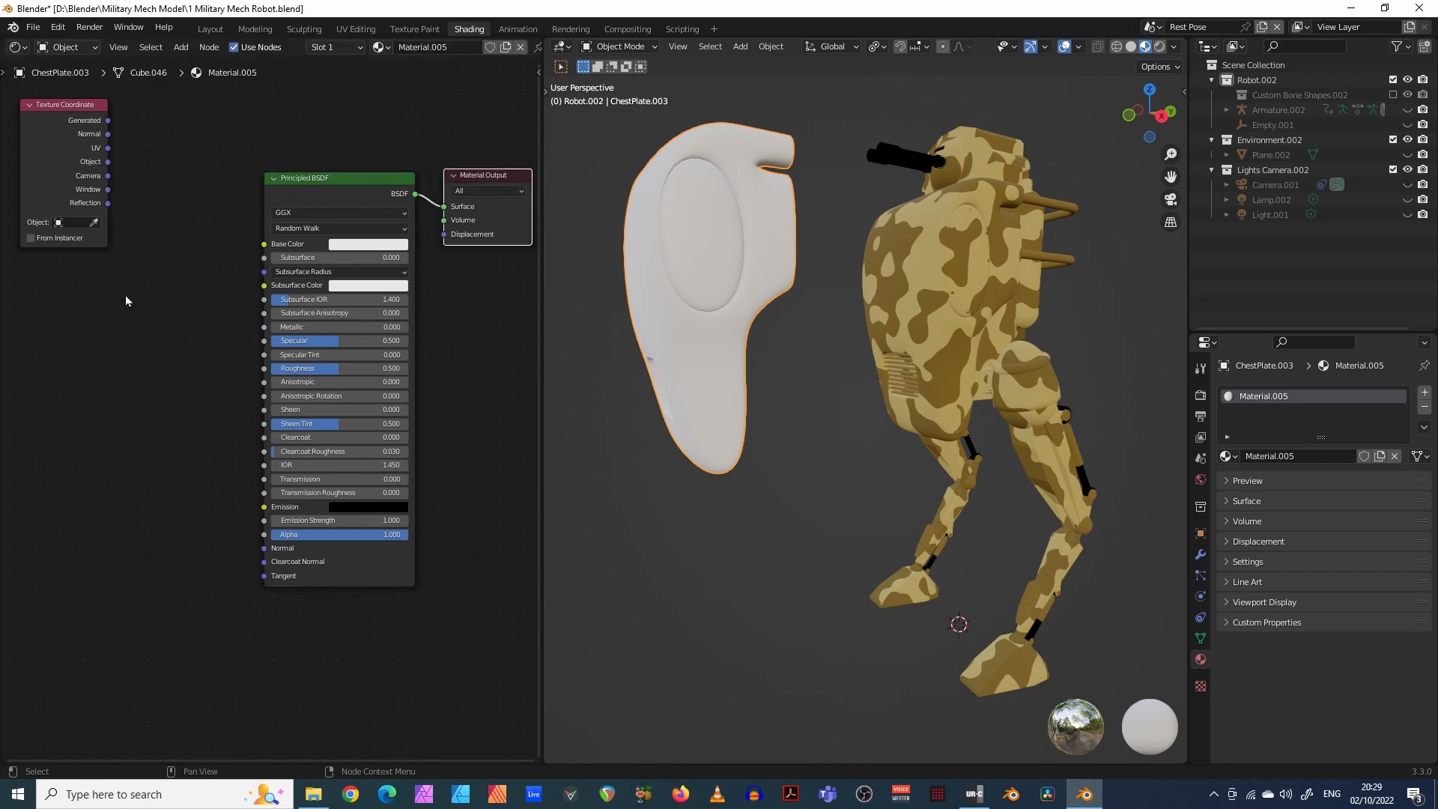
mouse_move(174, 418)
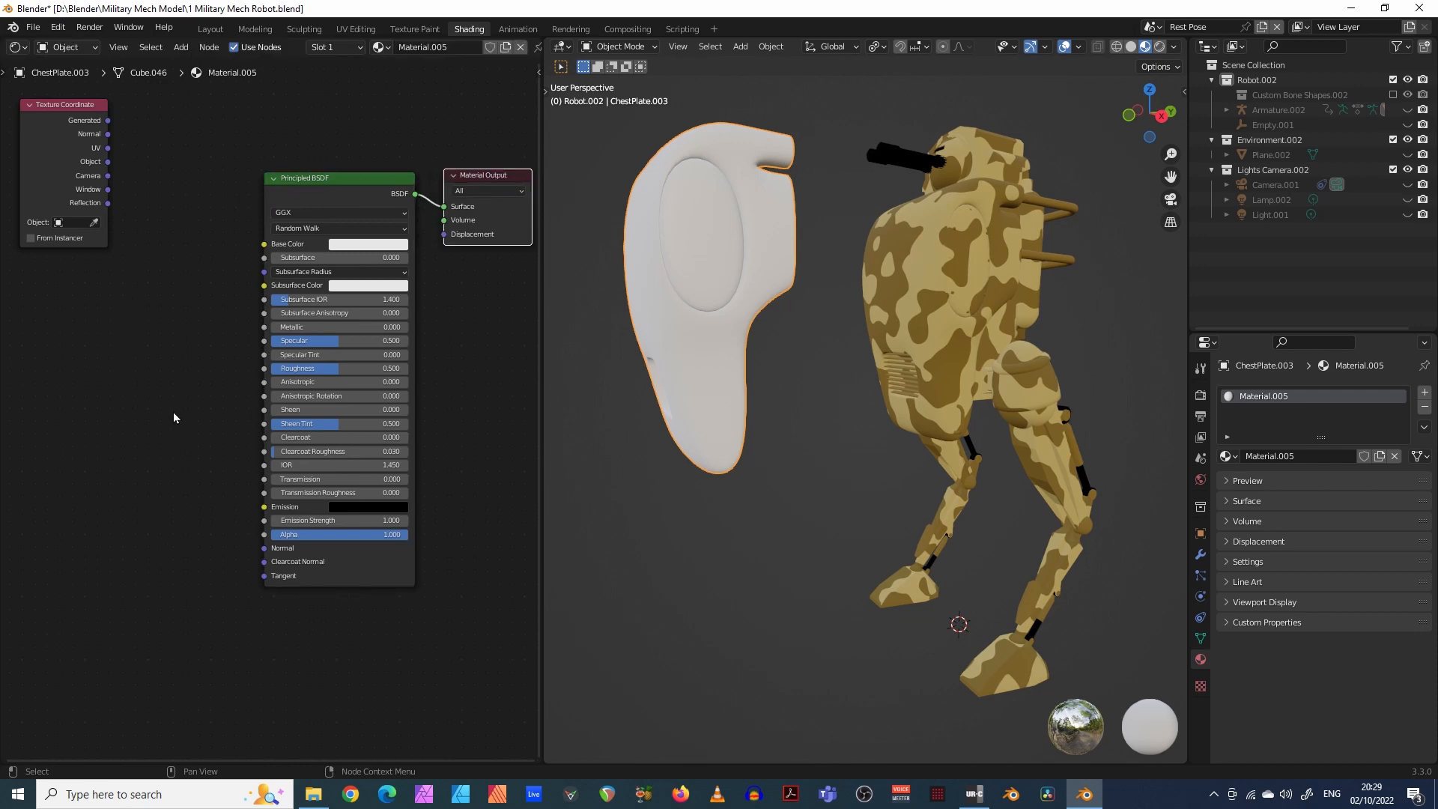
mouse_move(193, 340)
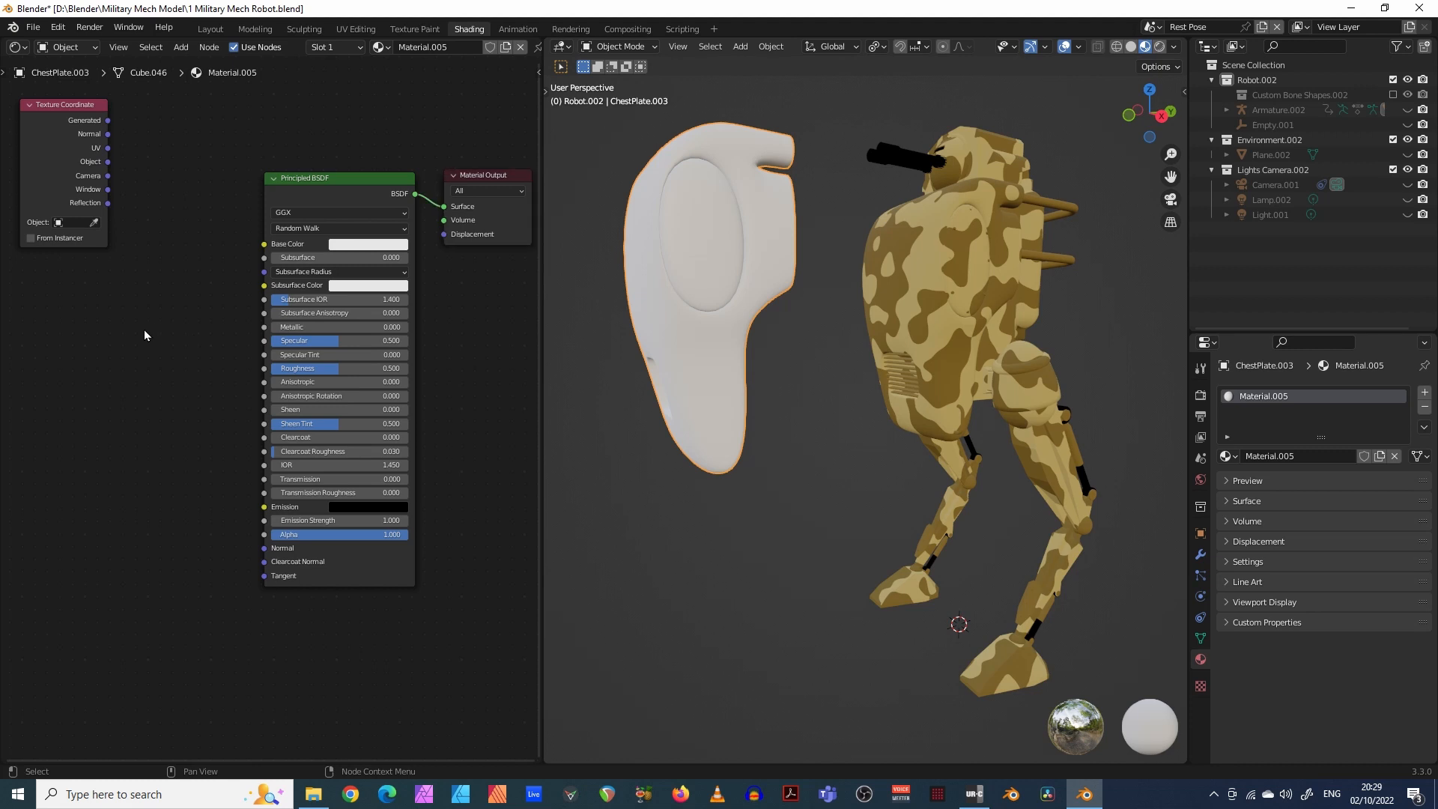
mouse_move(103, 313)
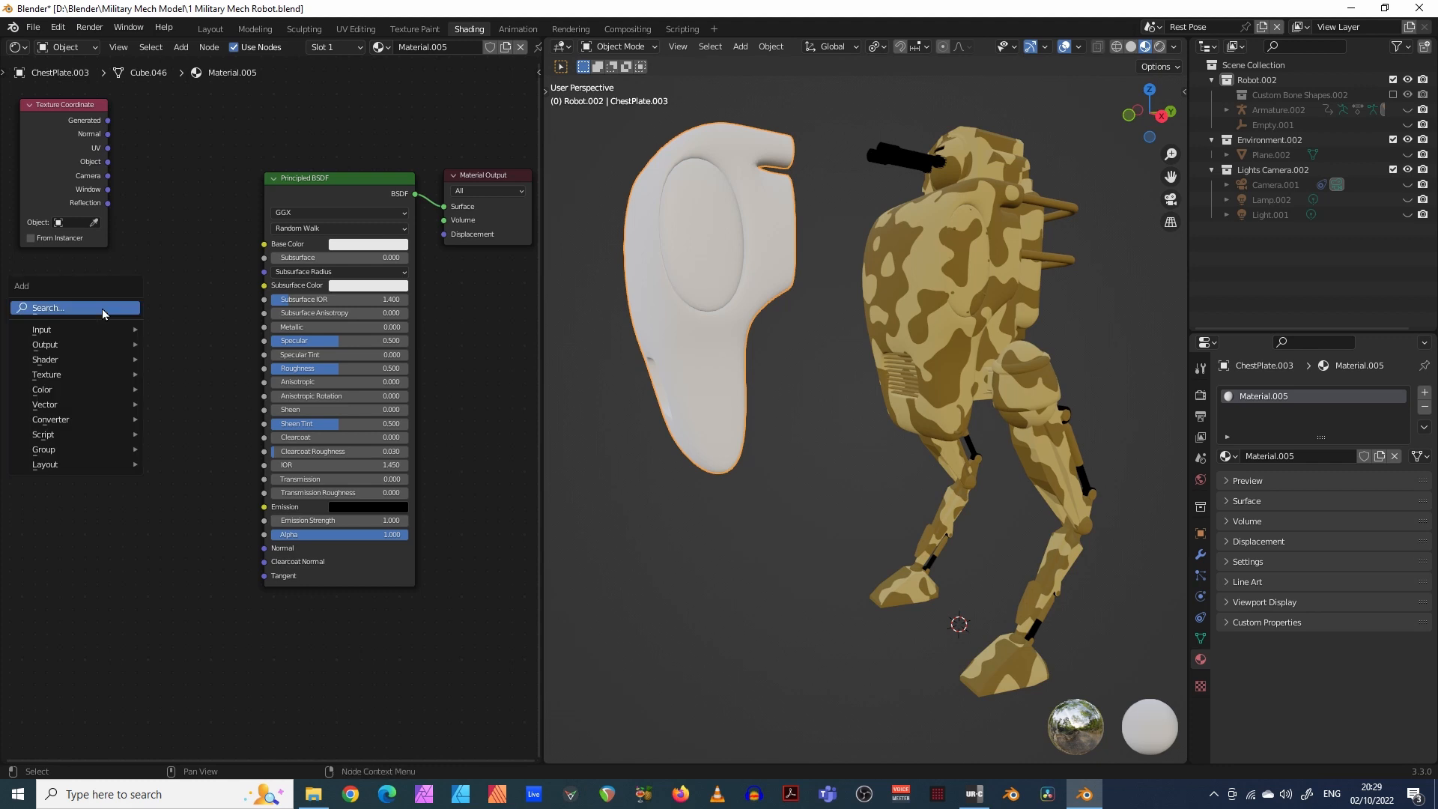
text(vect)
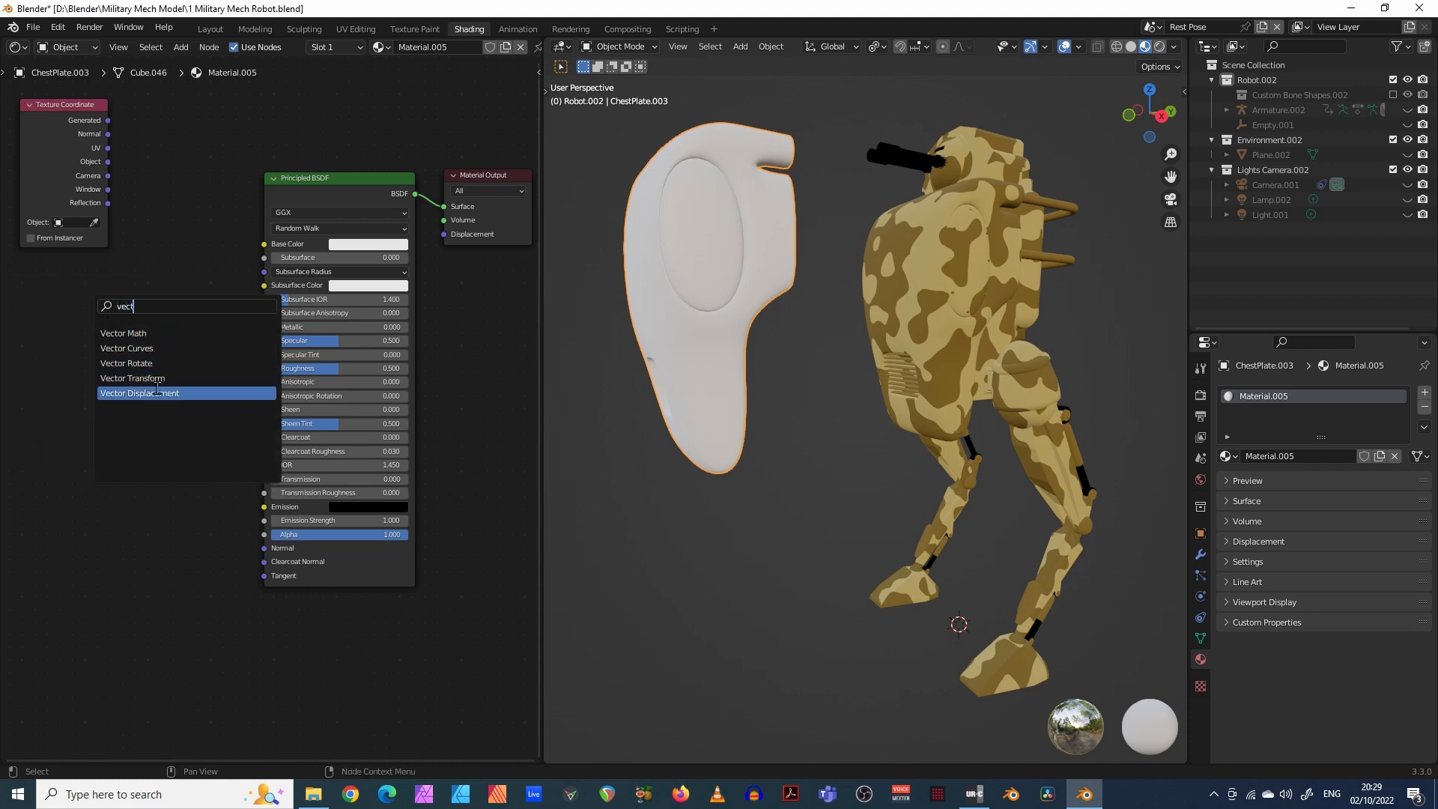
click(132, 378)
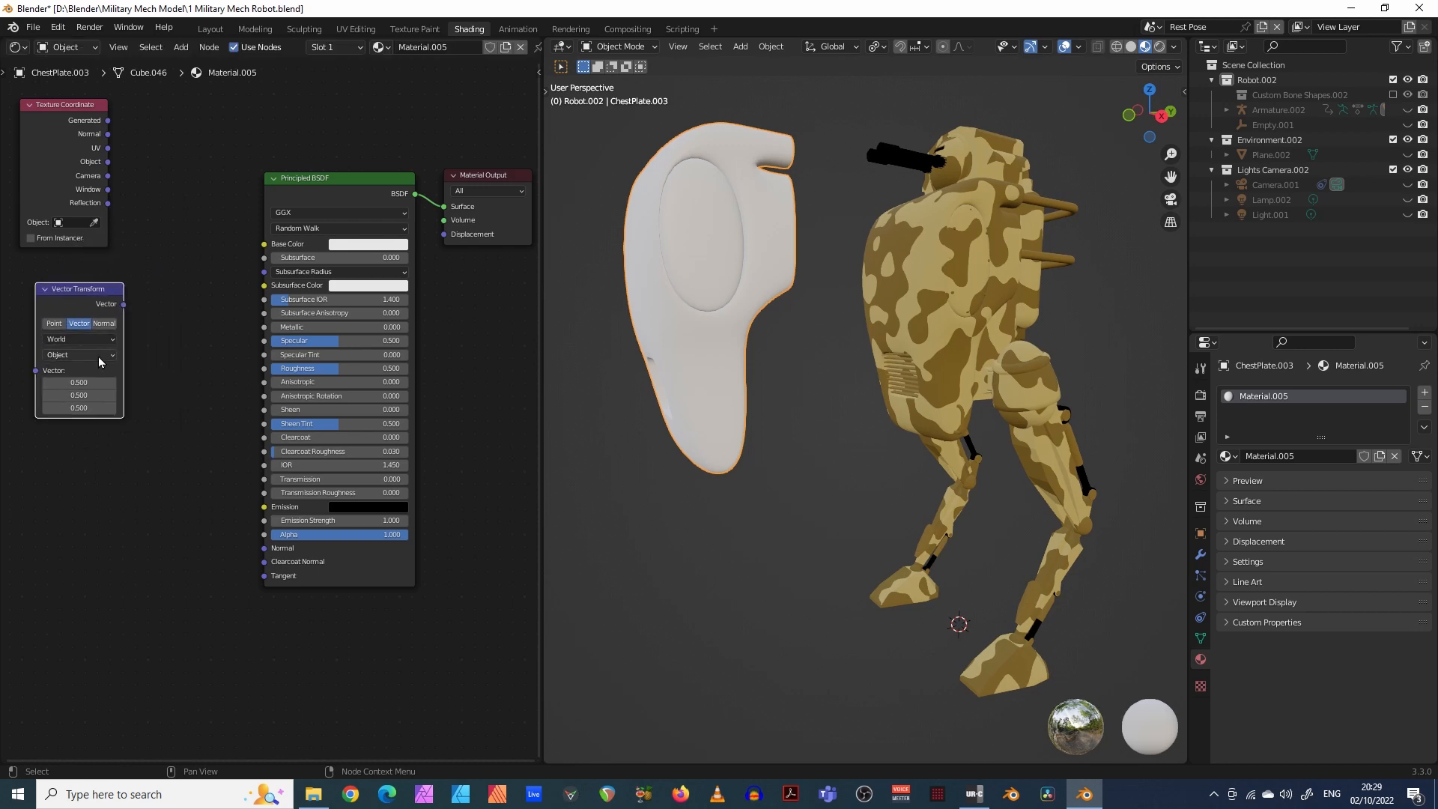
mouse_move(118, 460)
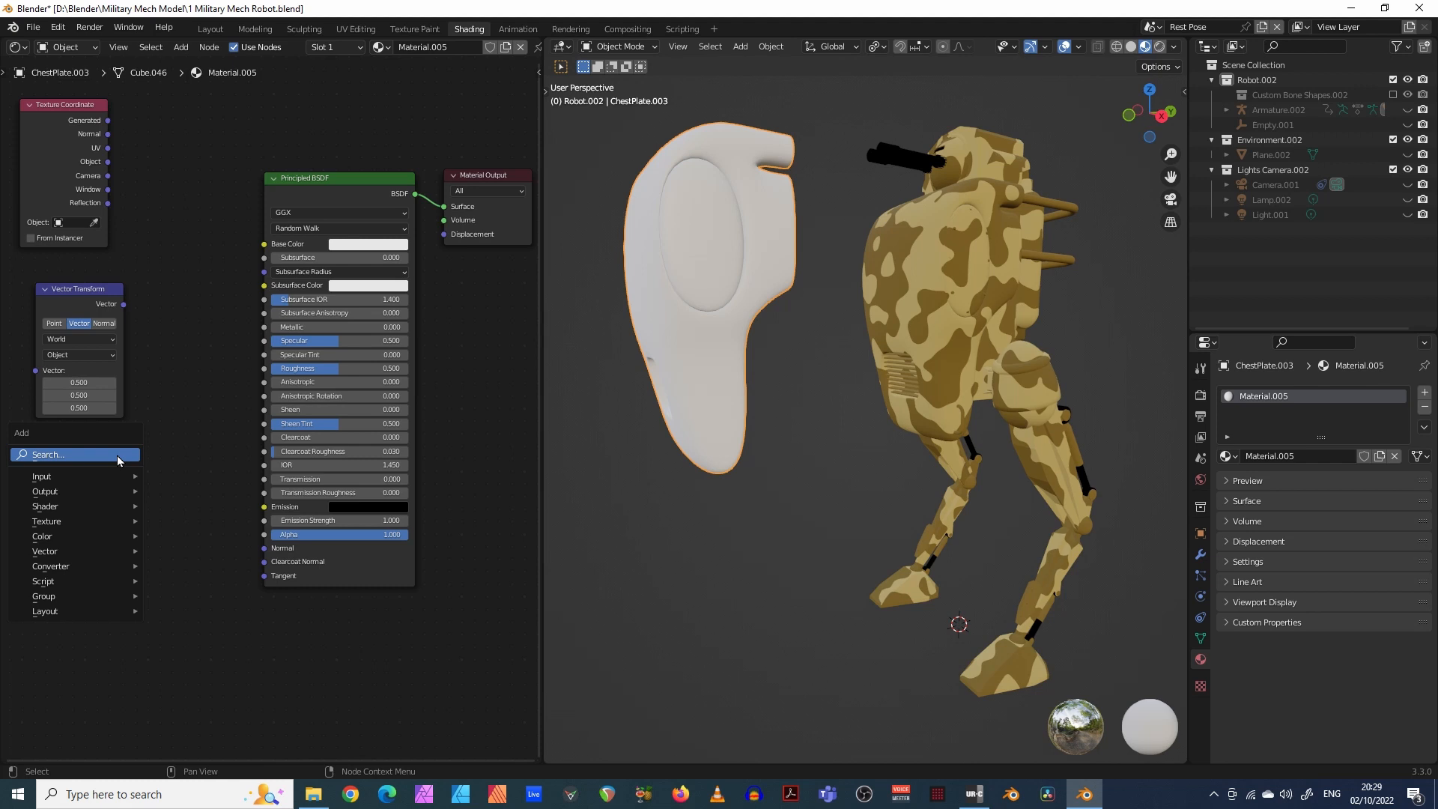
- Add a Musgrave Texture node and a ColorRamp node by searching 'musg' and 'ramp'
text(m)
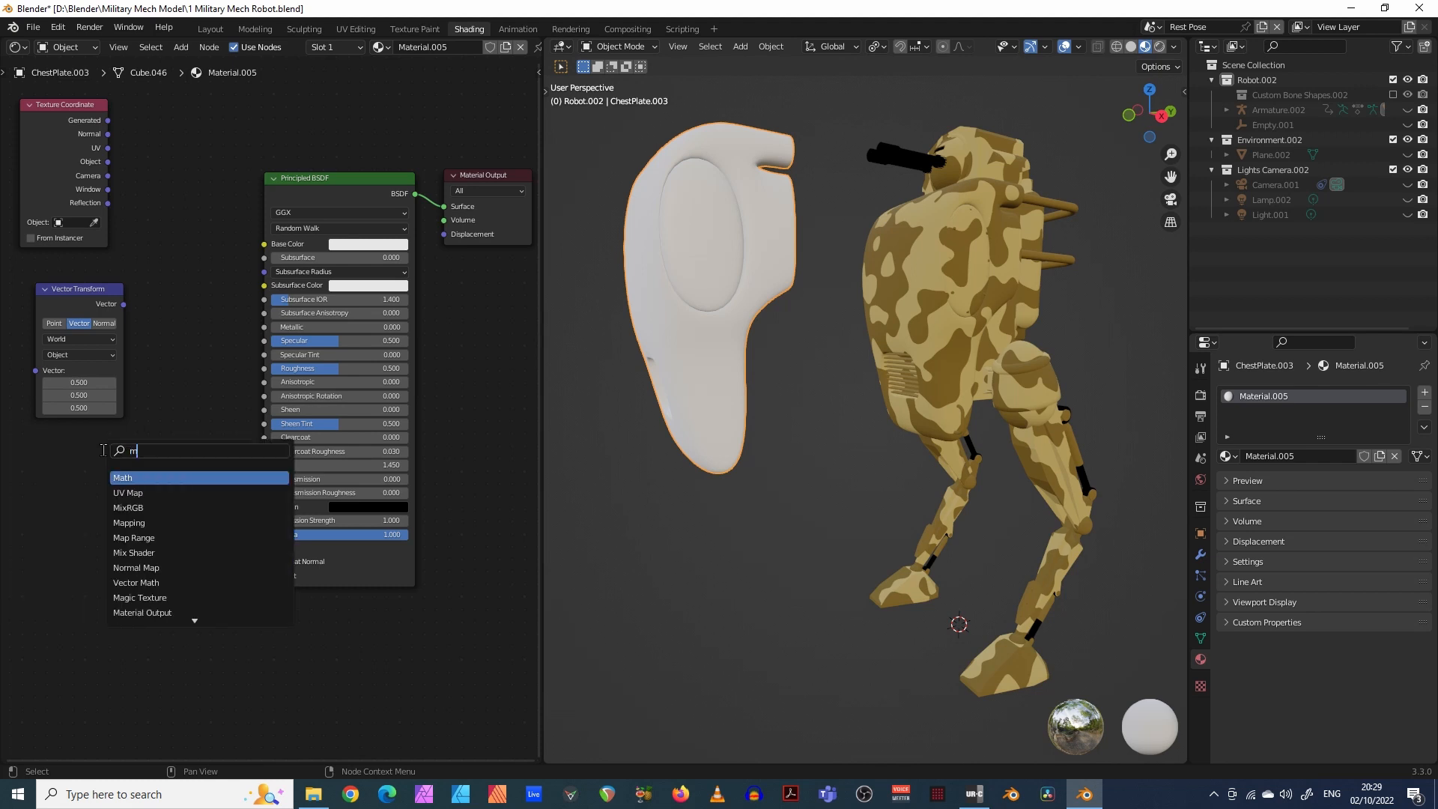
text(usg)
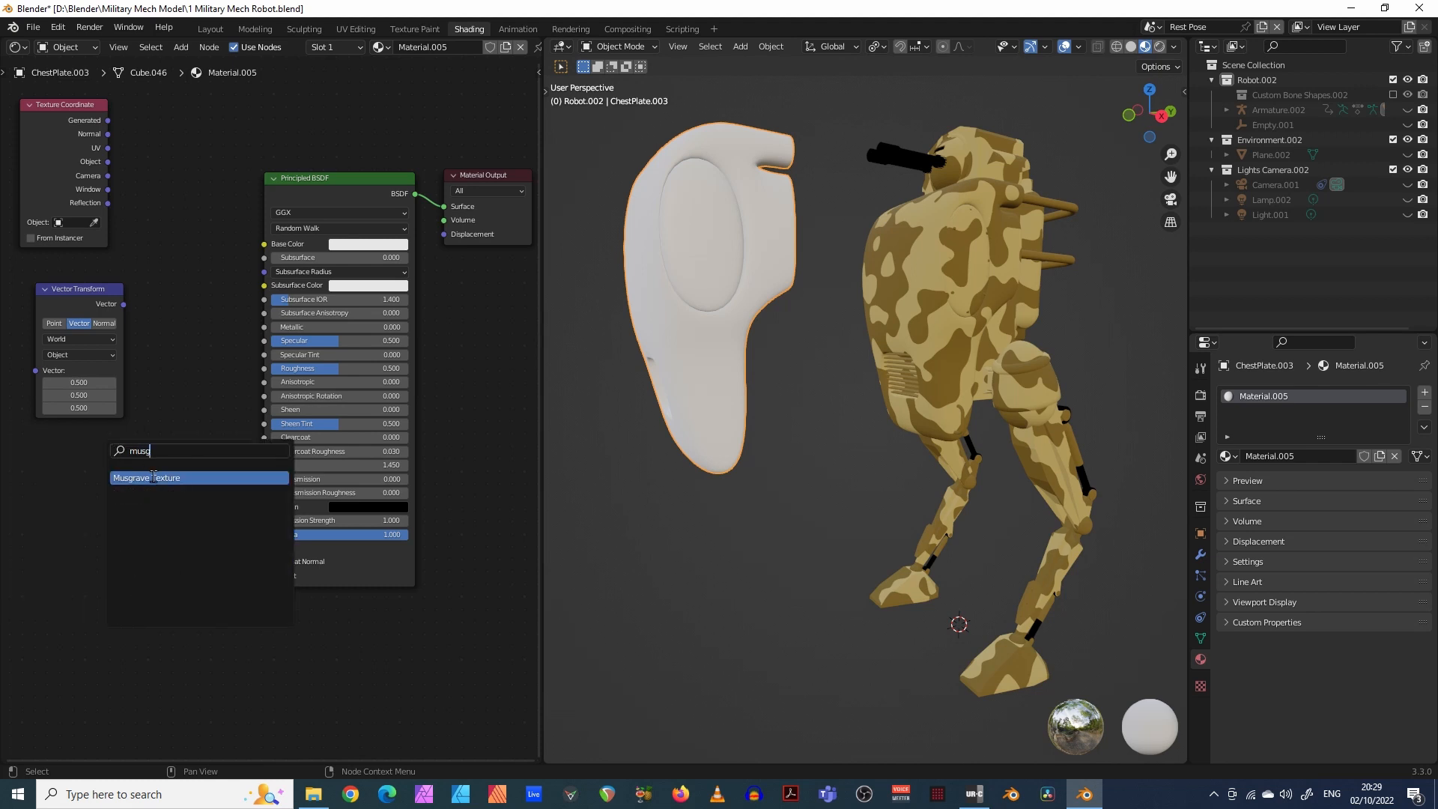
click(167, 478)
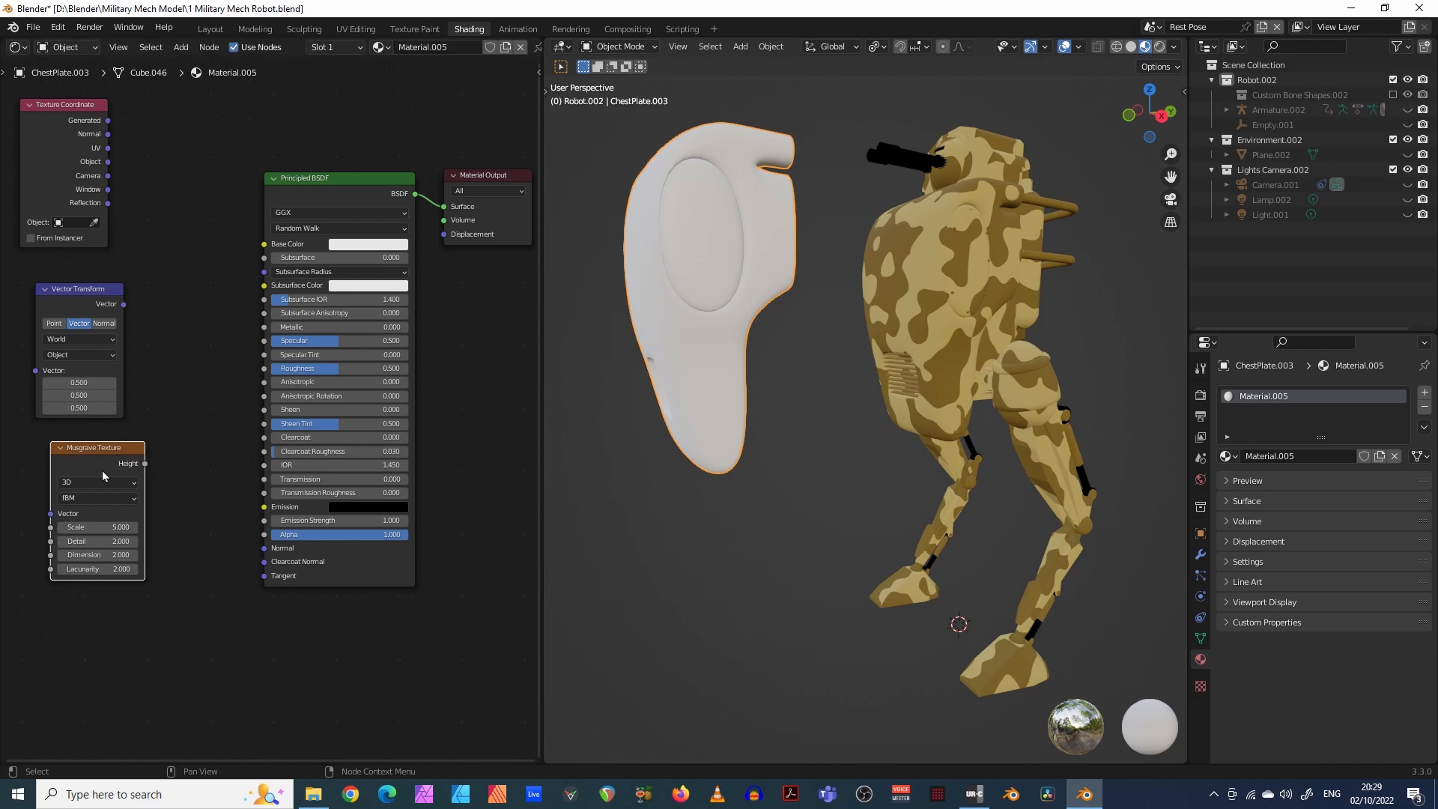
mouse_move(151, 625)
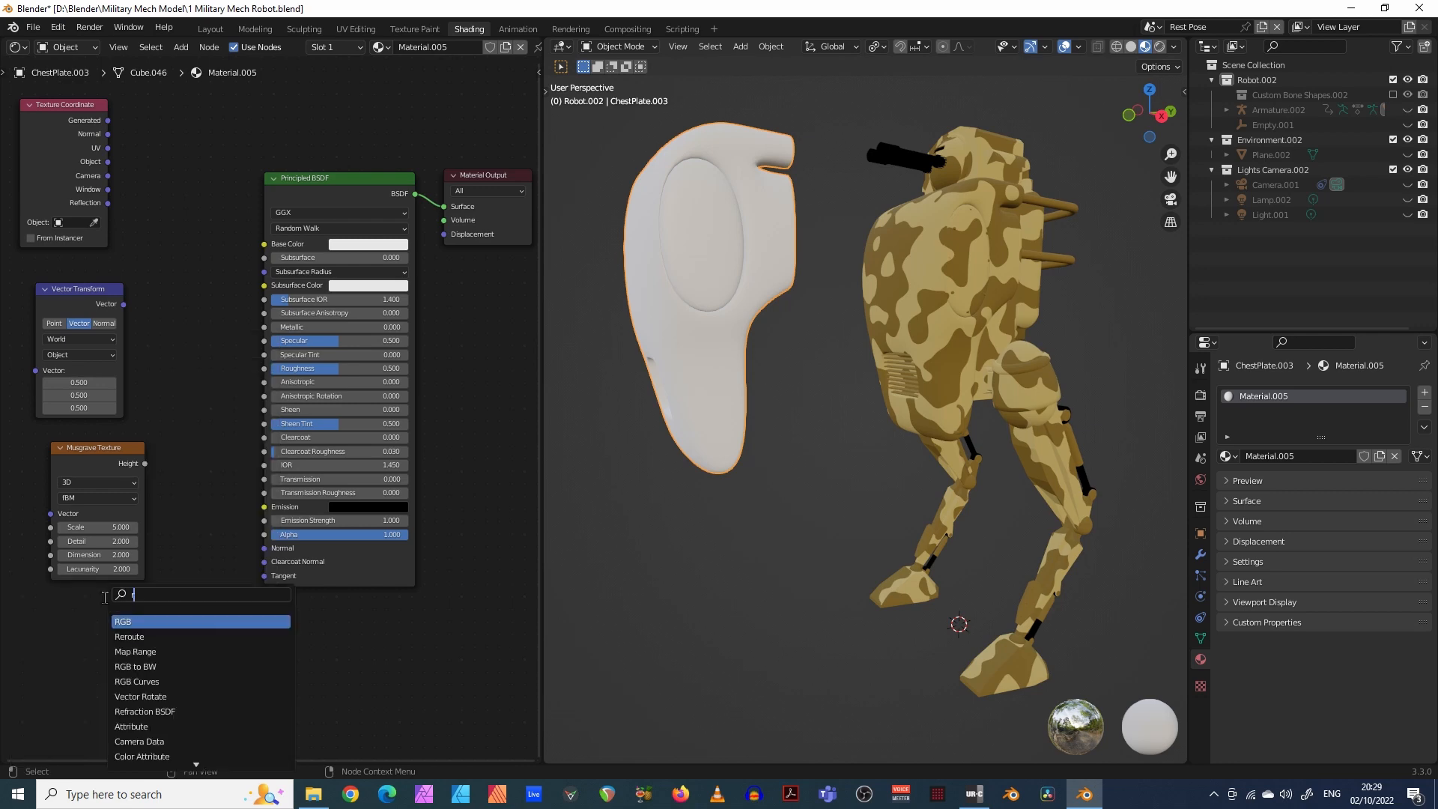
text(ramp)
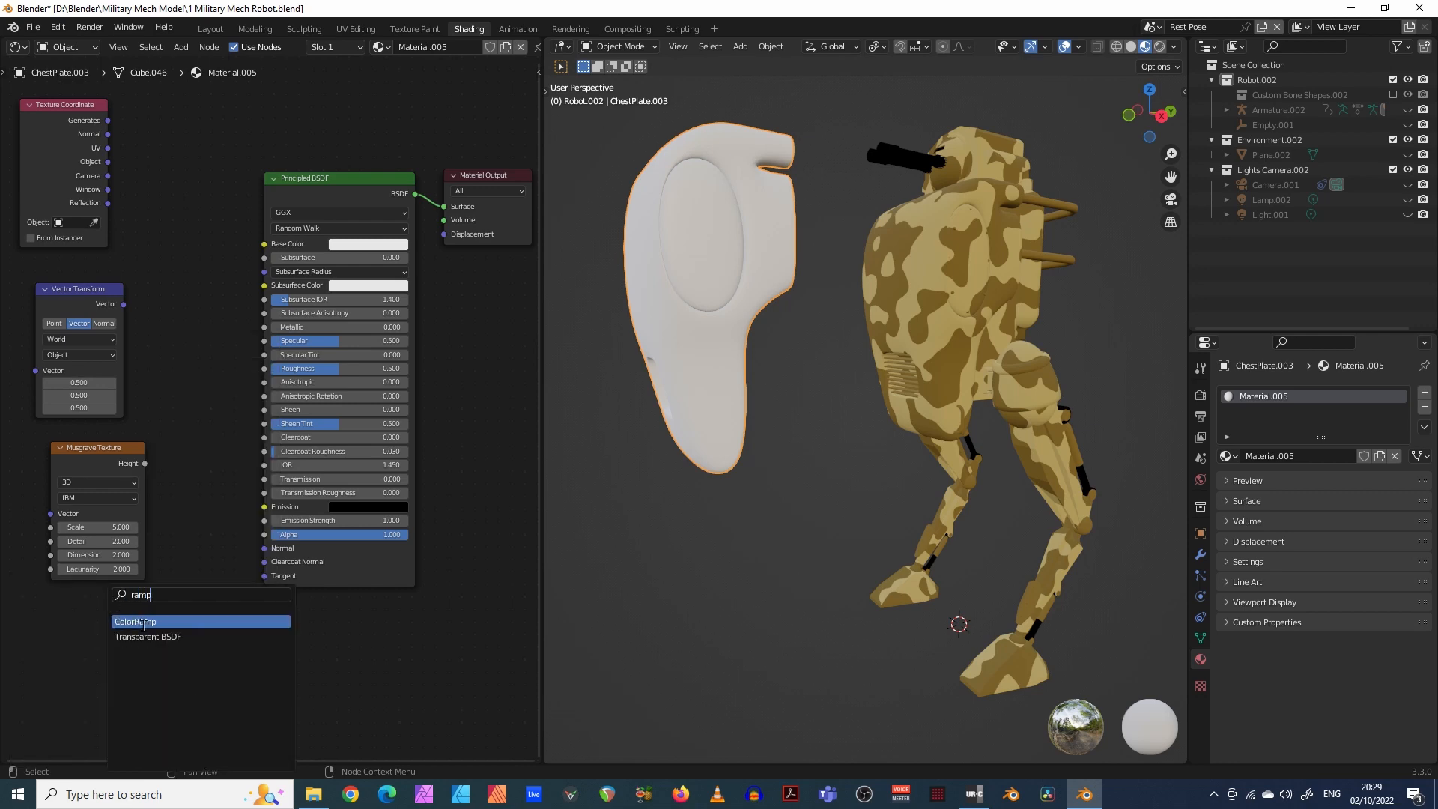
click(135, 621)
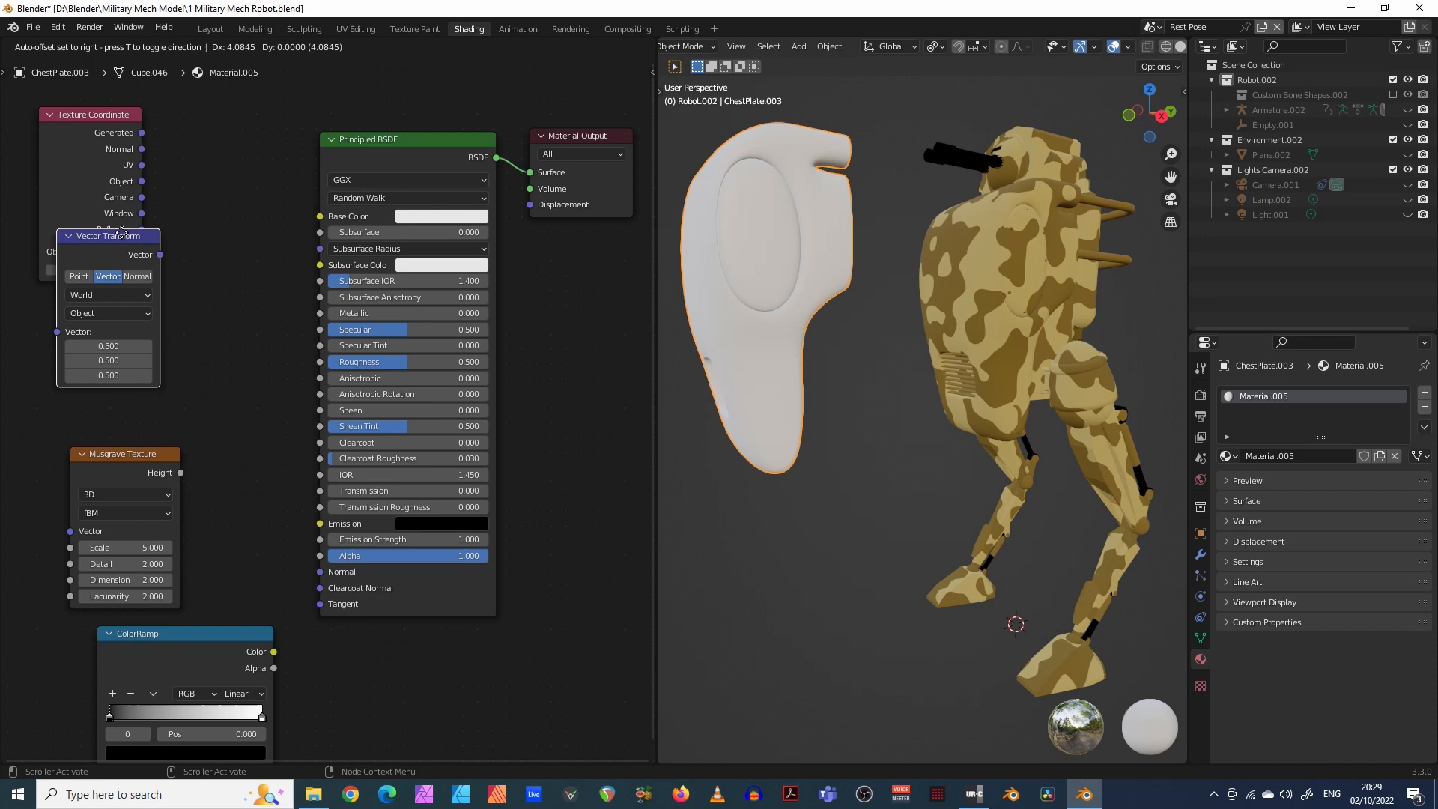
- Move the Vector Transform node up beside the Texture Coordinate node
drag(105, 235, 219, 181)
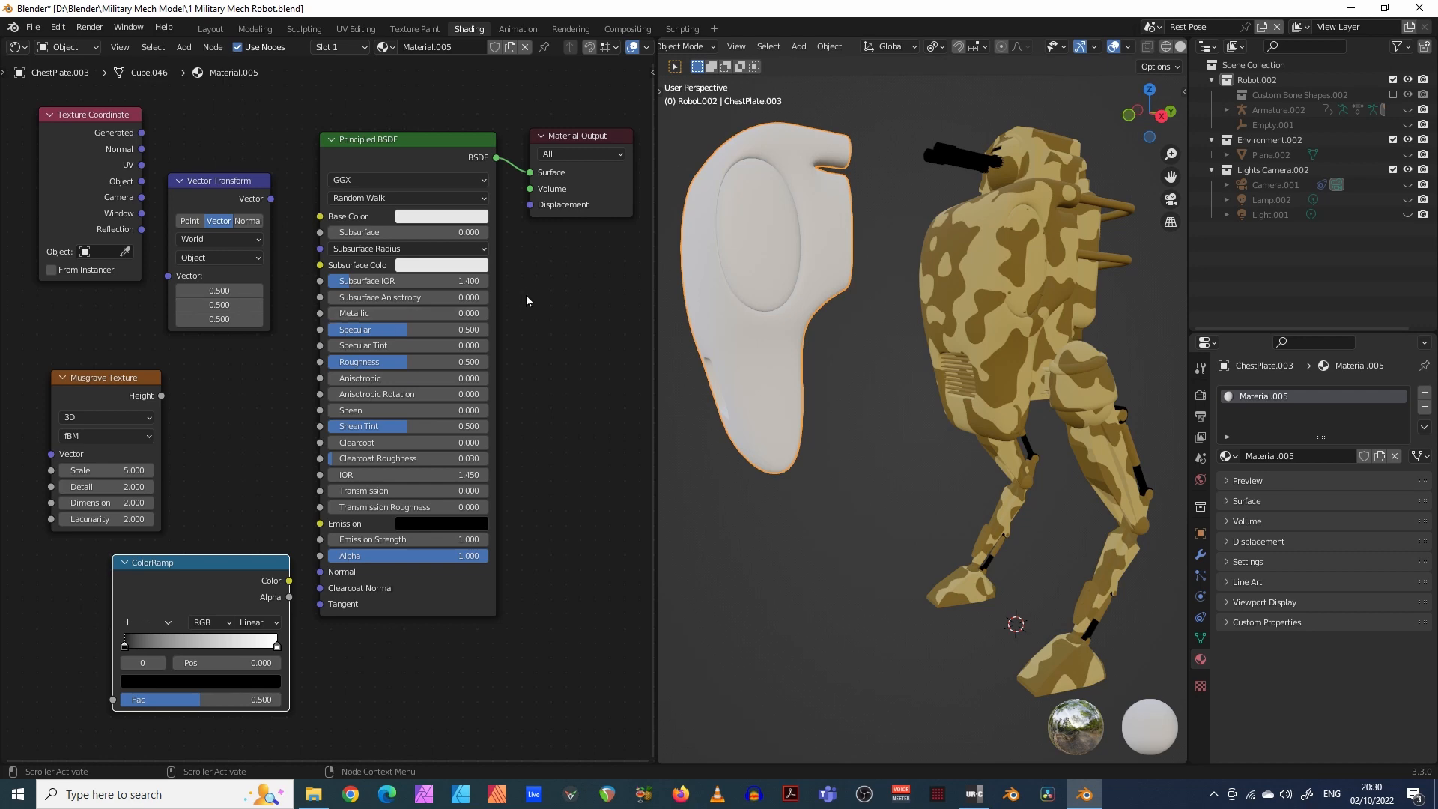
mouse_move(102, 126)
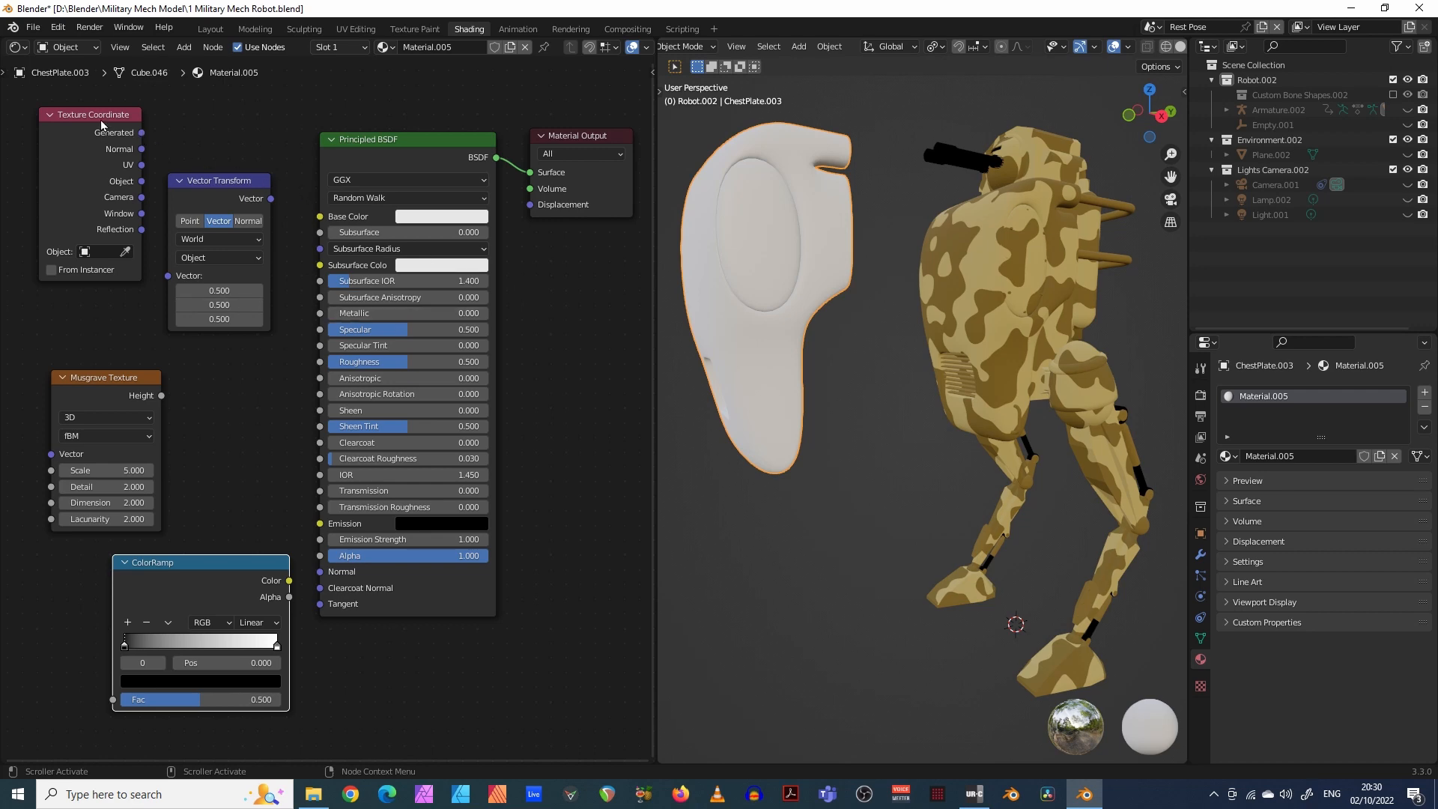
- Connect Object coordinates into Vector Transform and Musgrave Height into the ColorRamp Fac
drag(143, 132, 170, 183)
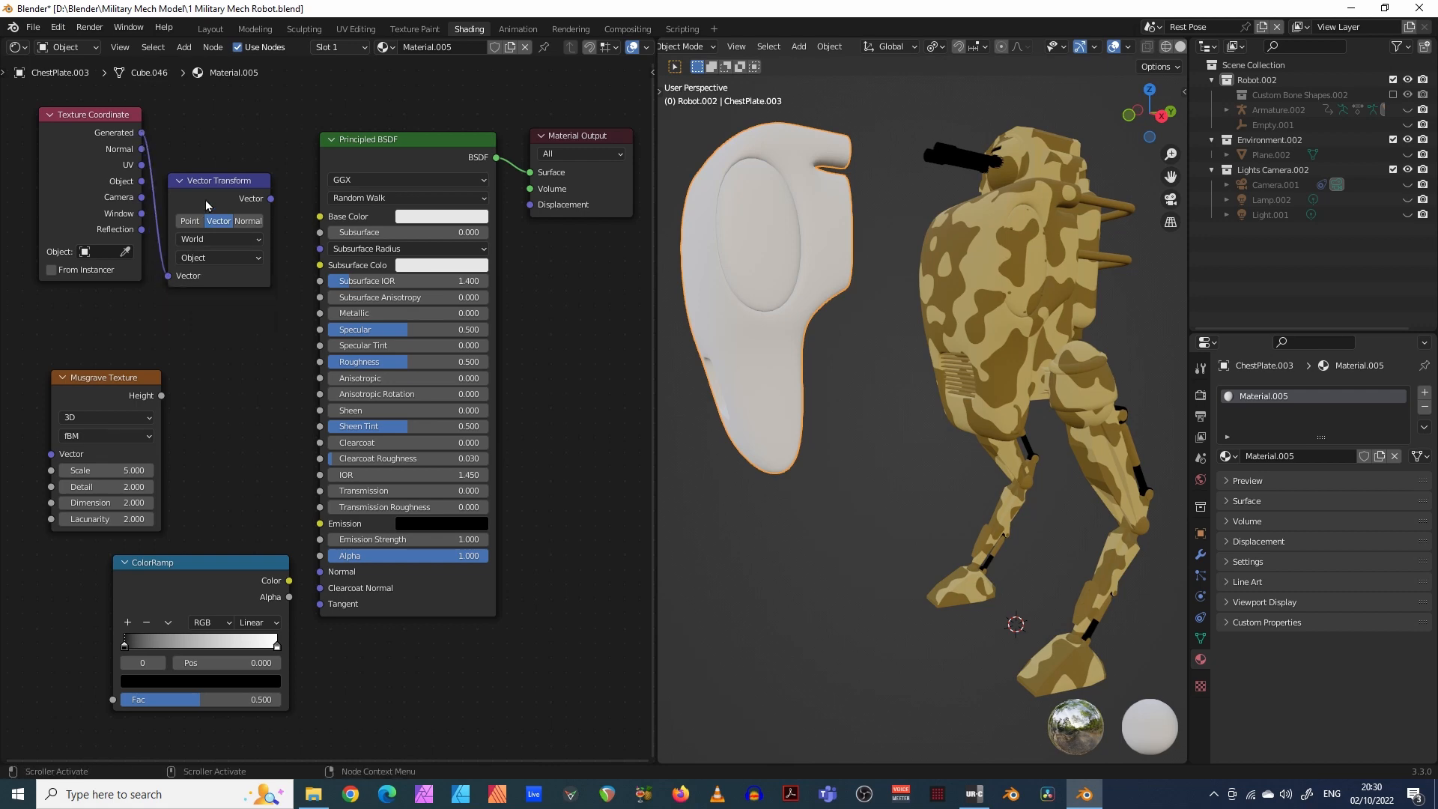
mouse_move(272, 202)
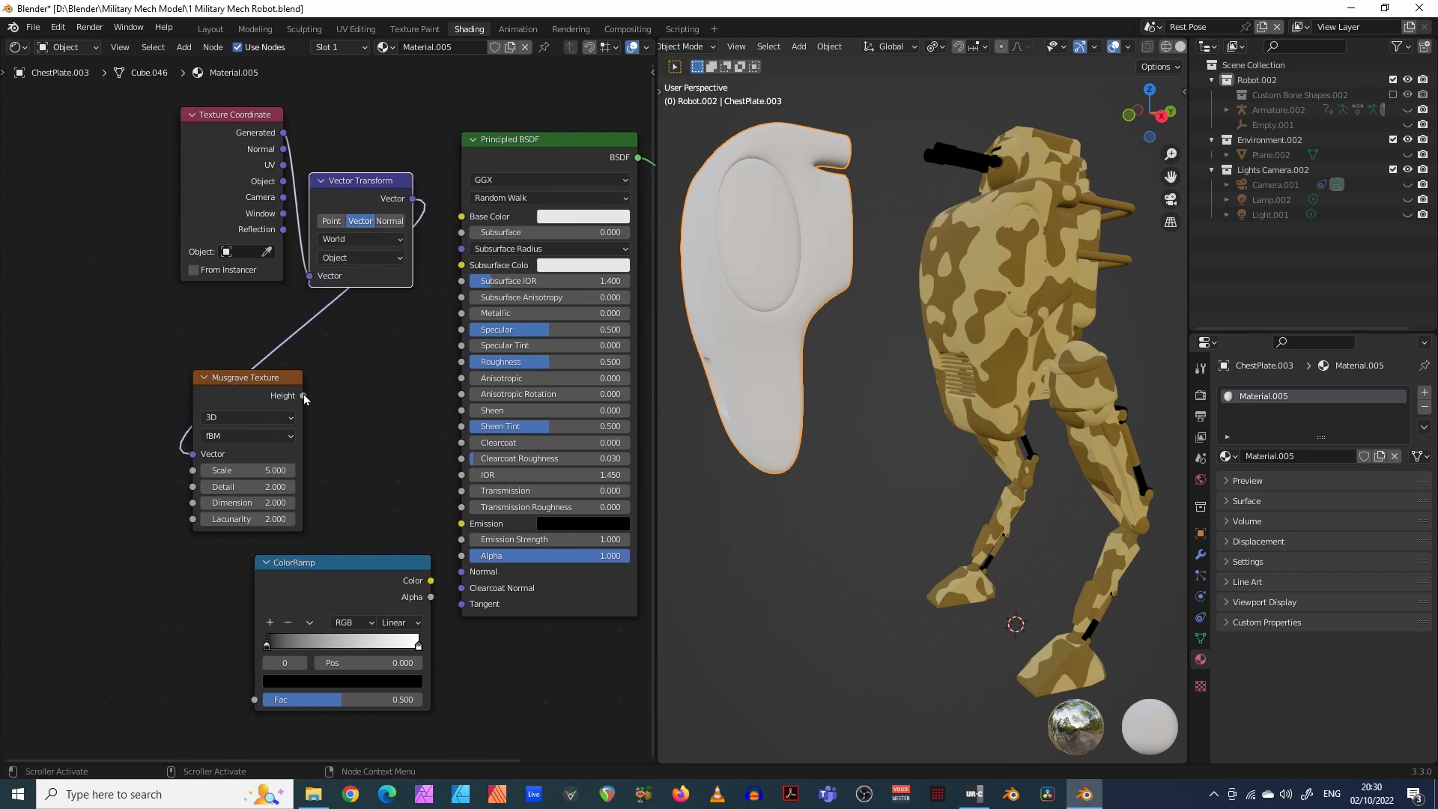
drag(303, 396, 207, 661)
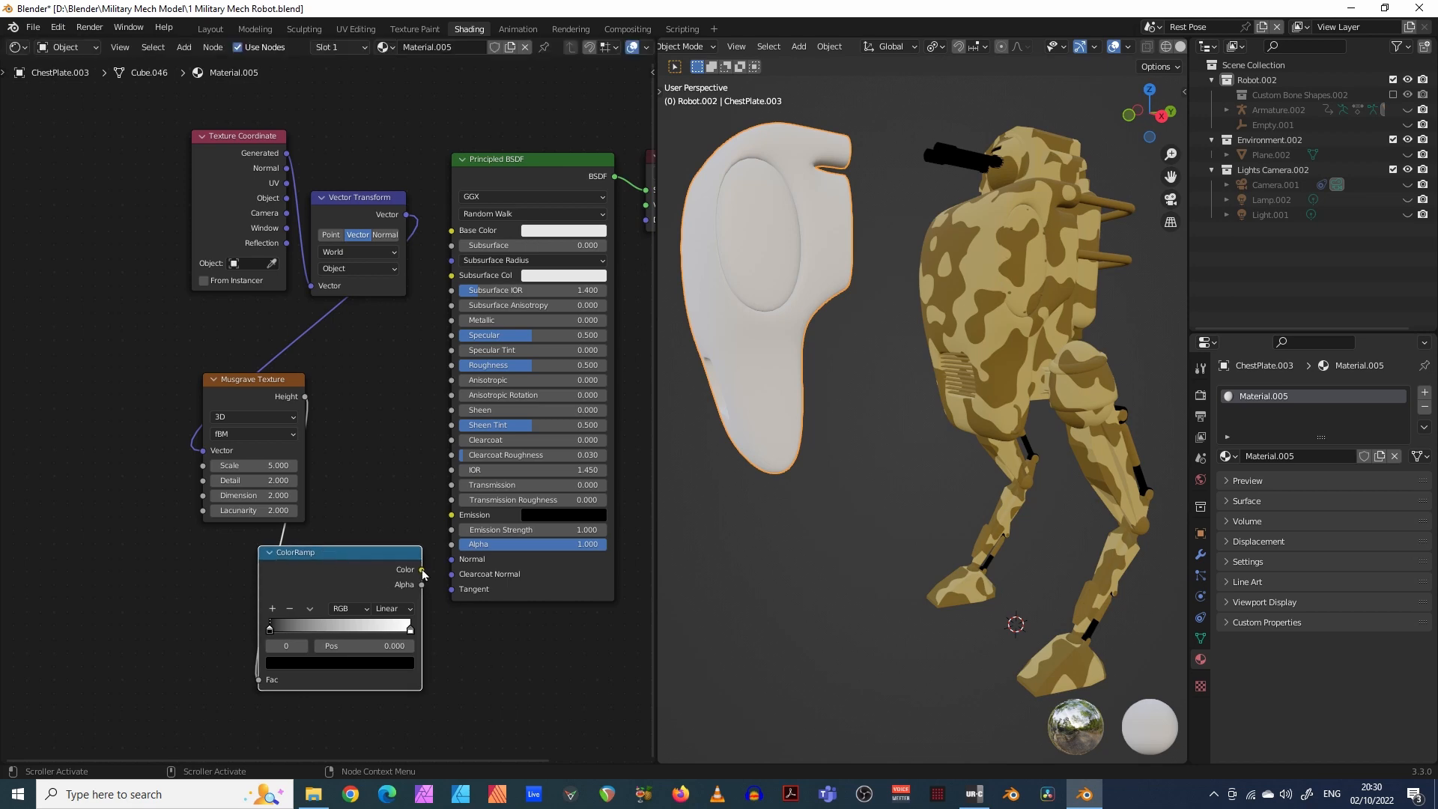
- Connect the ColorRamp Color output to the Principled BSDF Base Color
drag(421, 569, 433, 277)
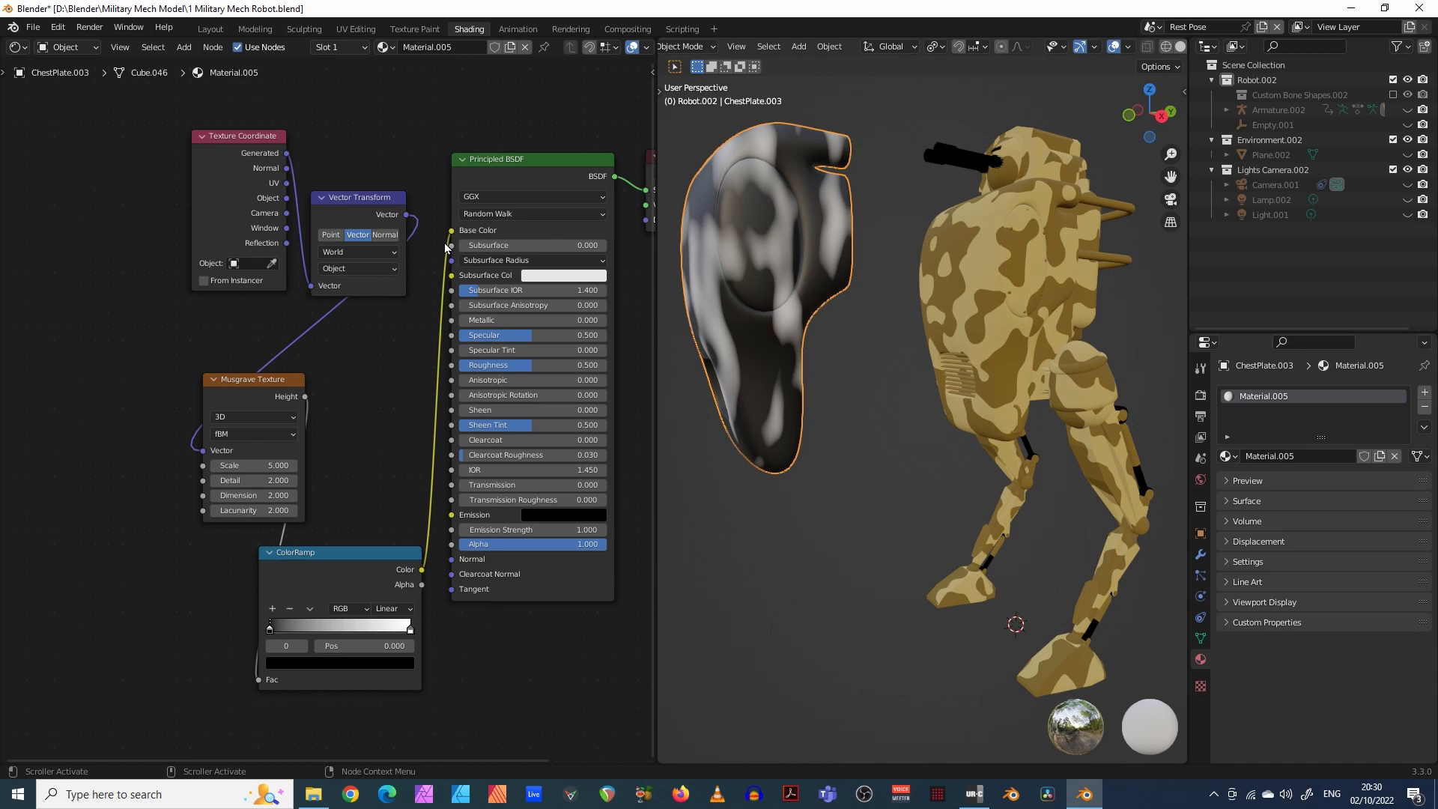
mouse_move(162, 408)
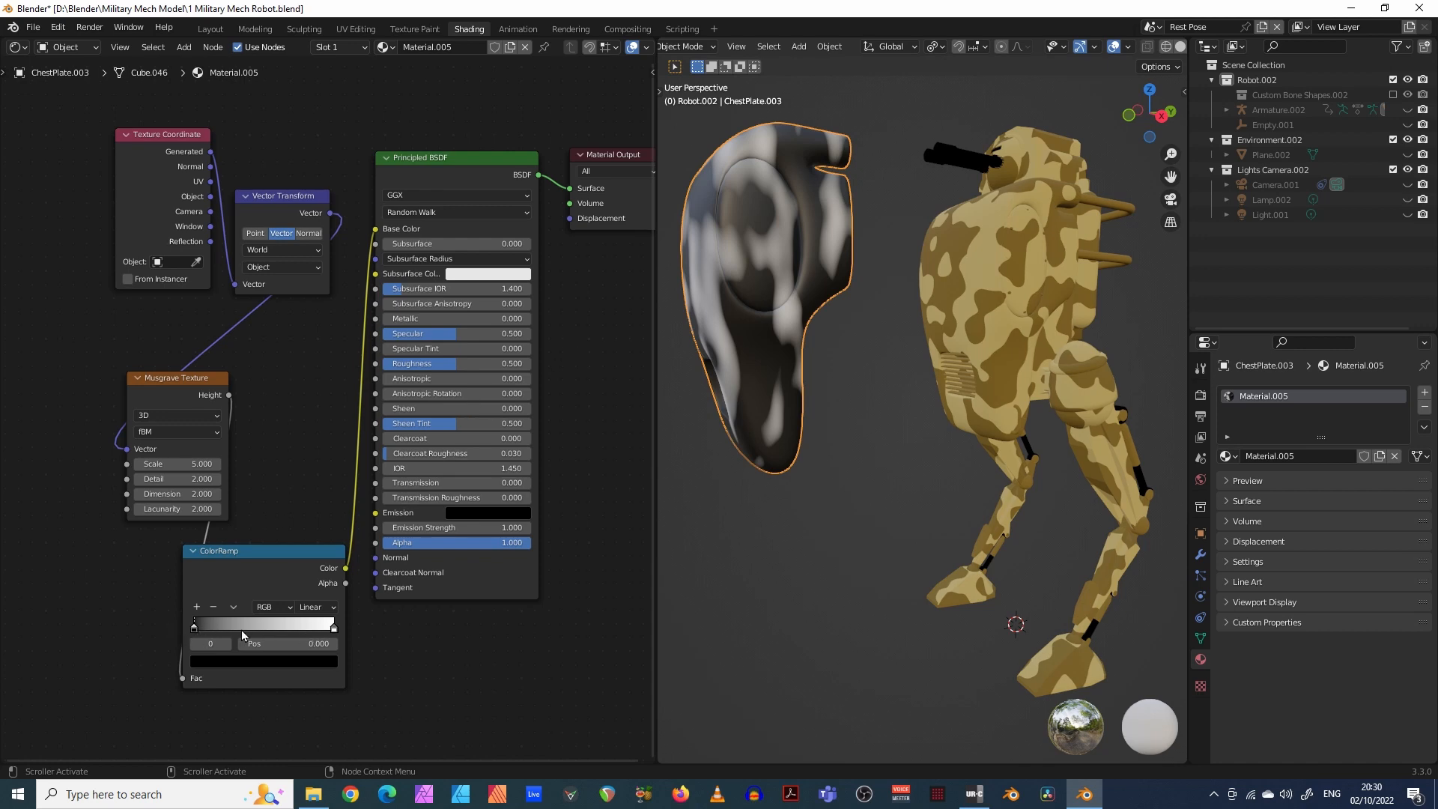
mouse_move(303, 635)
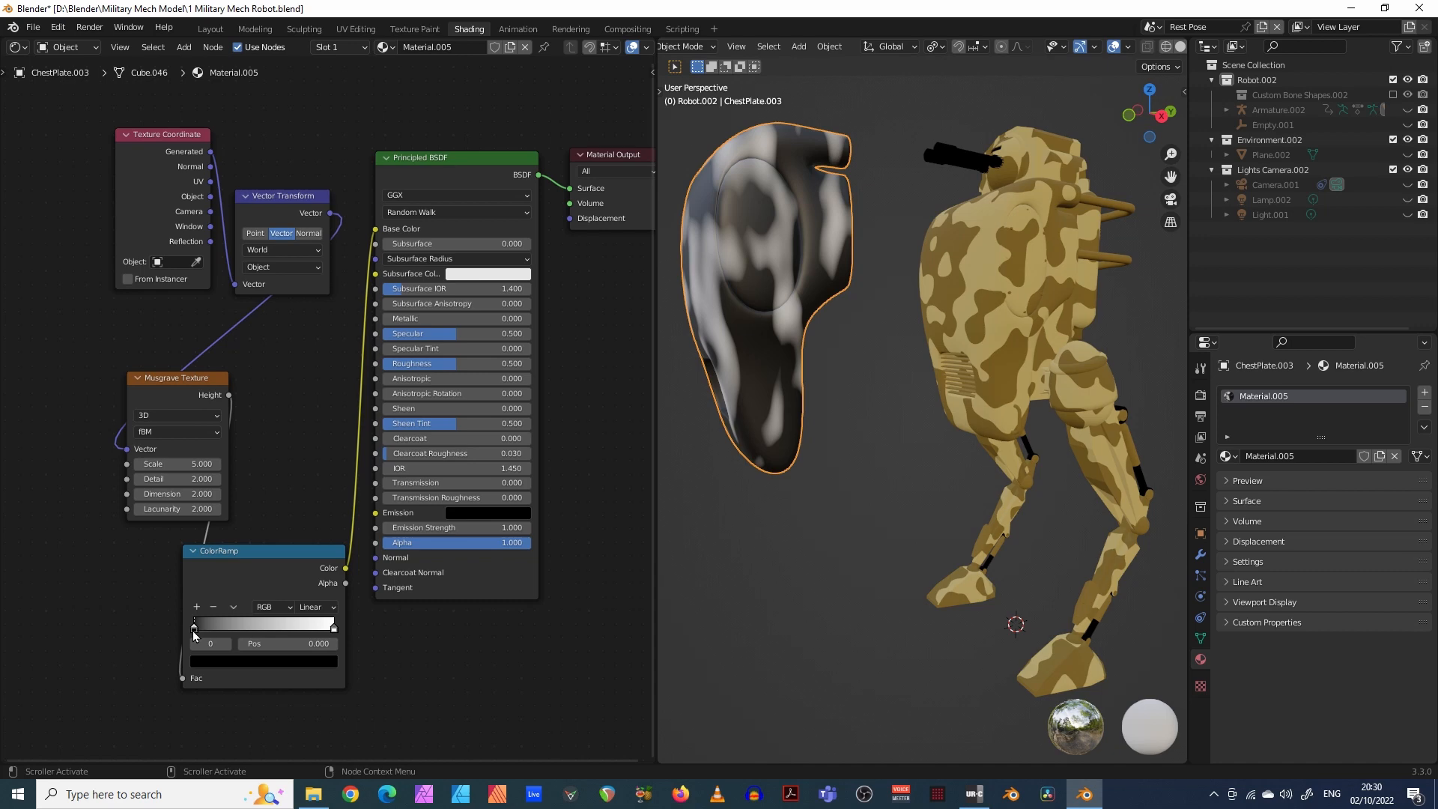
- Select the ramp's dark stop and set its colour to a brown desert tone in the HSV wheel
click(210, 643)
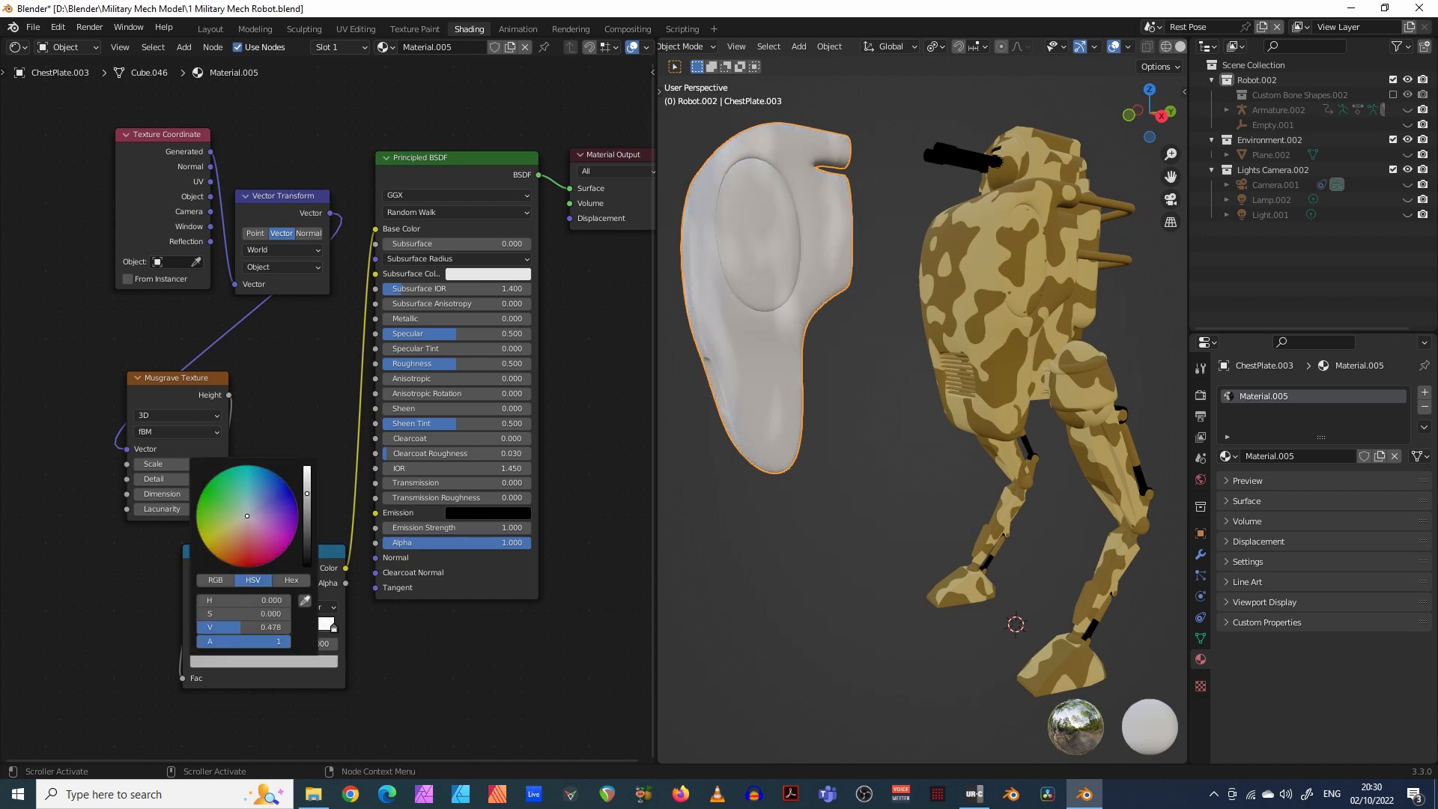
click(223, 526)
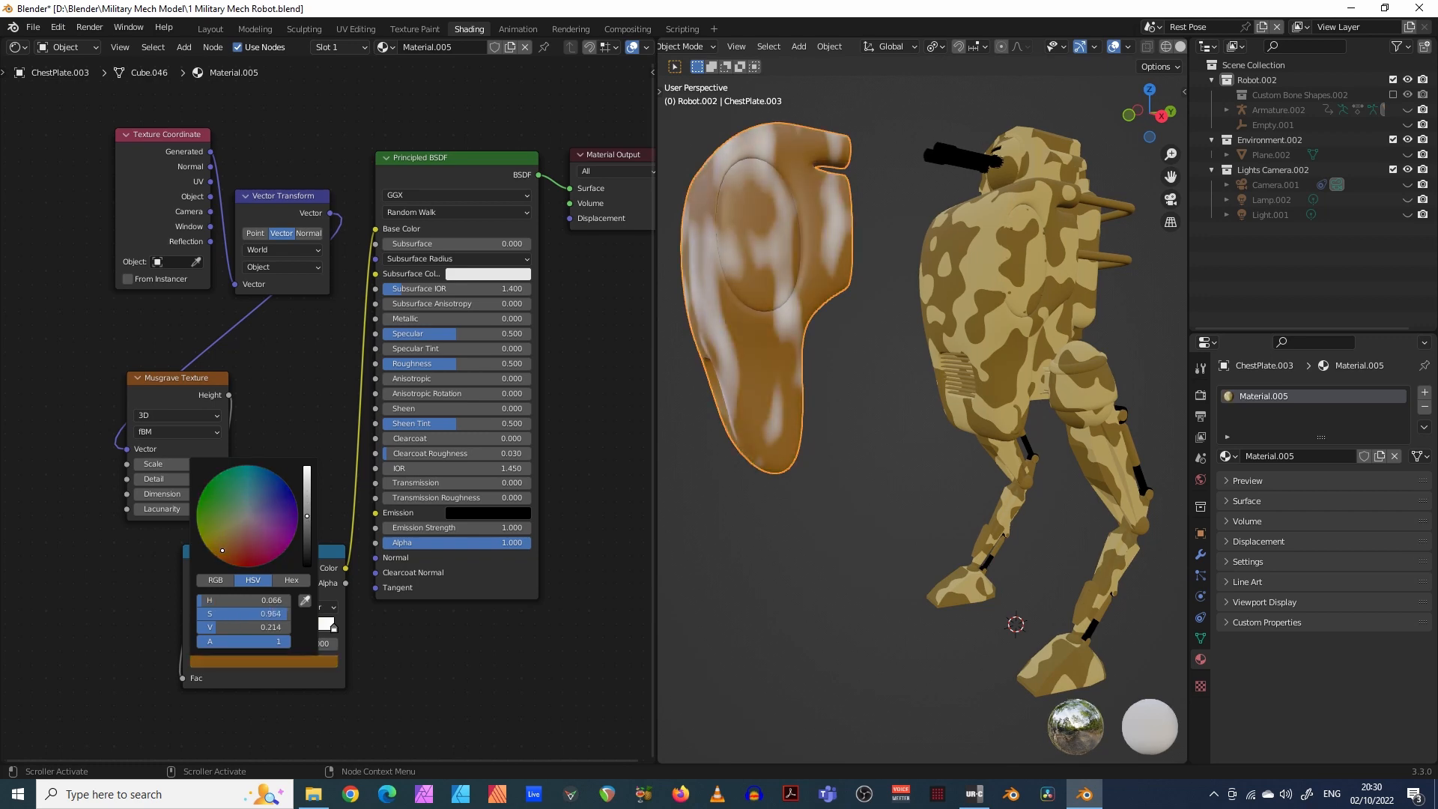
click(229, 536)
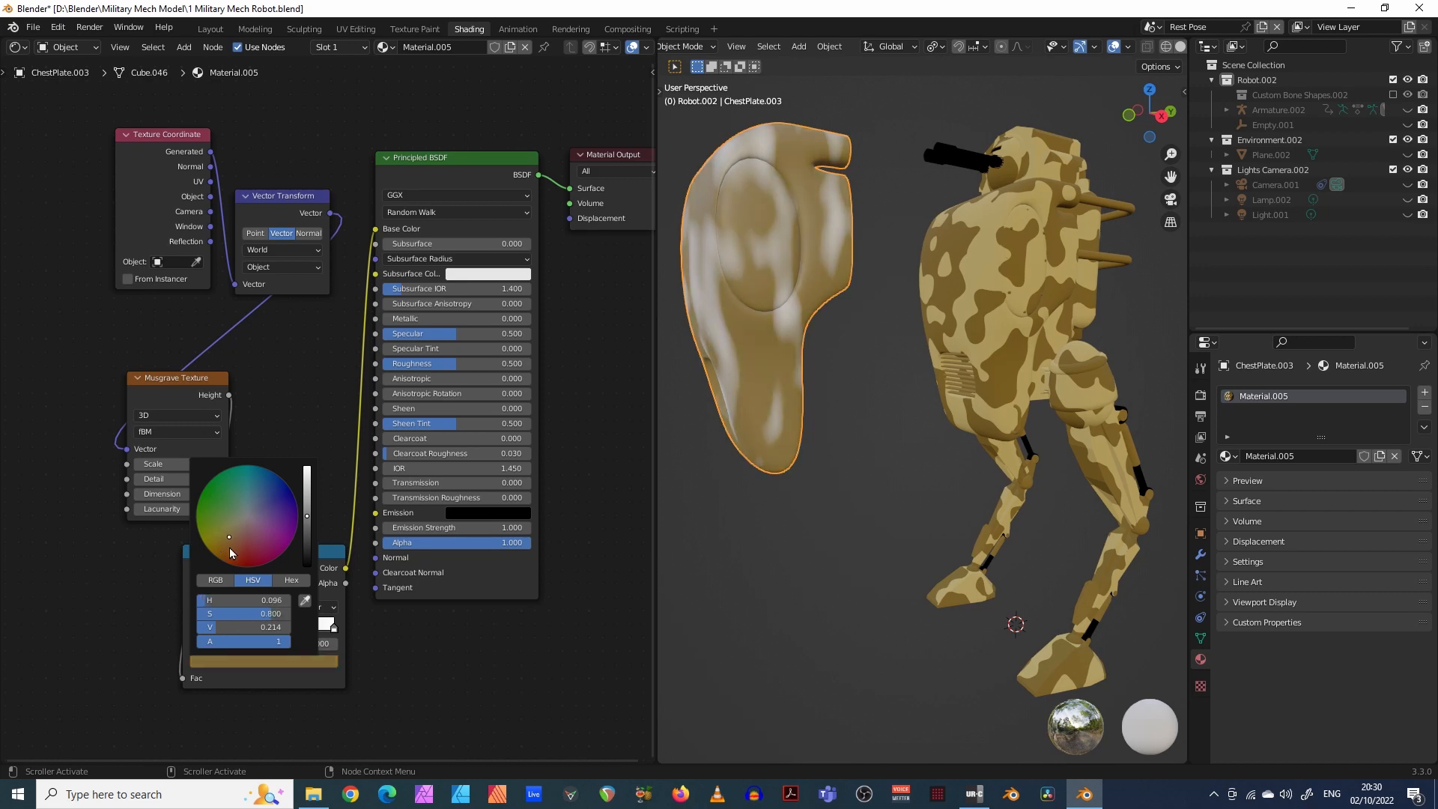
drag(227, 553, 231, 539)
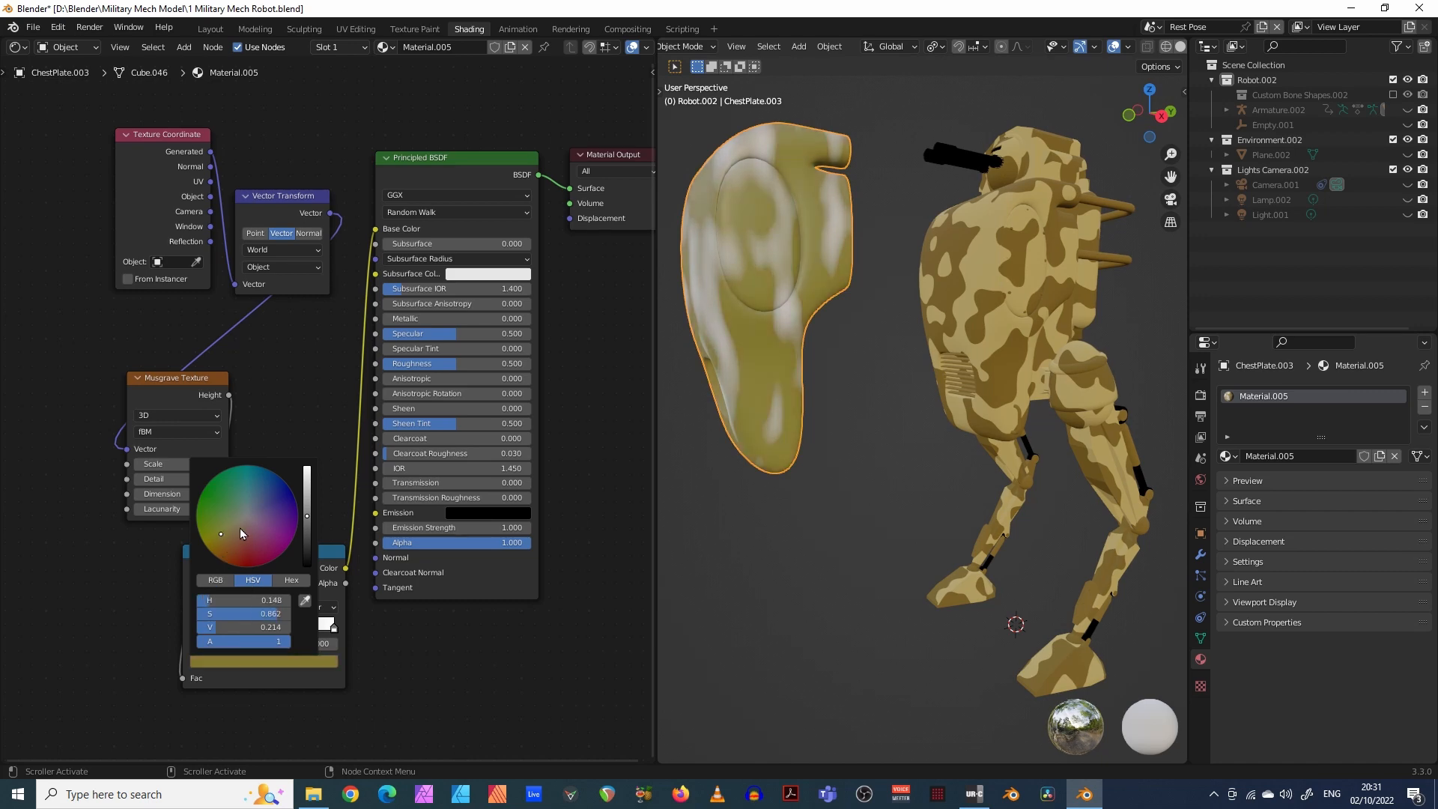
click(233, 549)
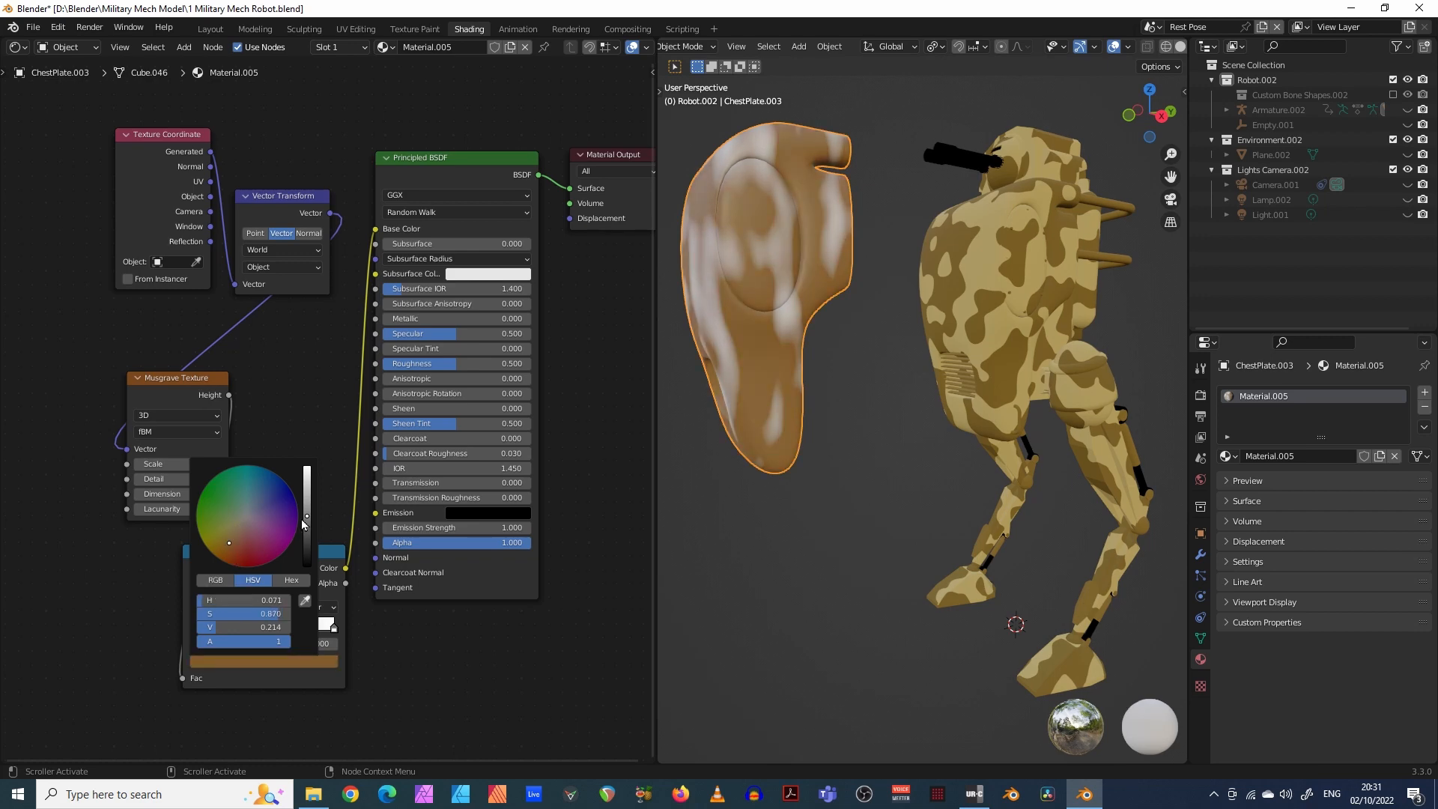
drag(306, 514, 305, 528)
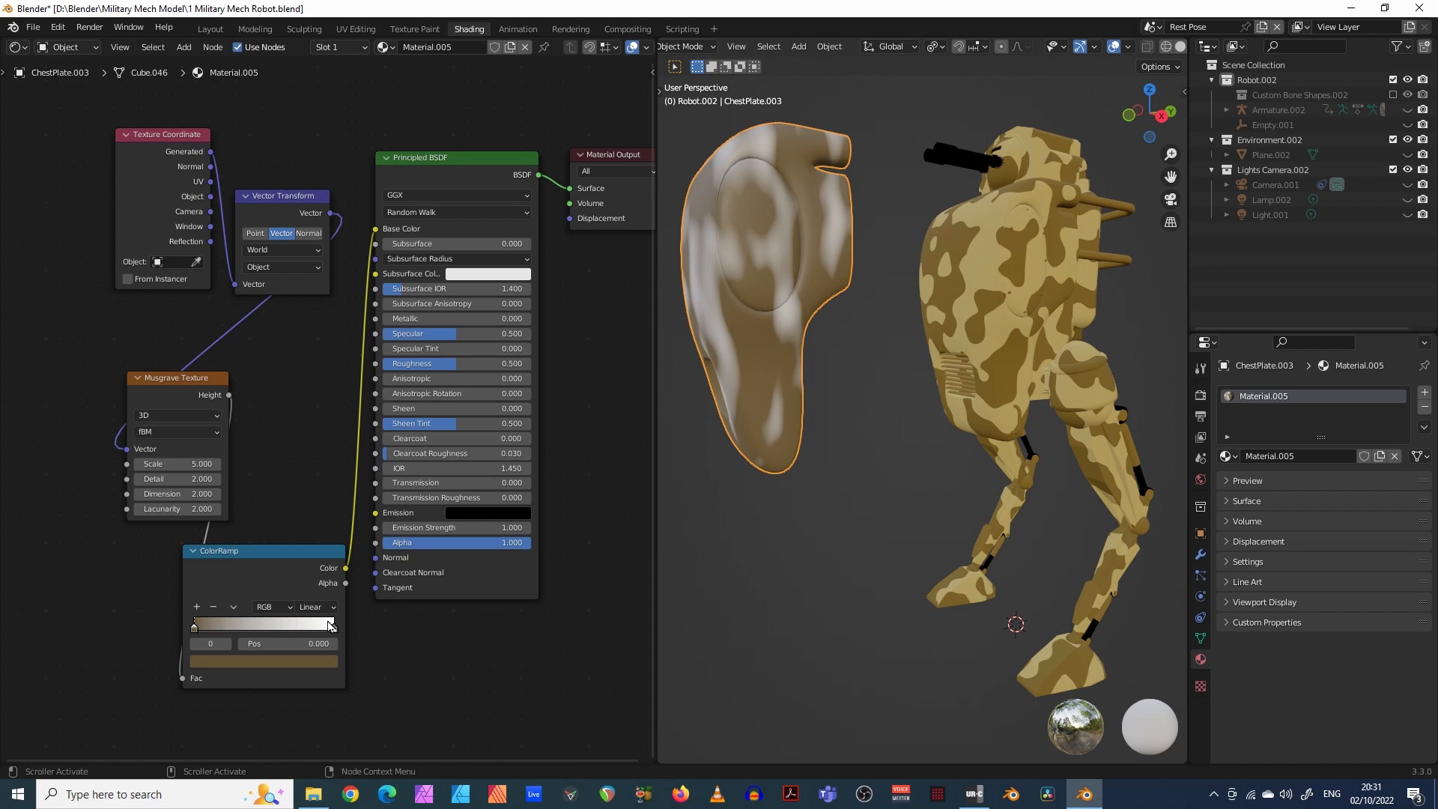
- Select the ramp's light stop and set its colour to a warm yellow-orange
click(328, 625)
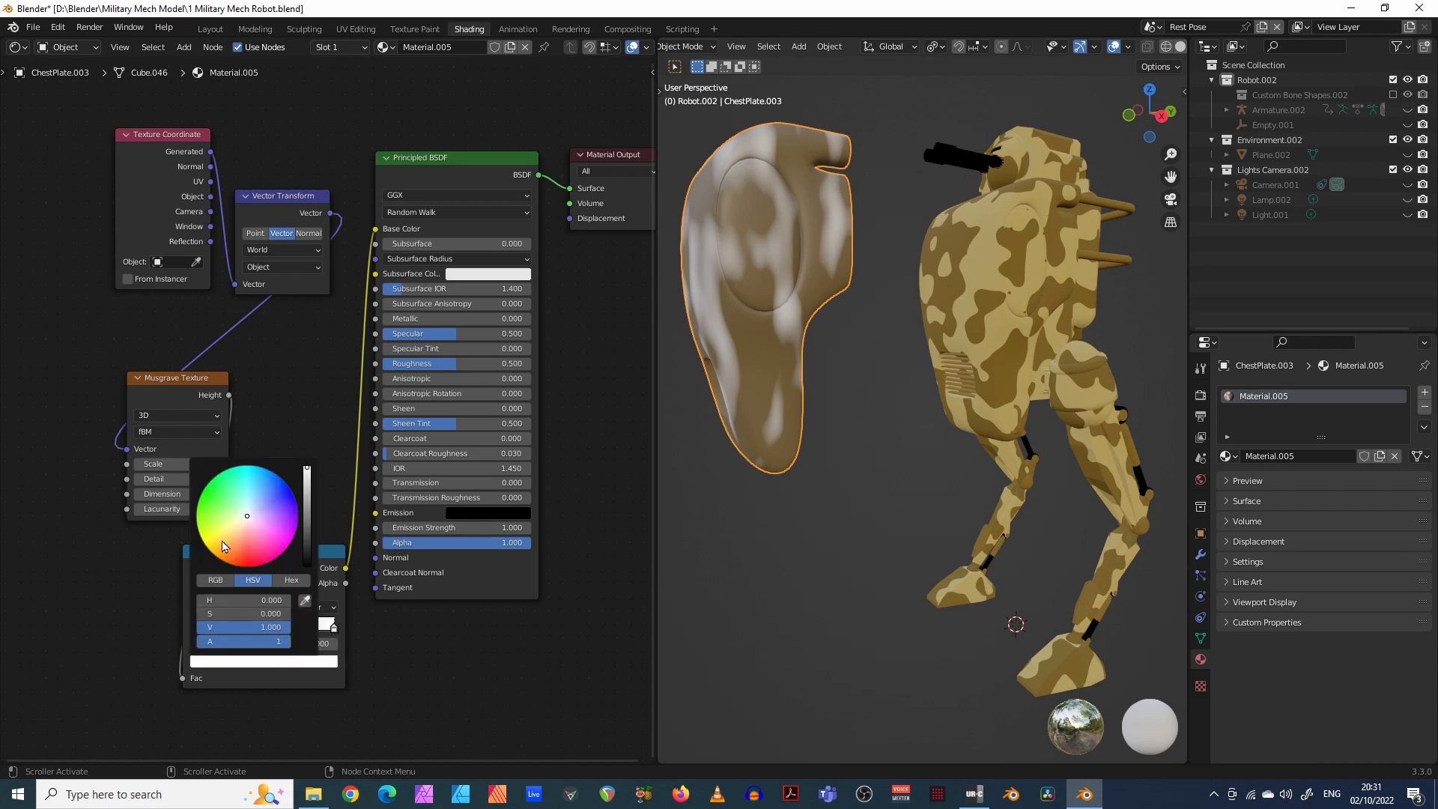
click(229, 548)
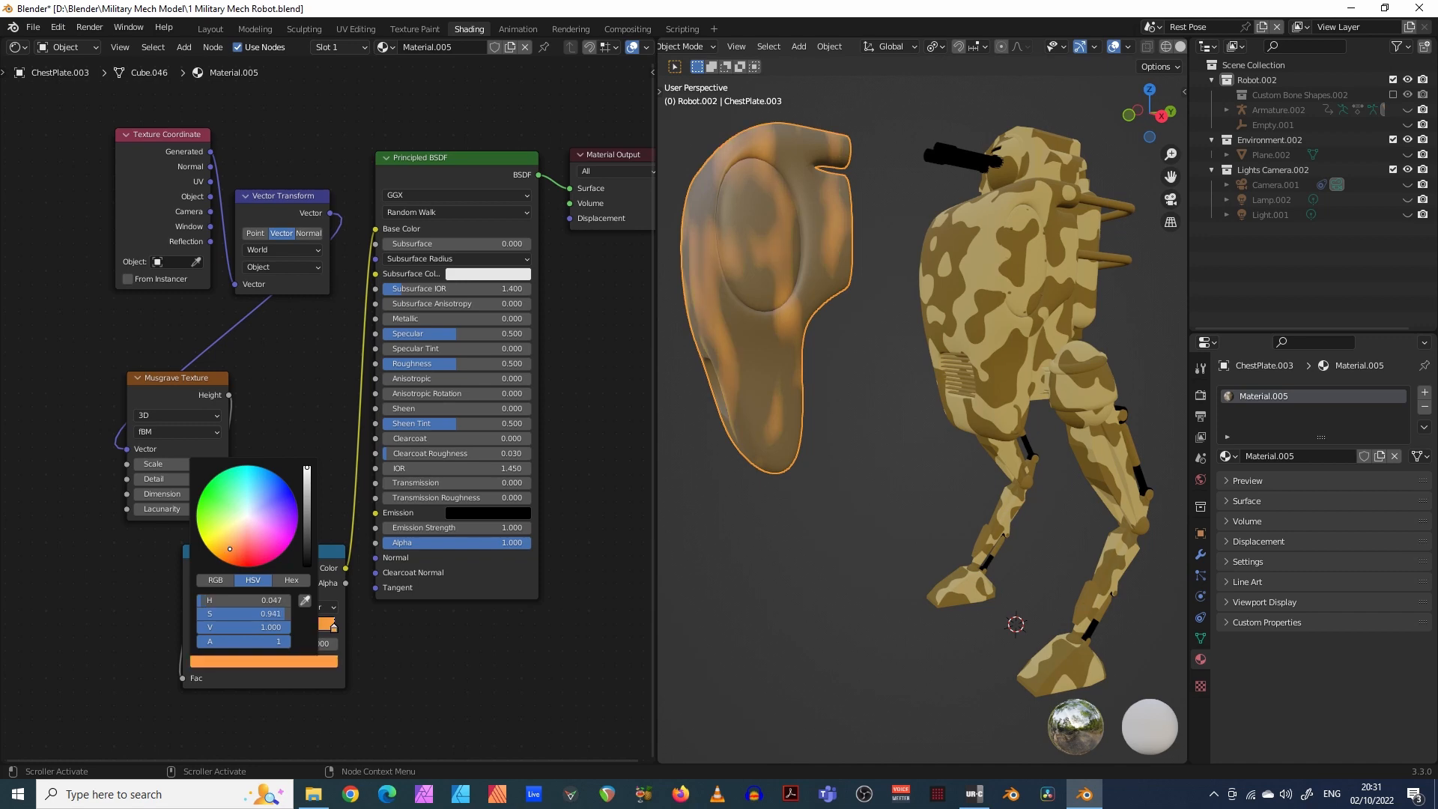
click(228, 539)
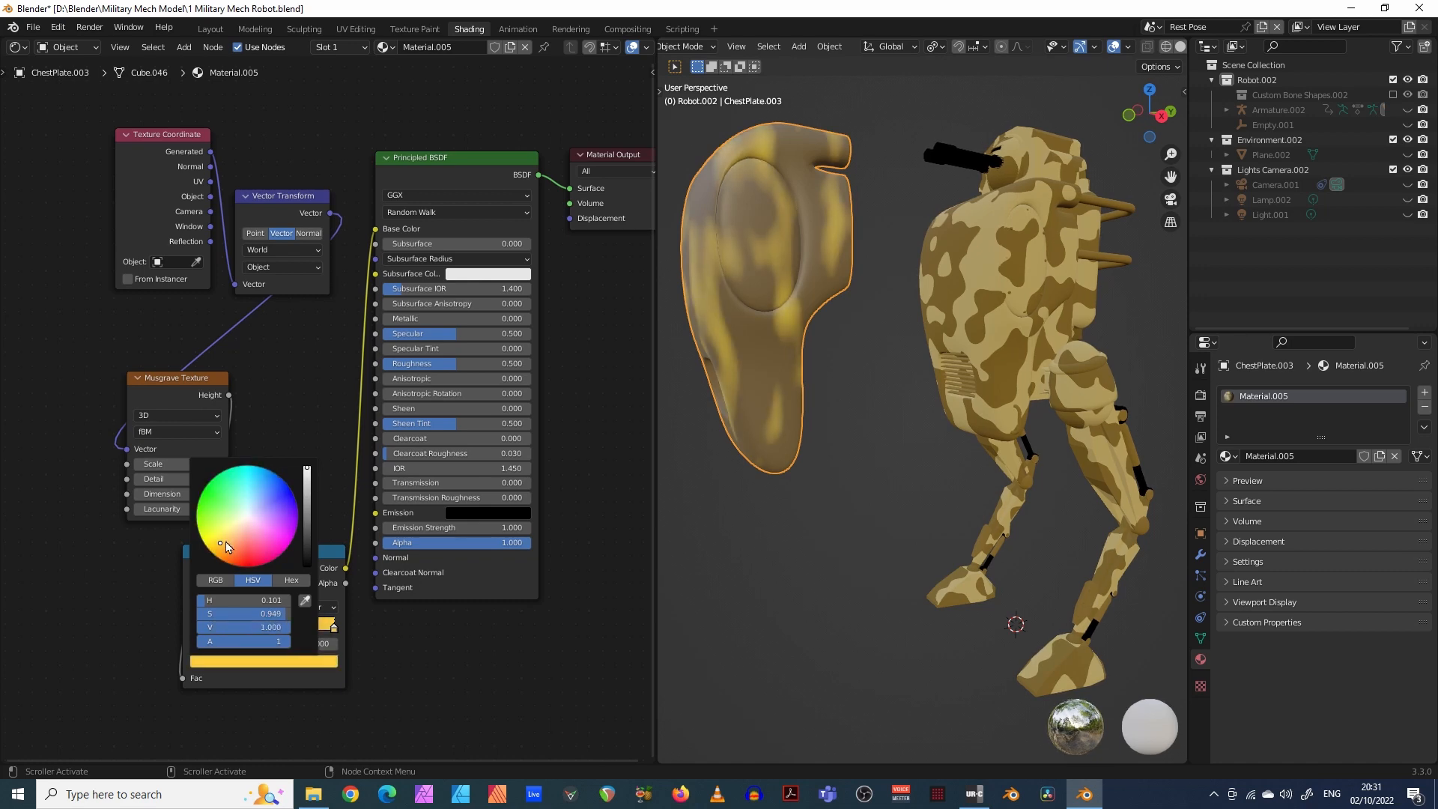
drag(221, 543, 223, 546)
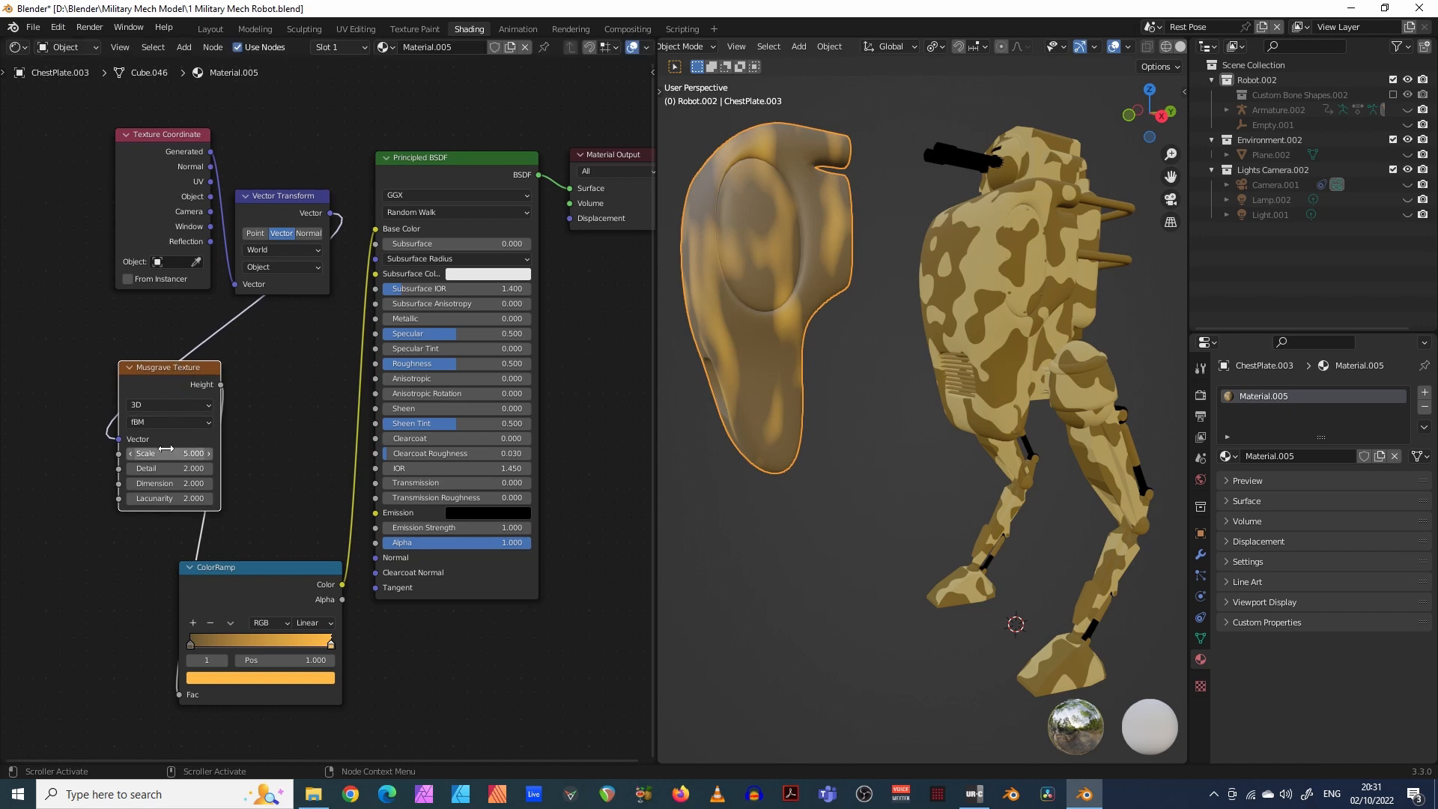
mouse_move(169, 453)
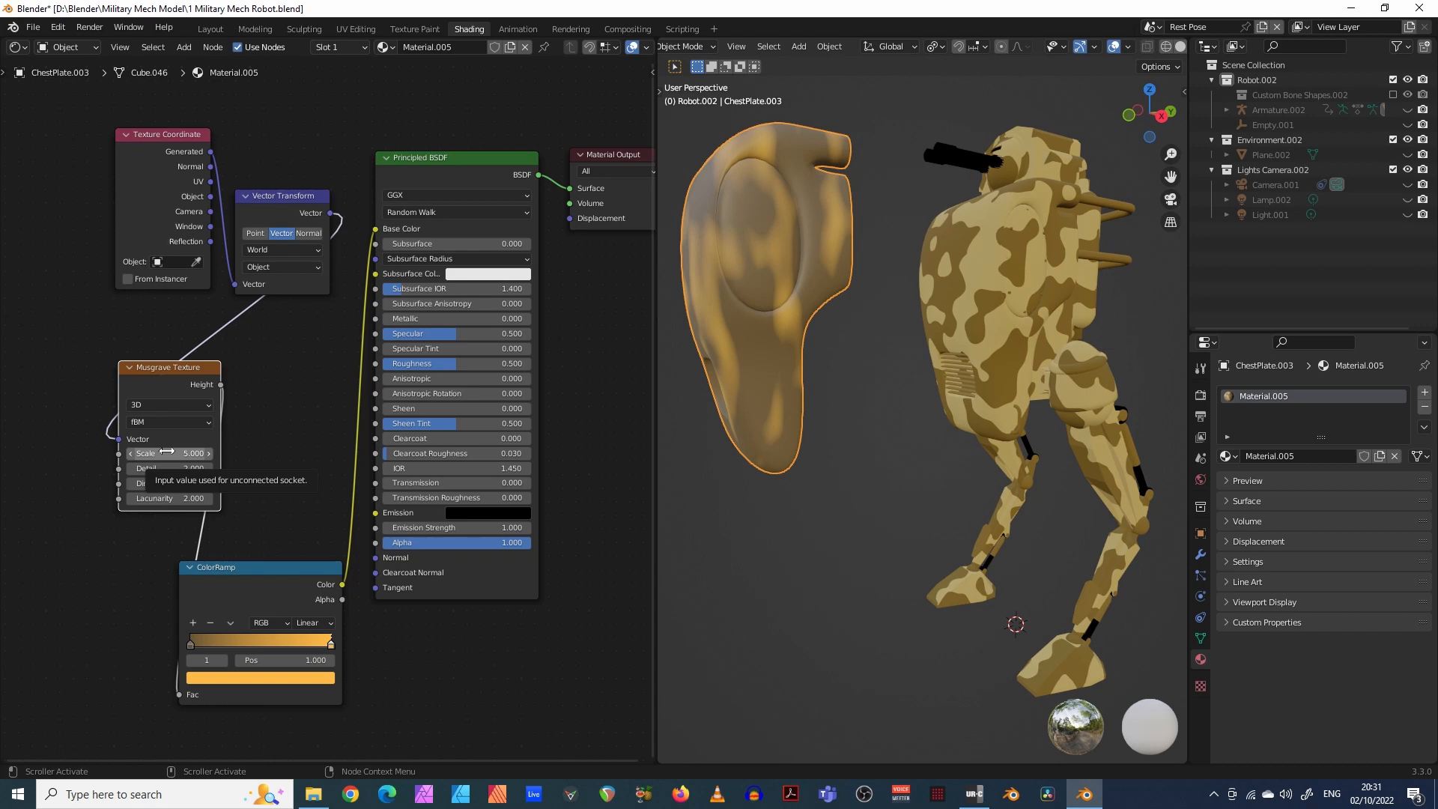
- Settle the Musgrave Scale at 6.3, raise Detail to 7.9 and begin adjusting Dimension
drag(193, 452, 169, 452)
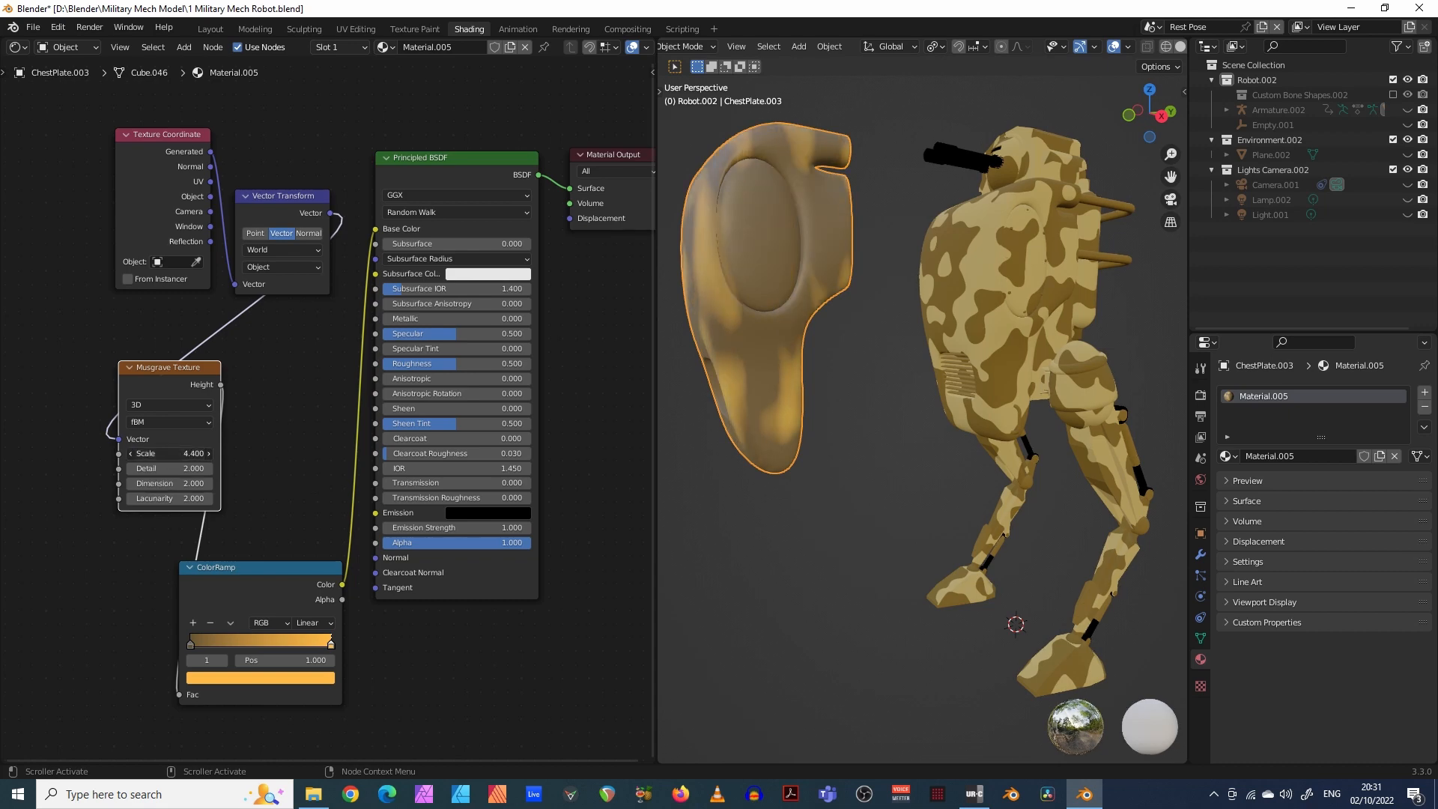
click(169, 452)
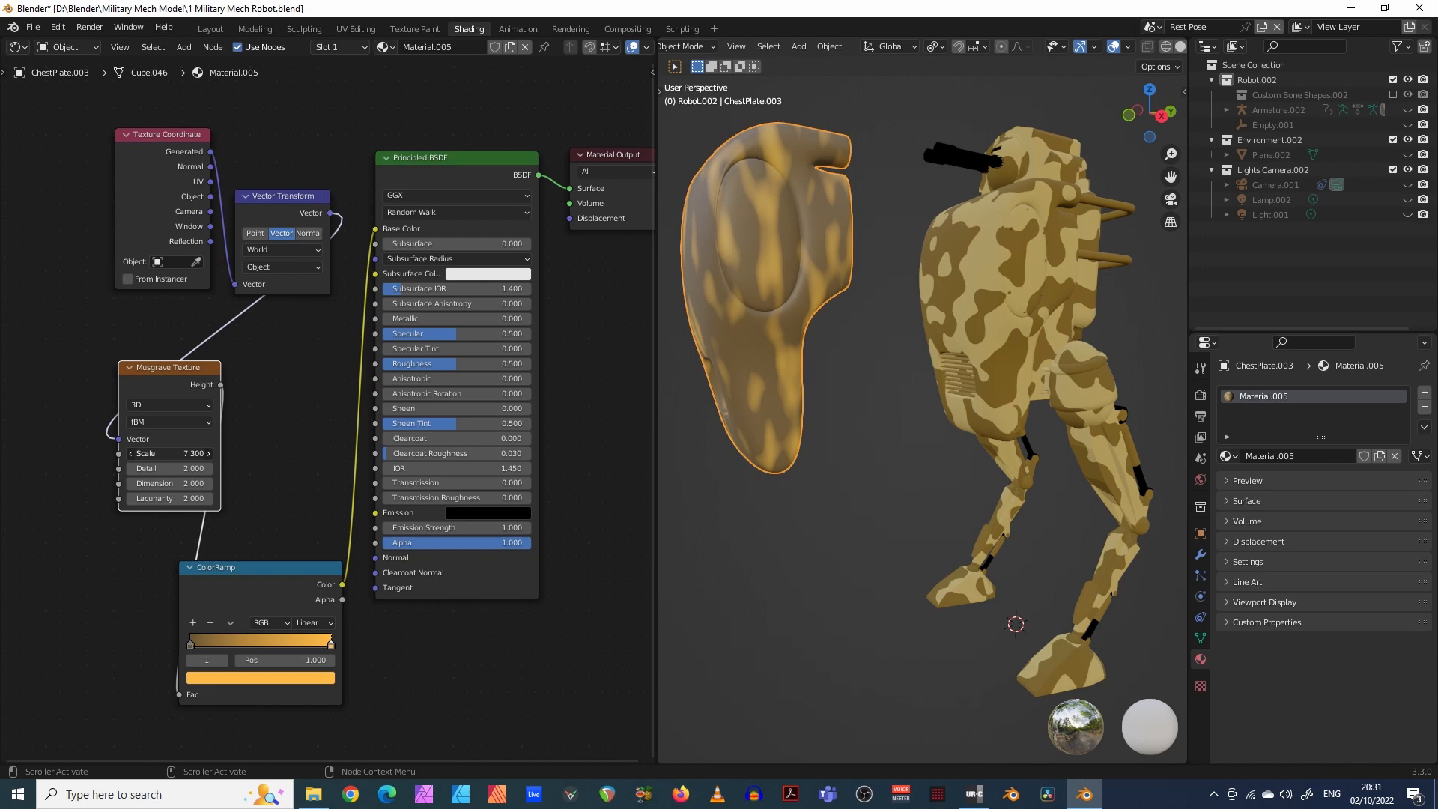
drag(208, 453, 165, 453)
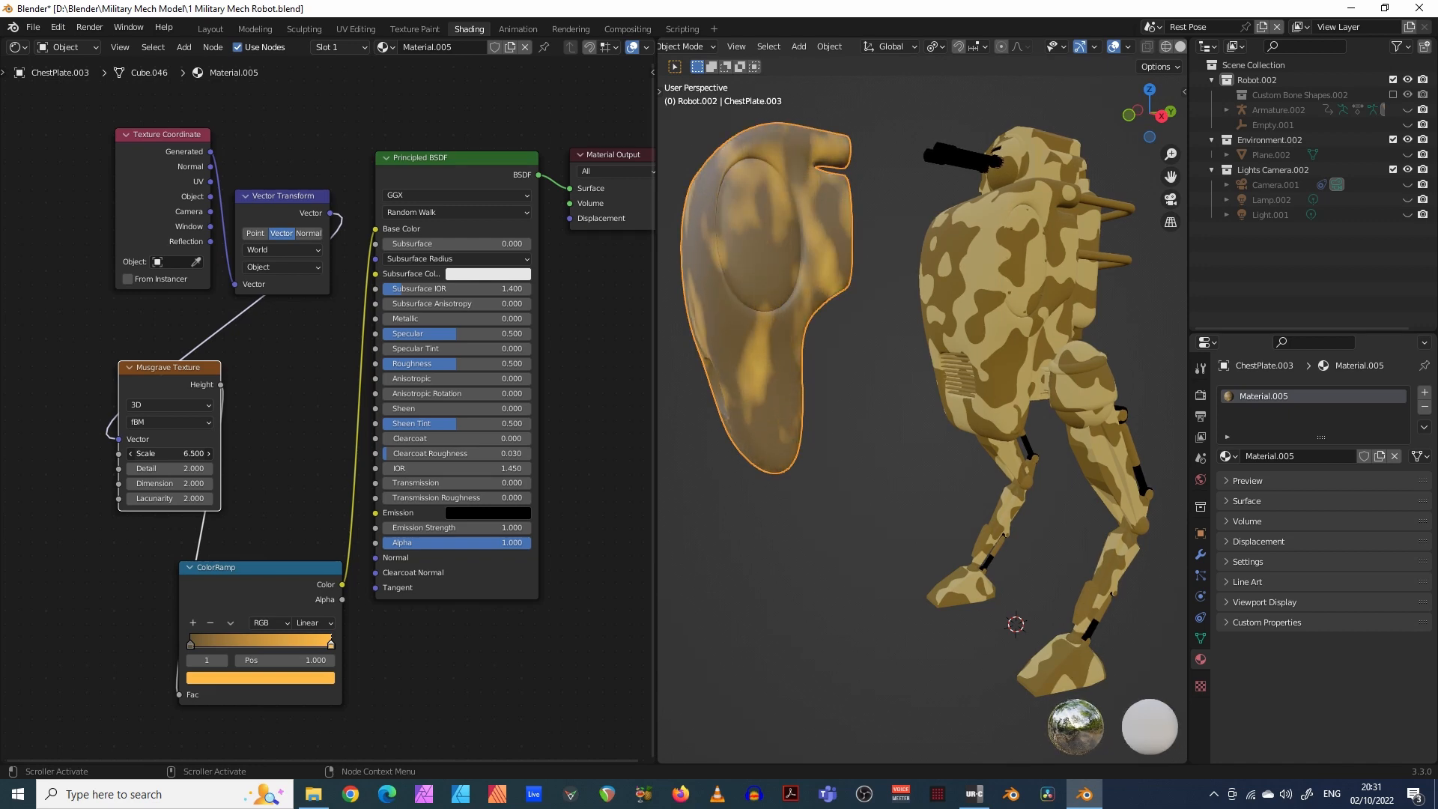
click(169, 453)
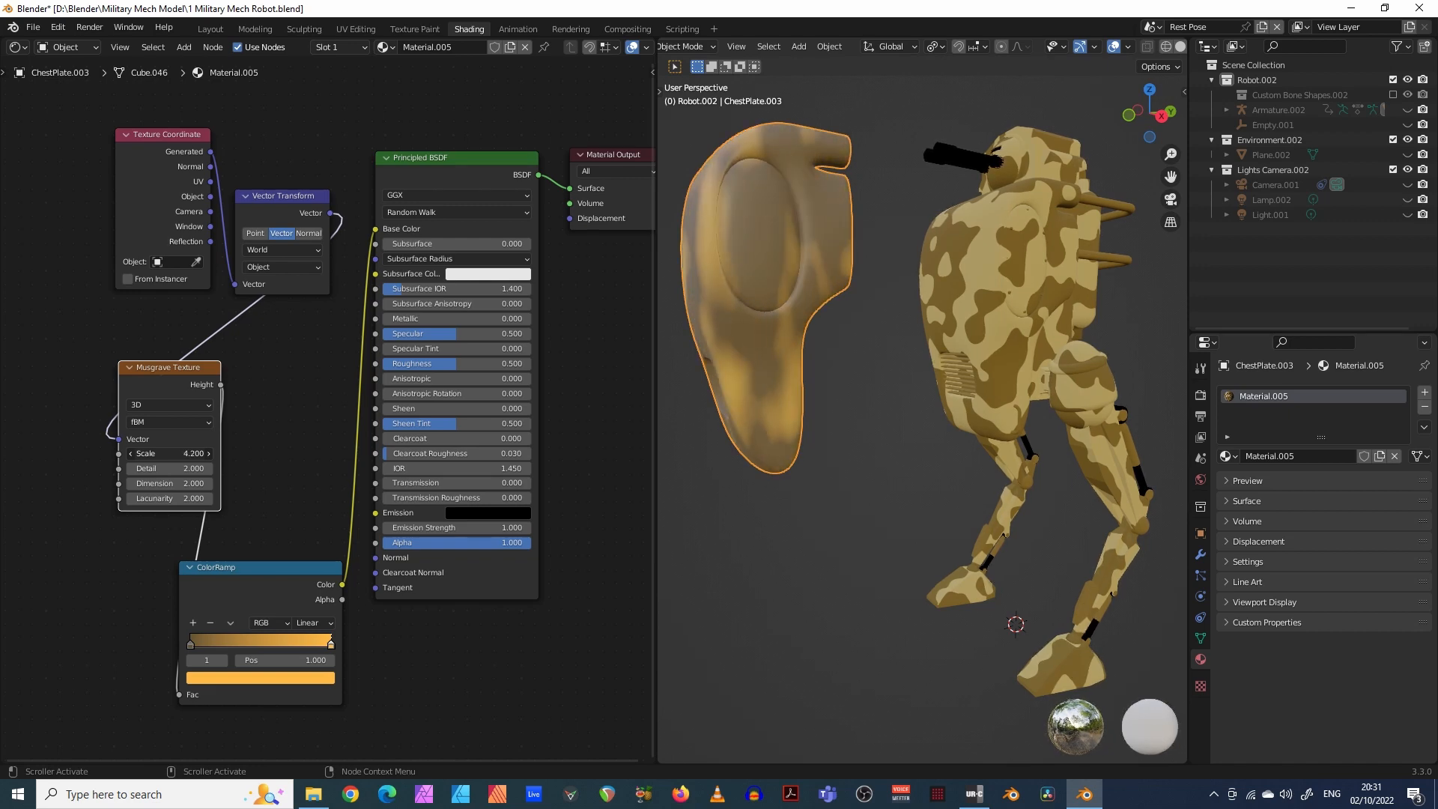
click(169, 453)
text(6.300)
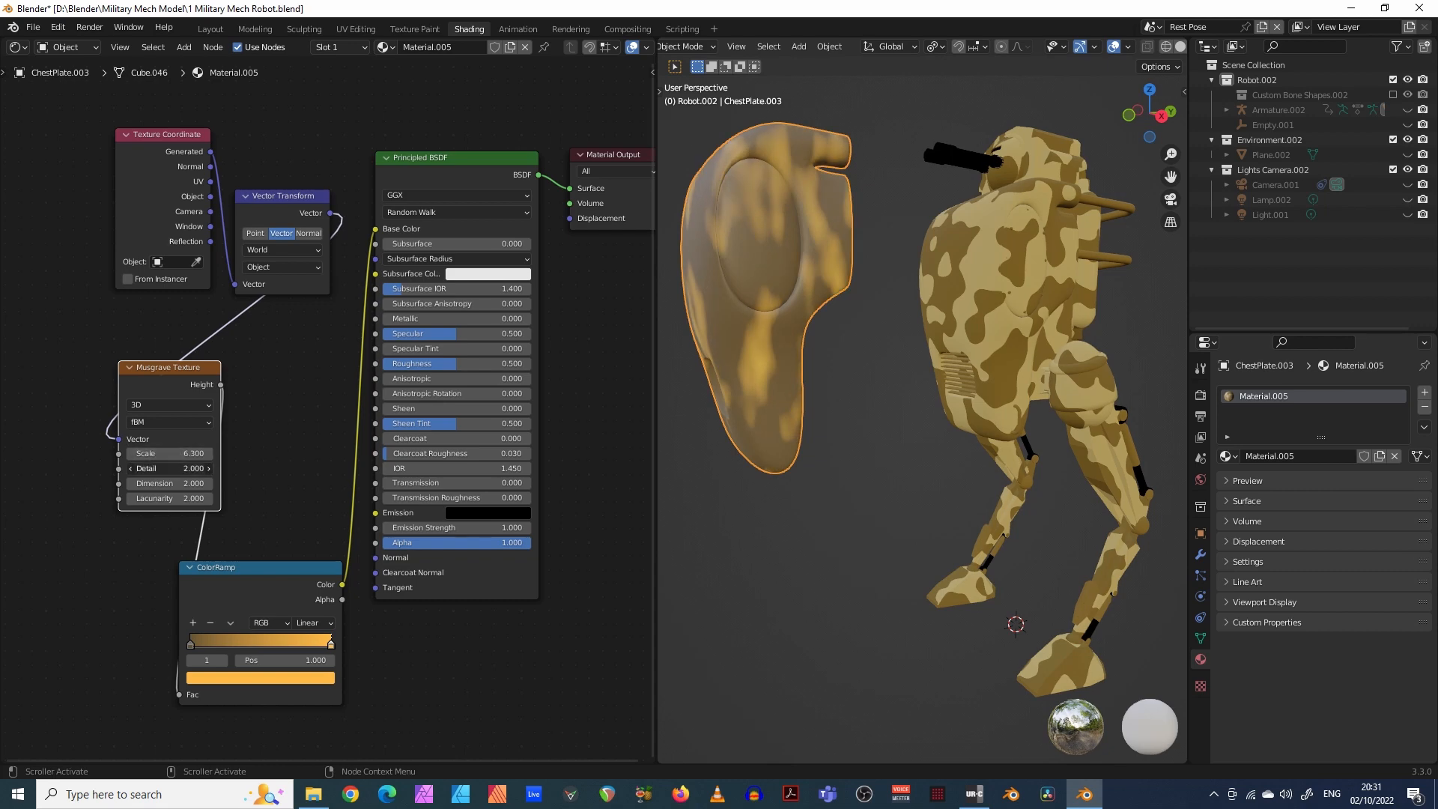
drag(146, 468, 211, 468)
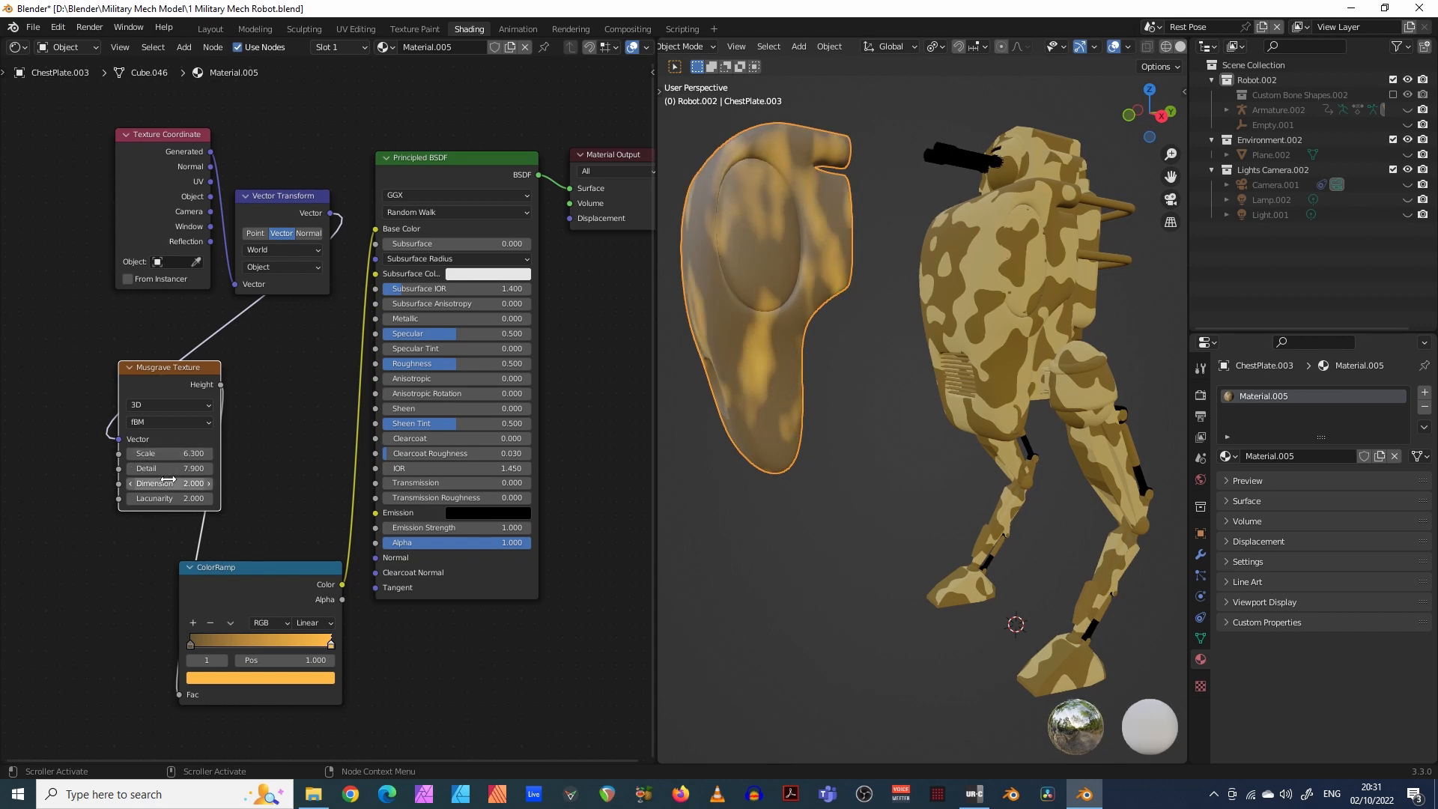
click(168, 484)
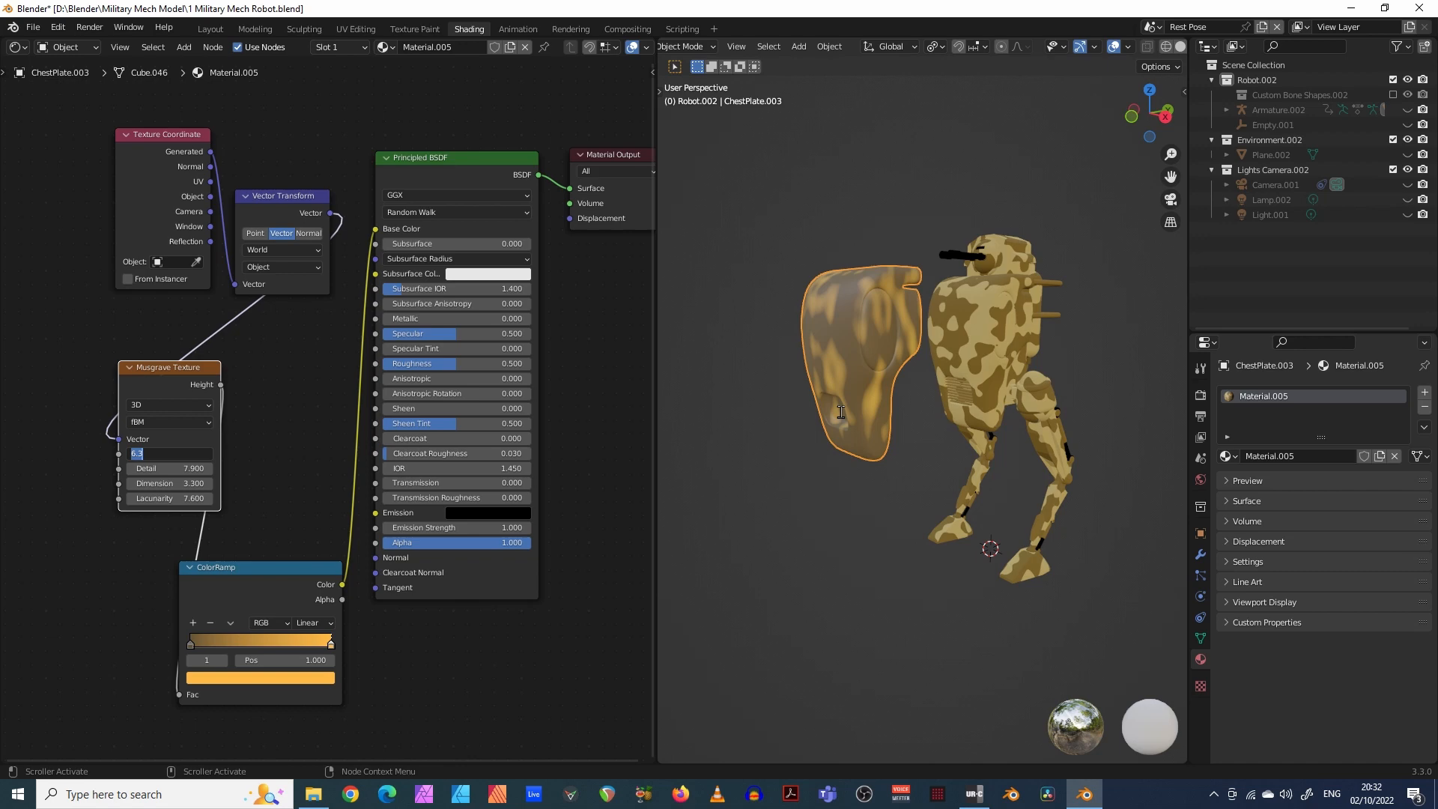
mouse_move(367, 362)
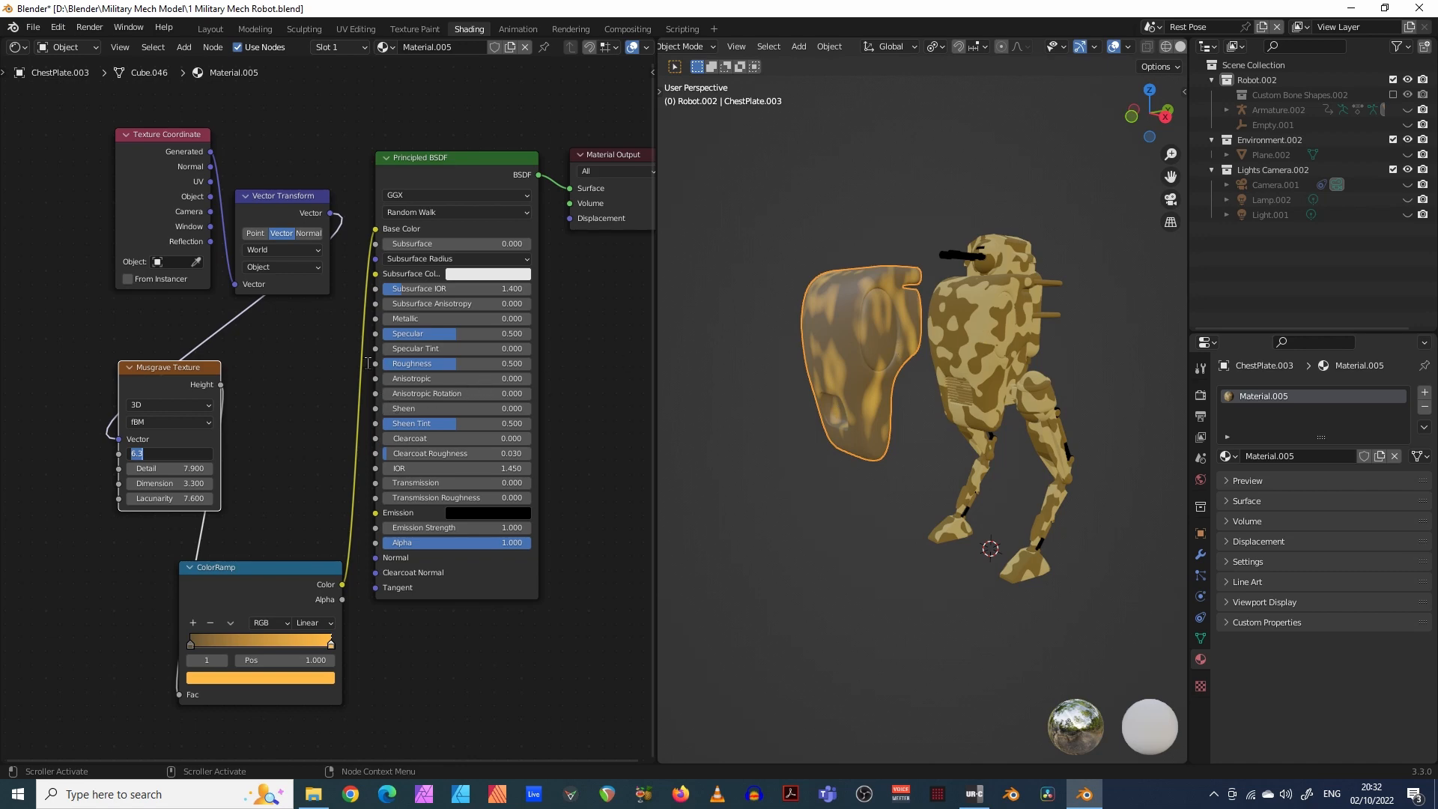
- Set Musgrave Scale to 10.8, Lacunarity to 0.7, and raise the Dimension value
text(10.800)
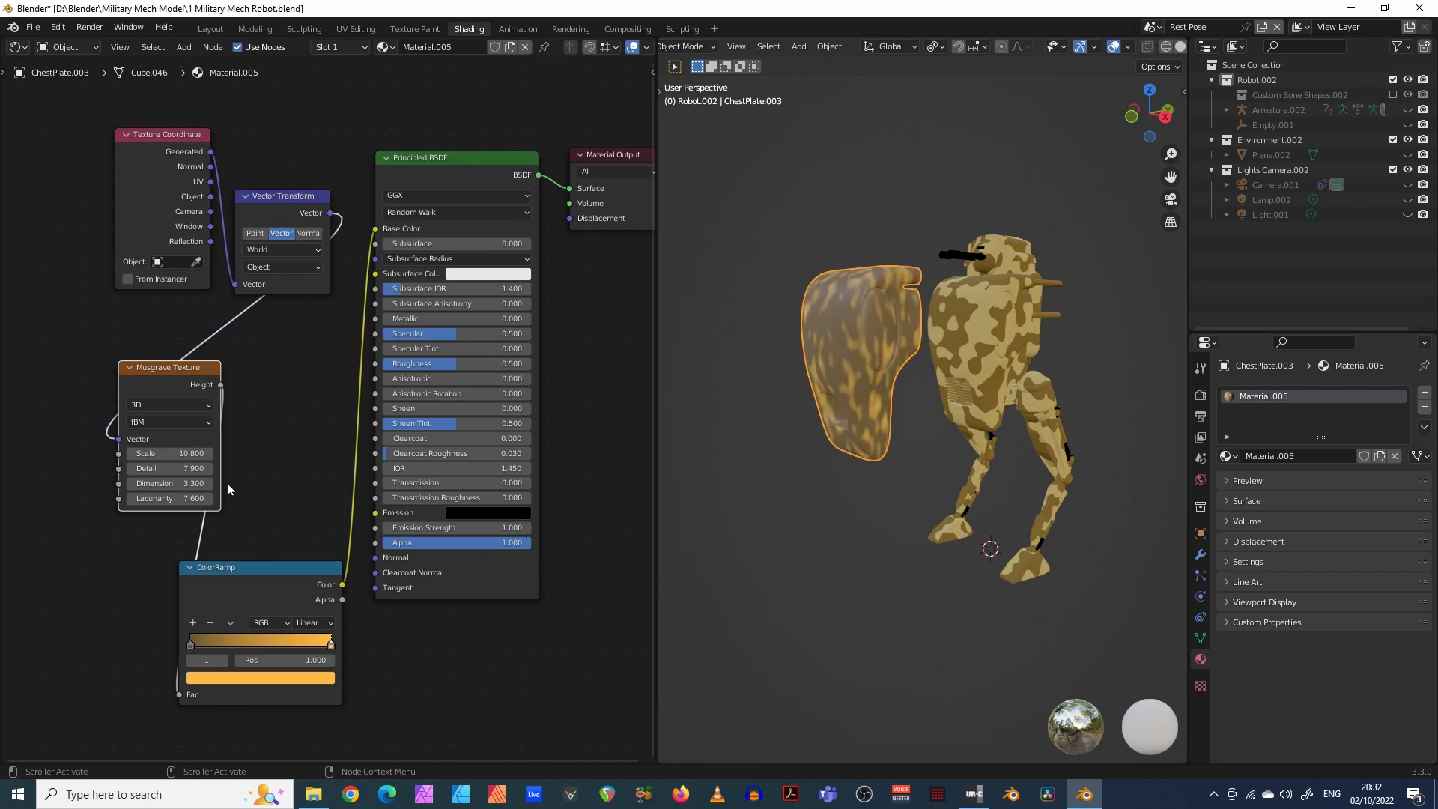
mouse_move(169, 468)
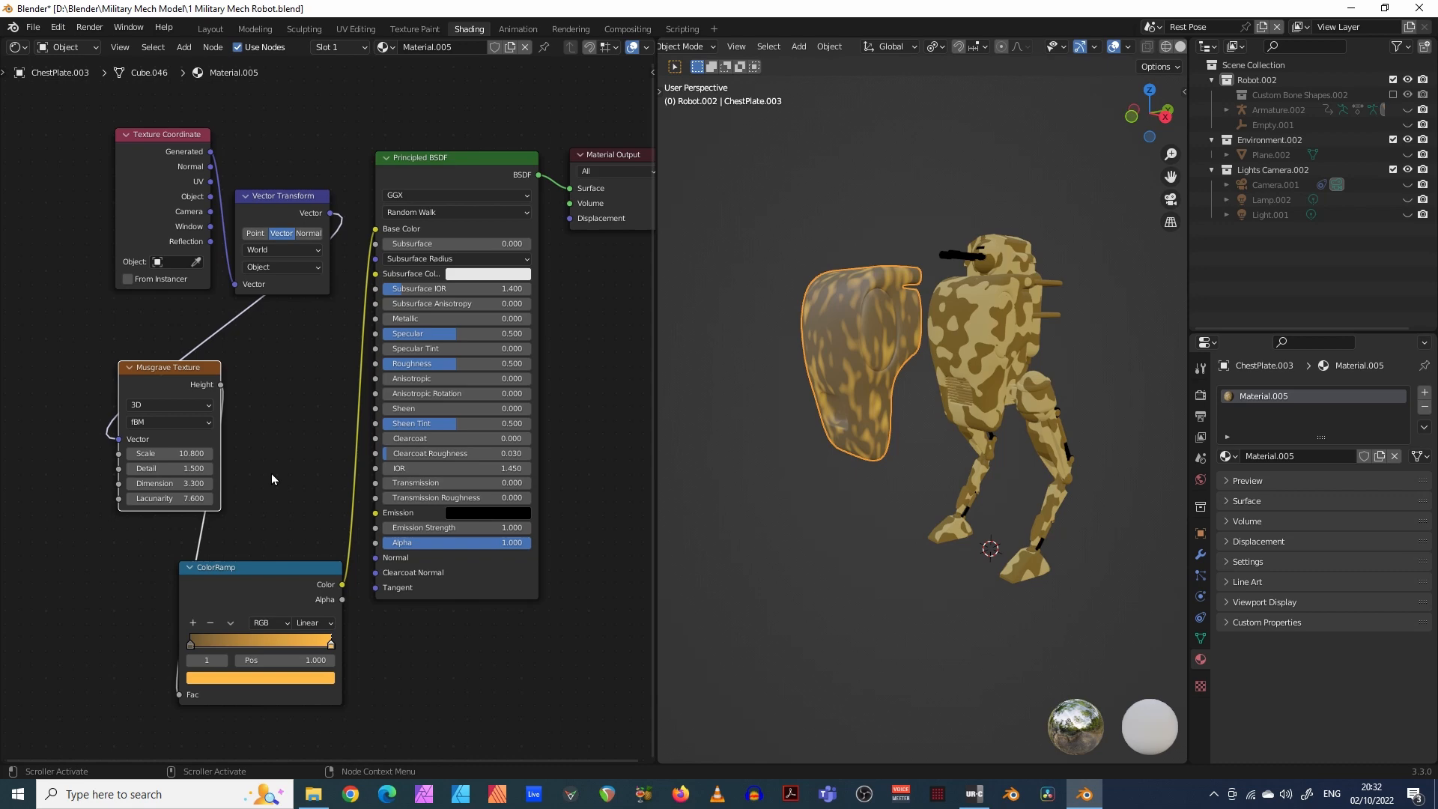
mouse_move(268, 479)
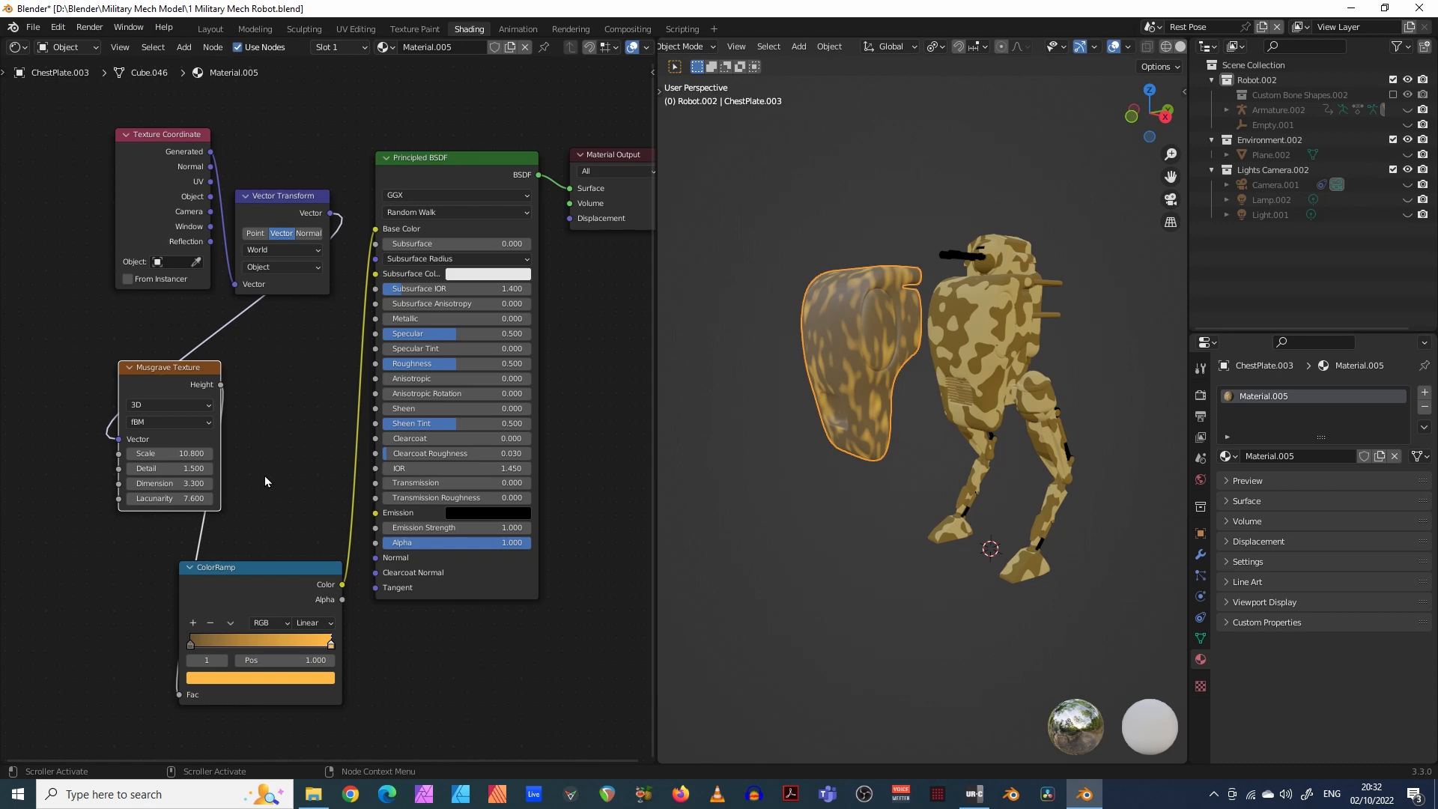
double_click(168, 498)
text(0.)
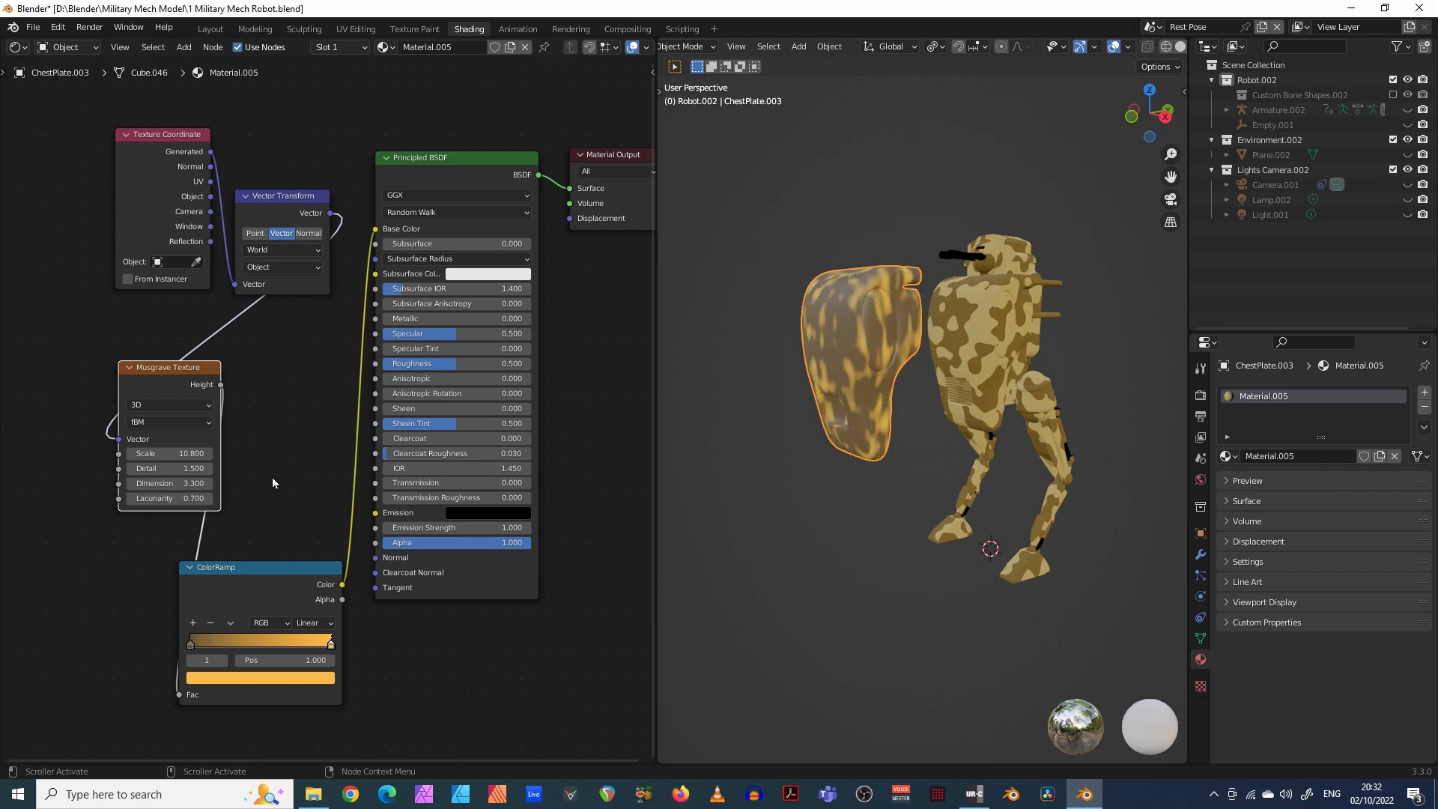
mouse_move(287, 444)
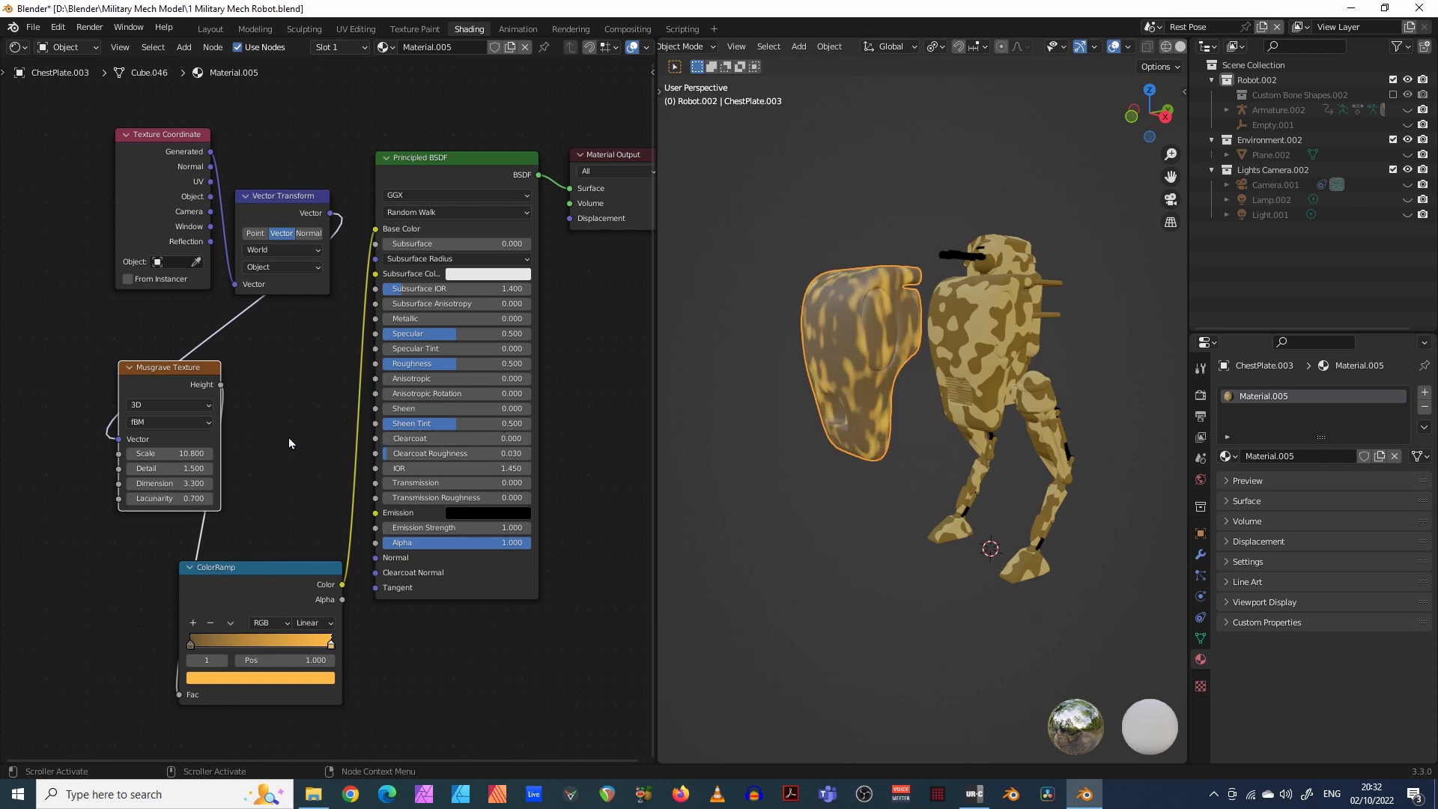
double_click(168, 484)
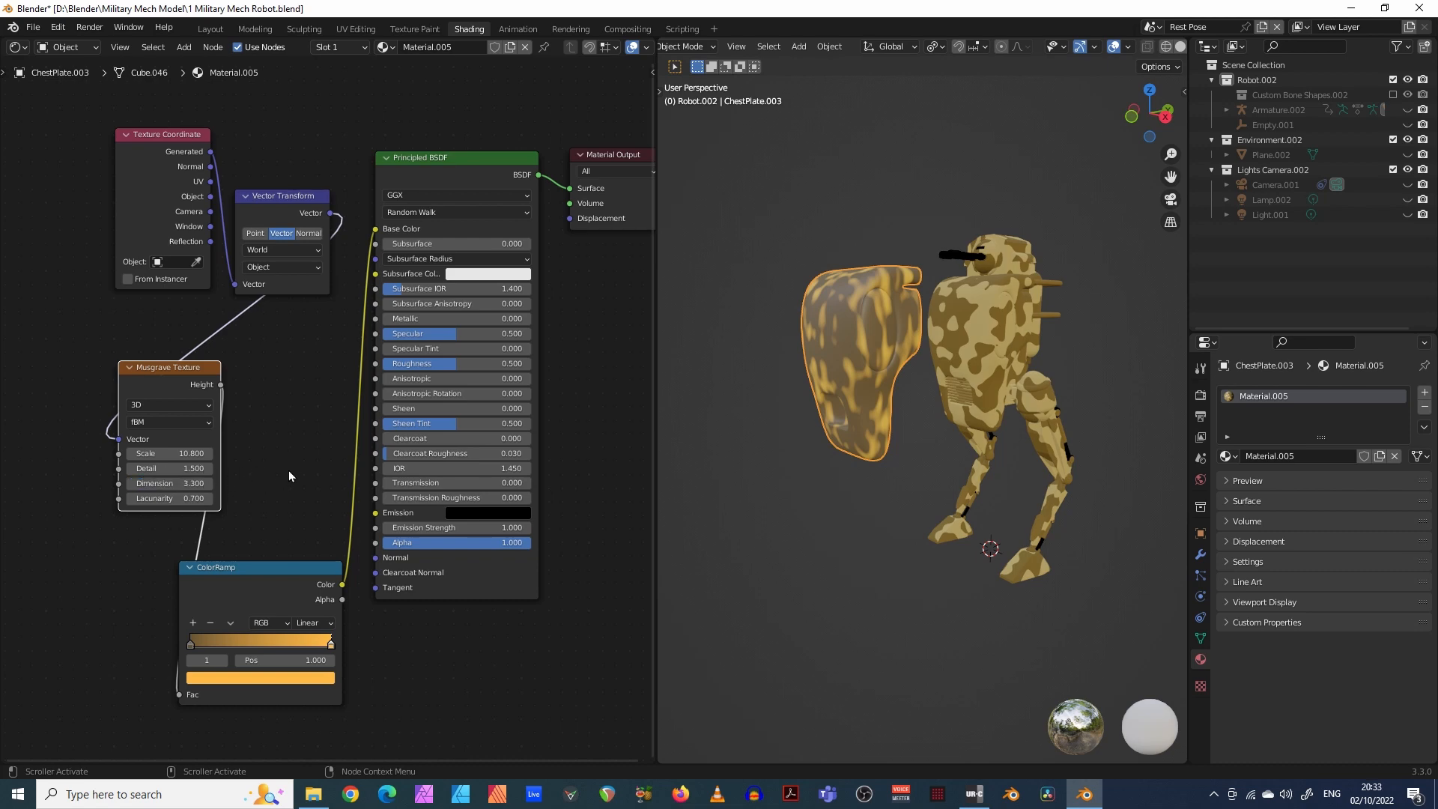
drag(147, 484, 211, 484)
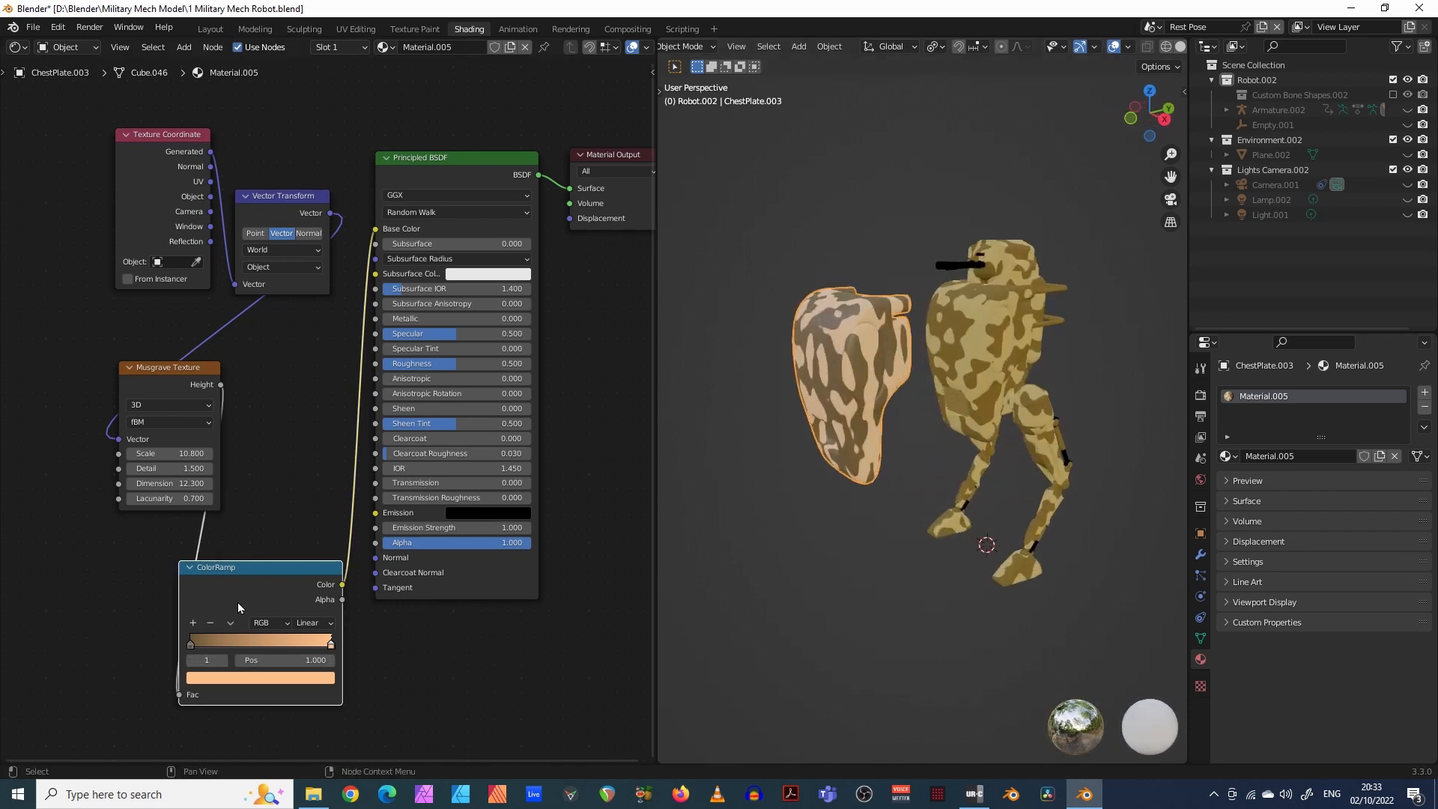
- Pick a pale cream yellow for the ColorRamp's light colour stop via the colour picker
click(259, 678)
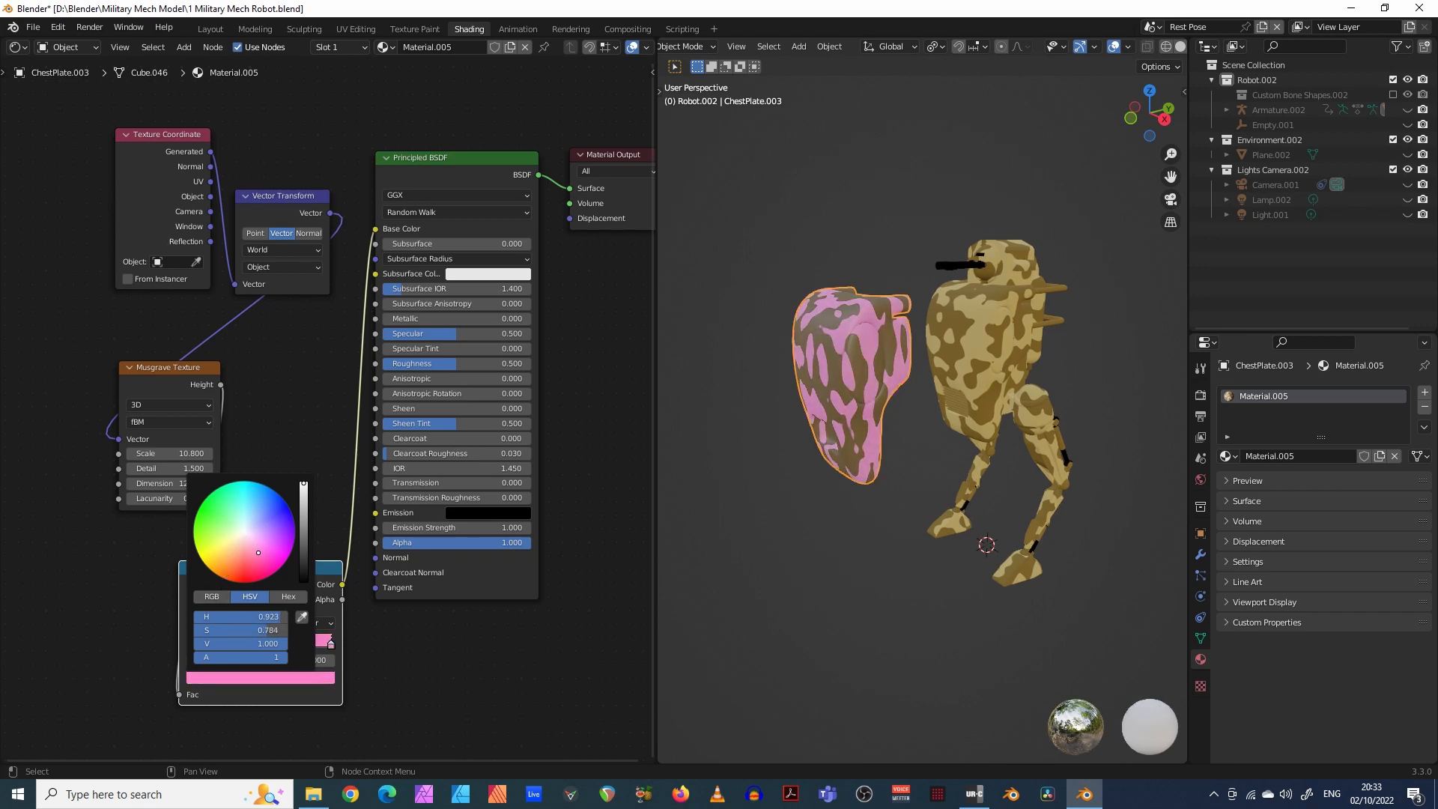
click(220, 566)
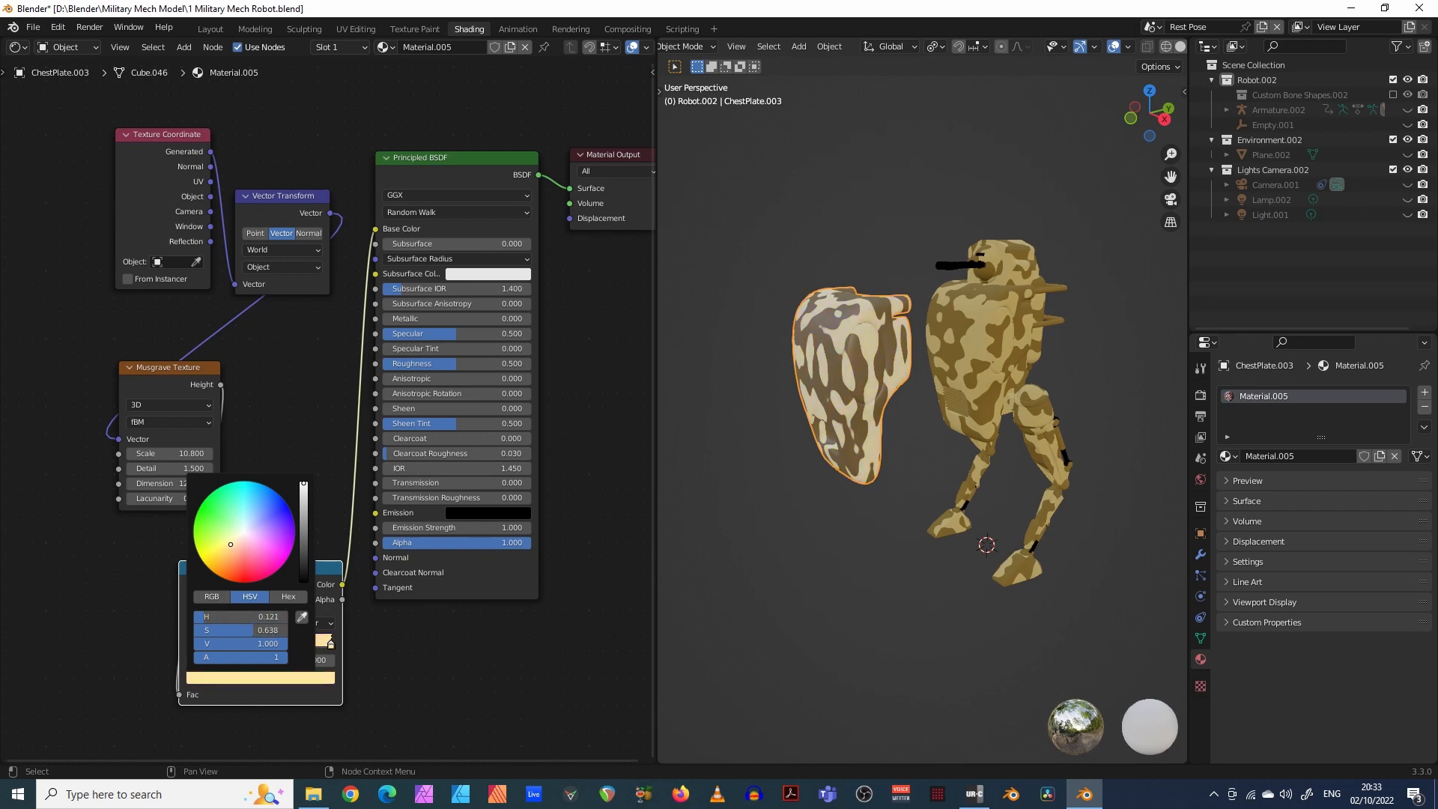
drag(230, 544, 225, 543)
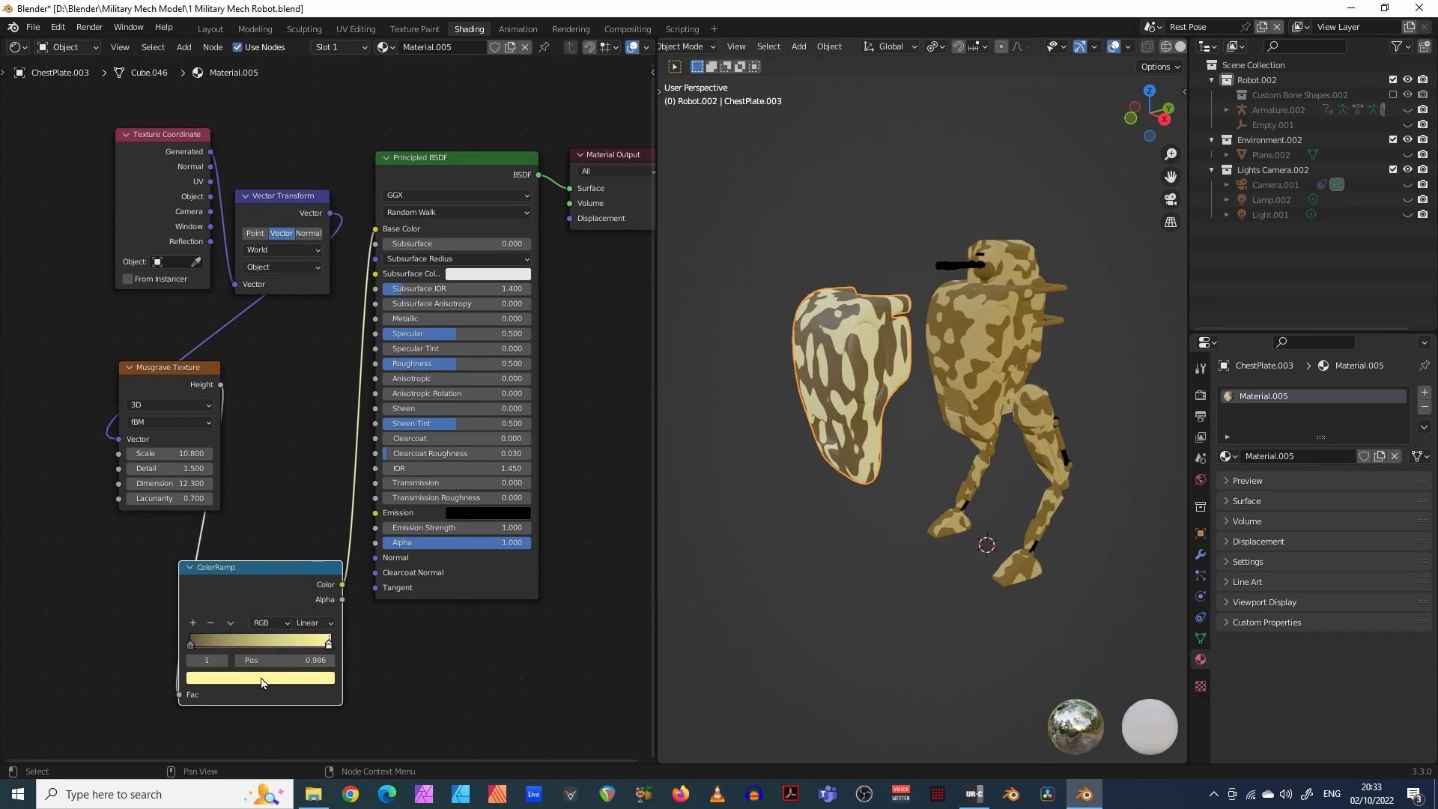
click(259, 677)
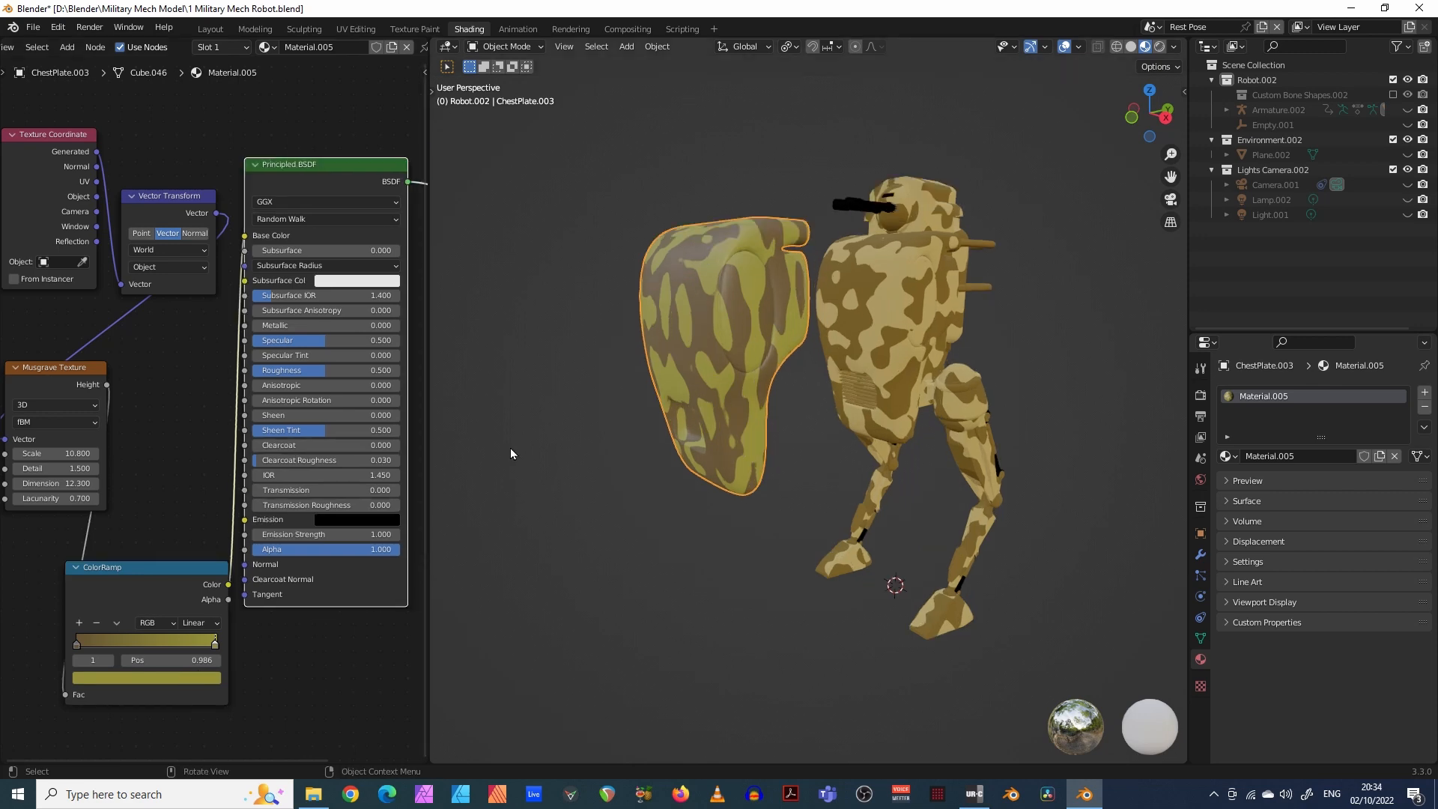
mouse_move(540, 496)
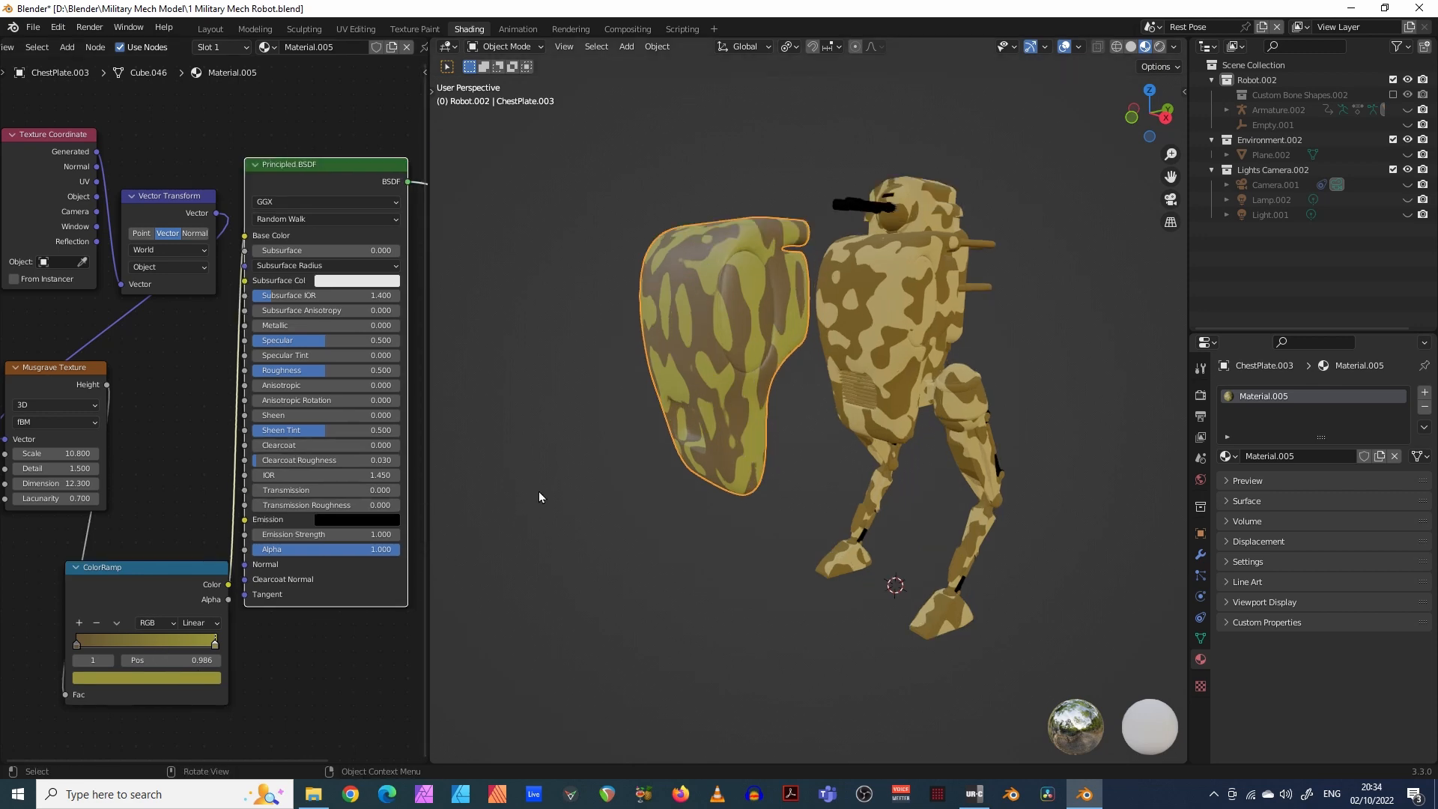